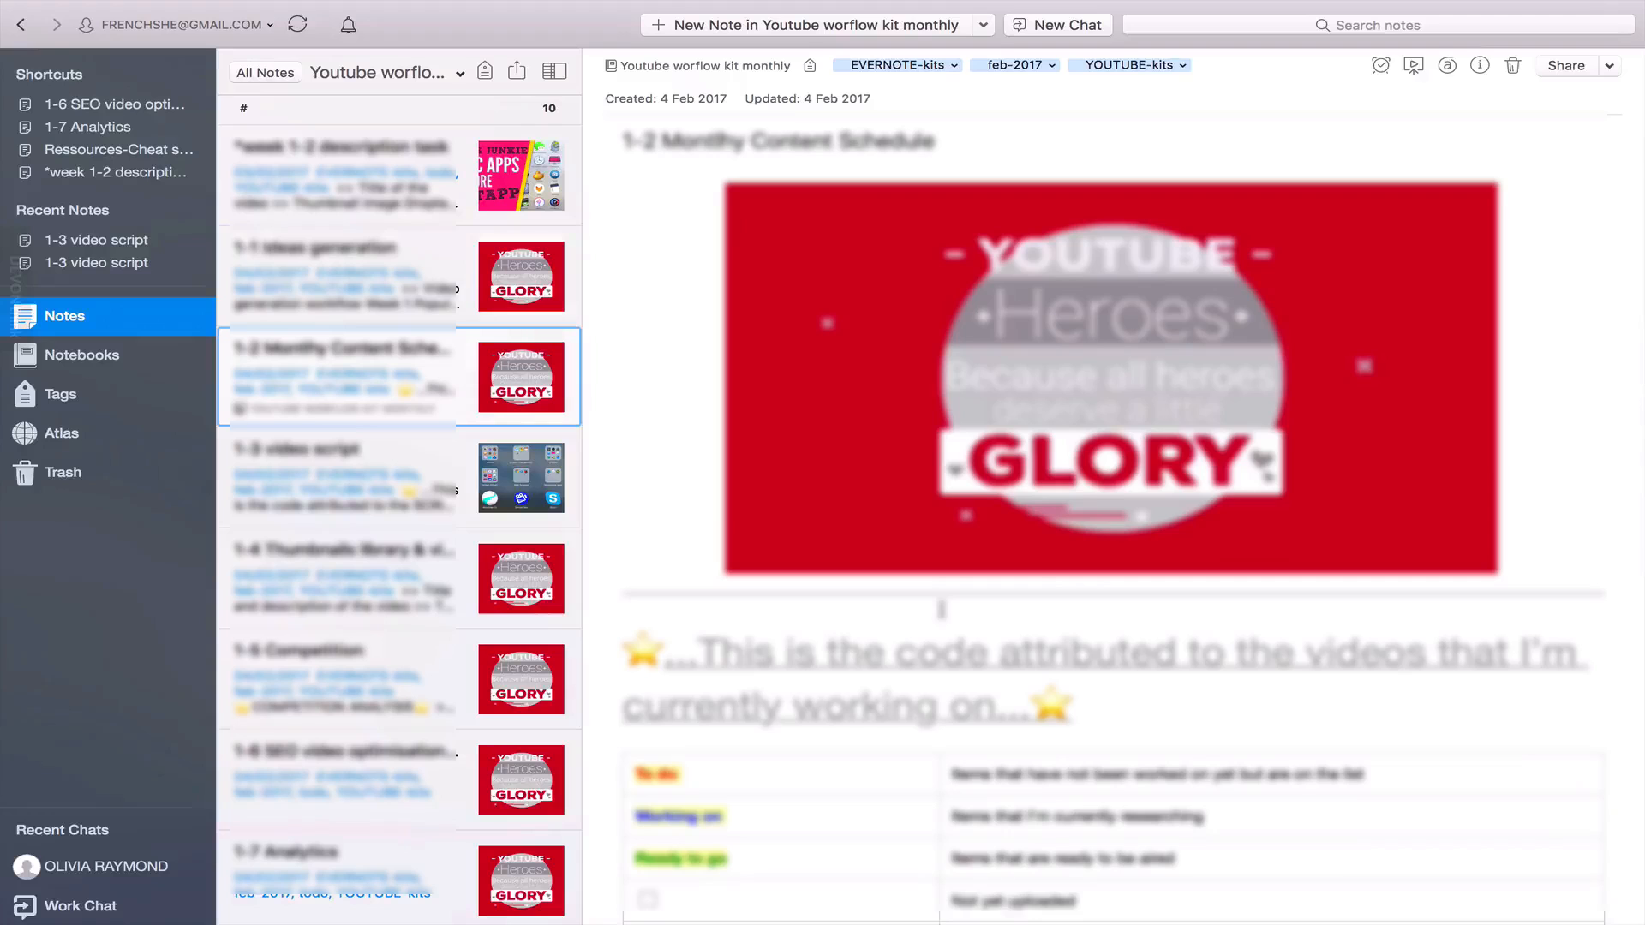
# Scroll through the monthly content schedule note before heading to the notebooks list.
pyautogui.scroll(-3)
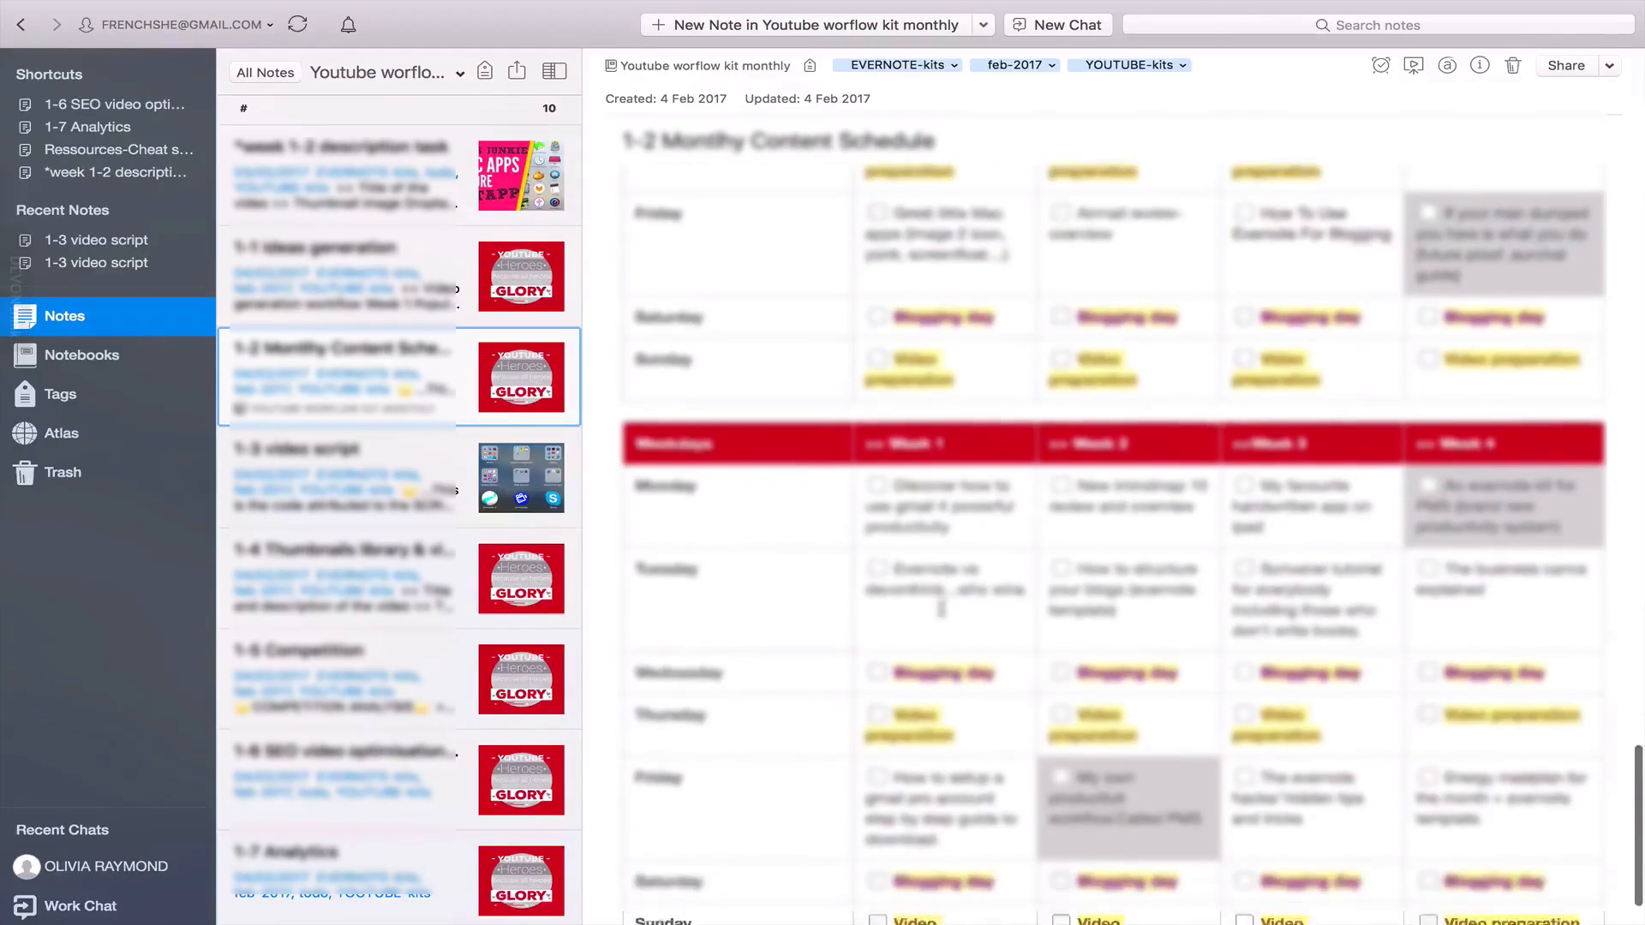
pyautogui.scroll(-3)
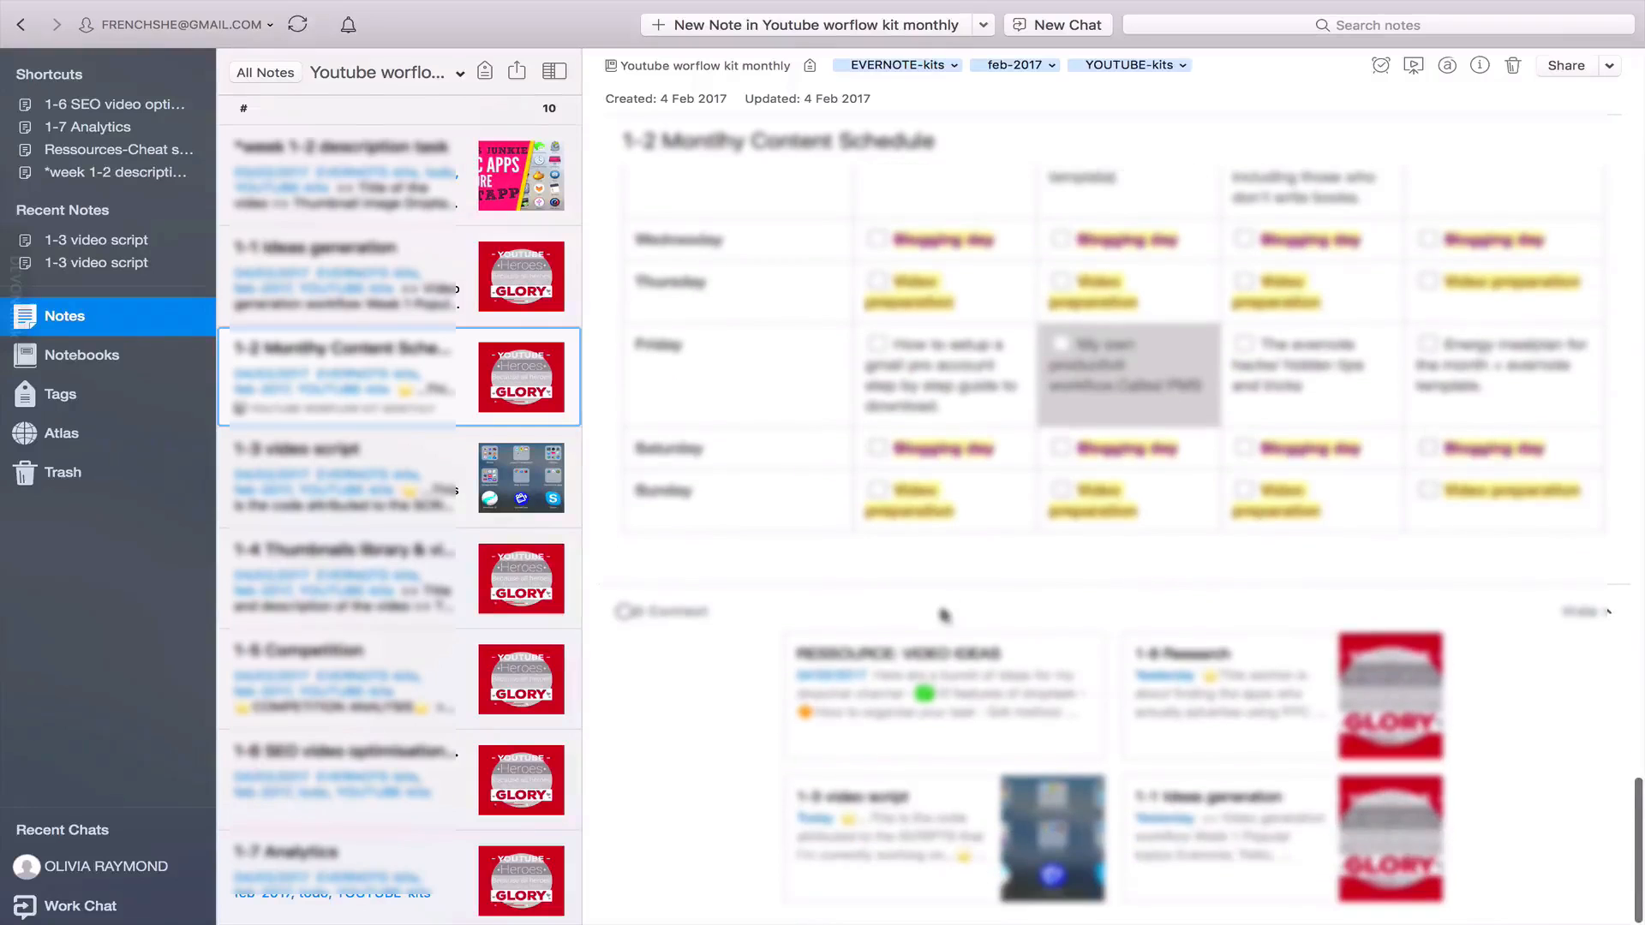
pyautogui.scroll(-3)
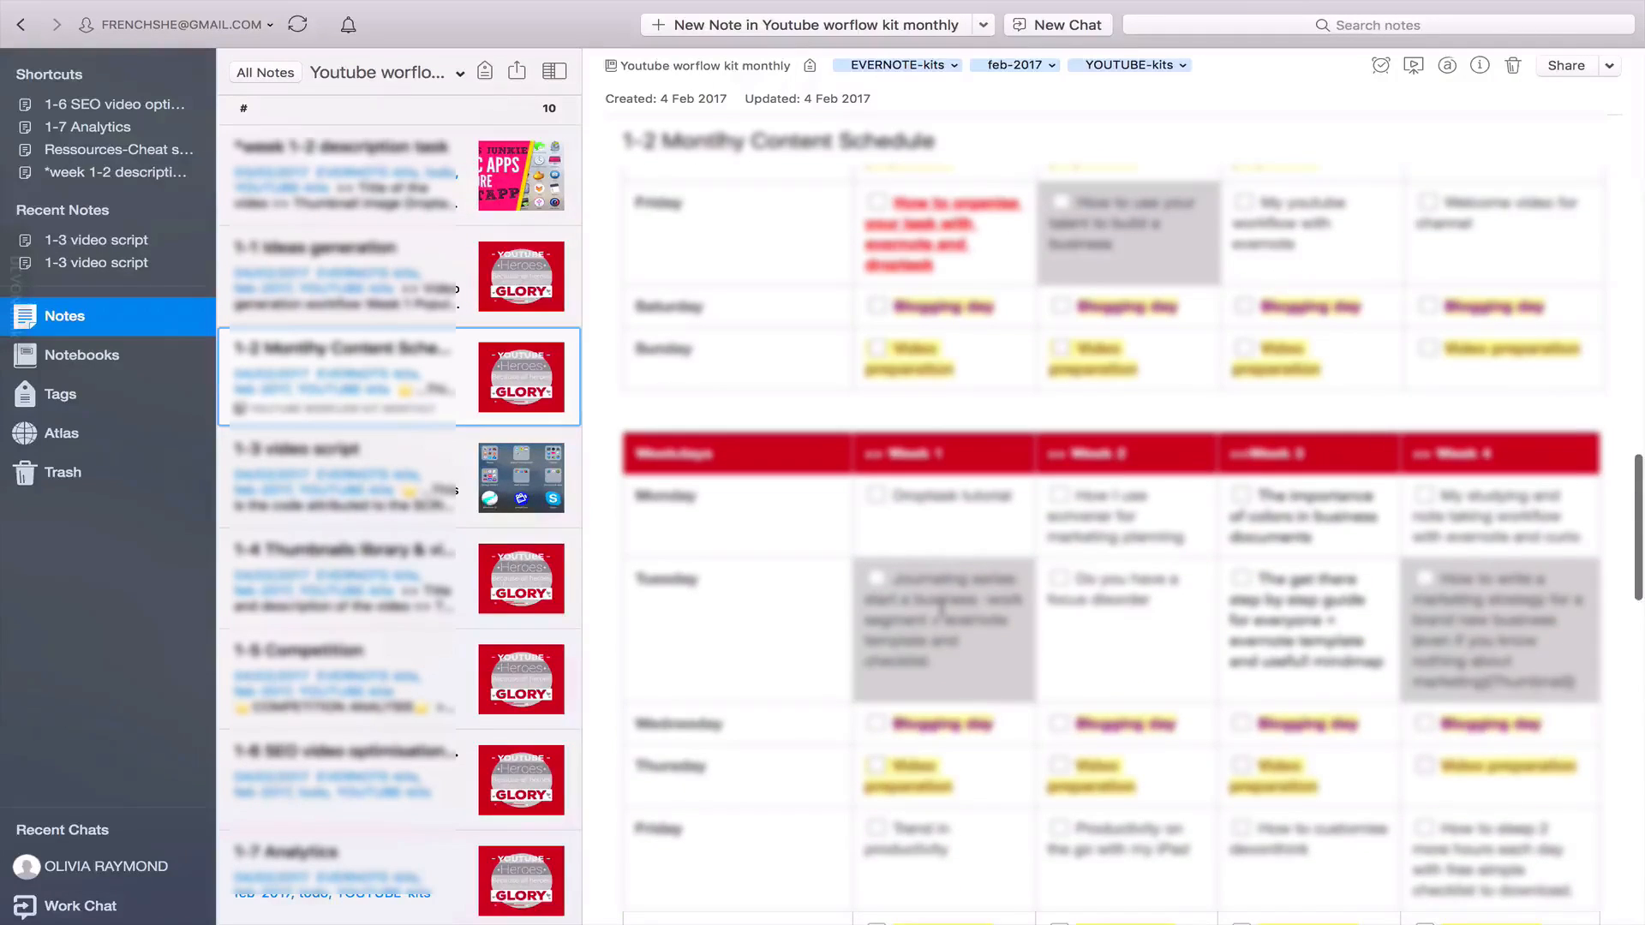
pyautogui.scroll(3)
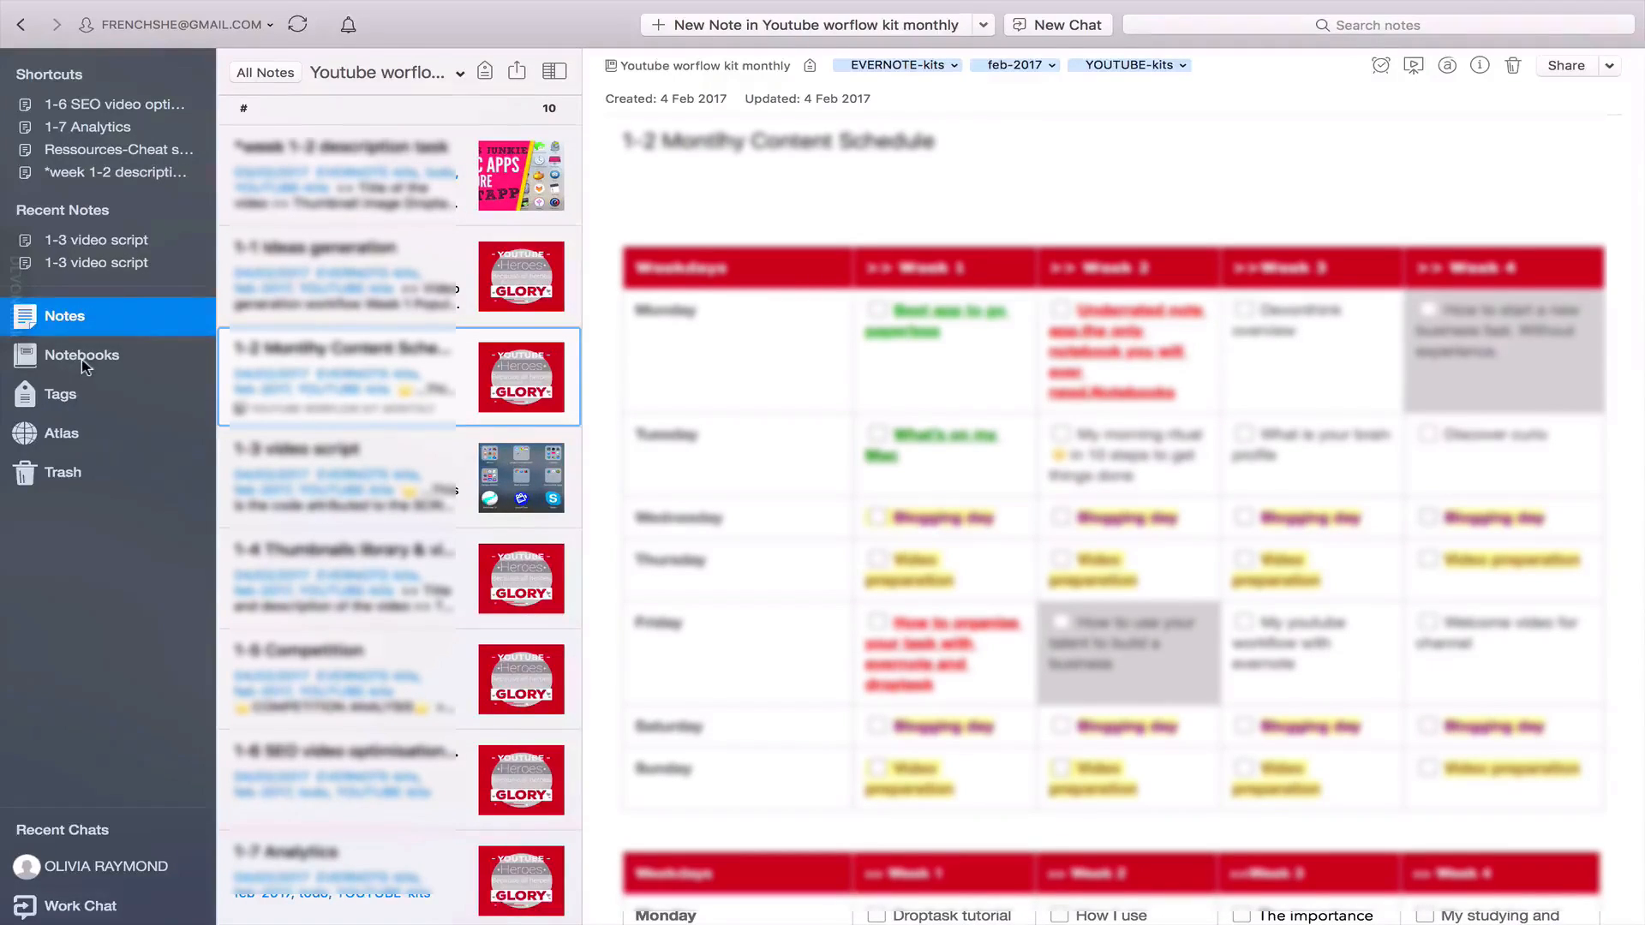
pyautogui.scroll(-3)
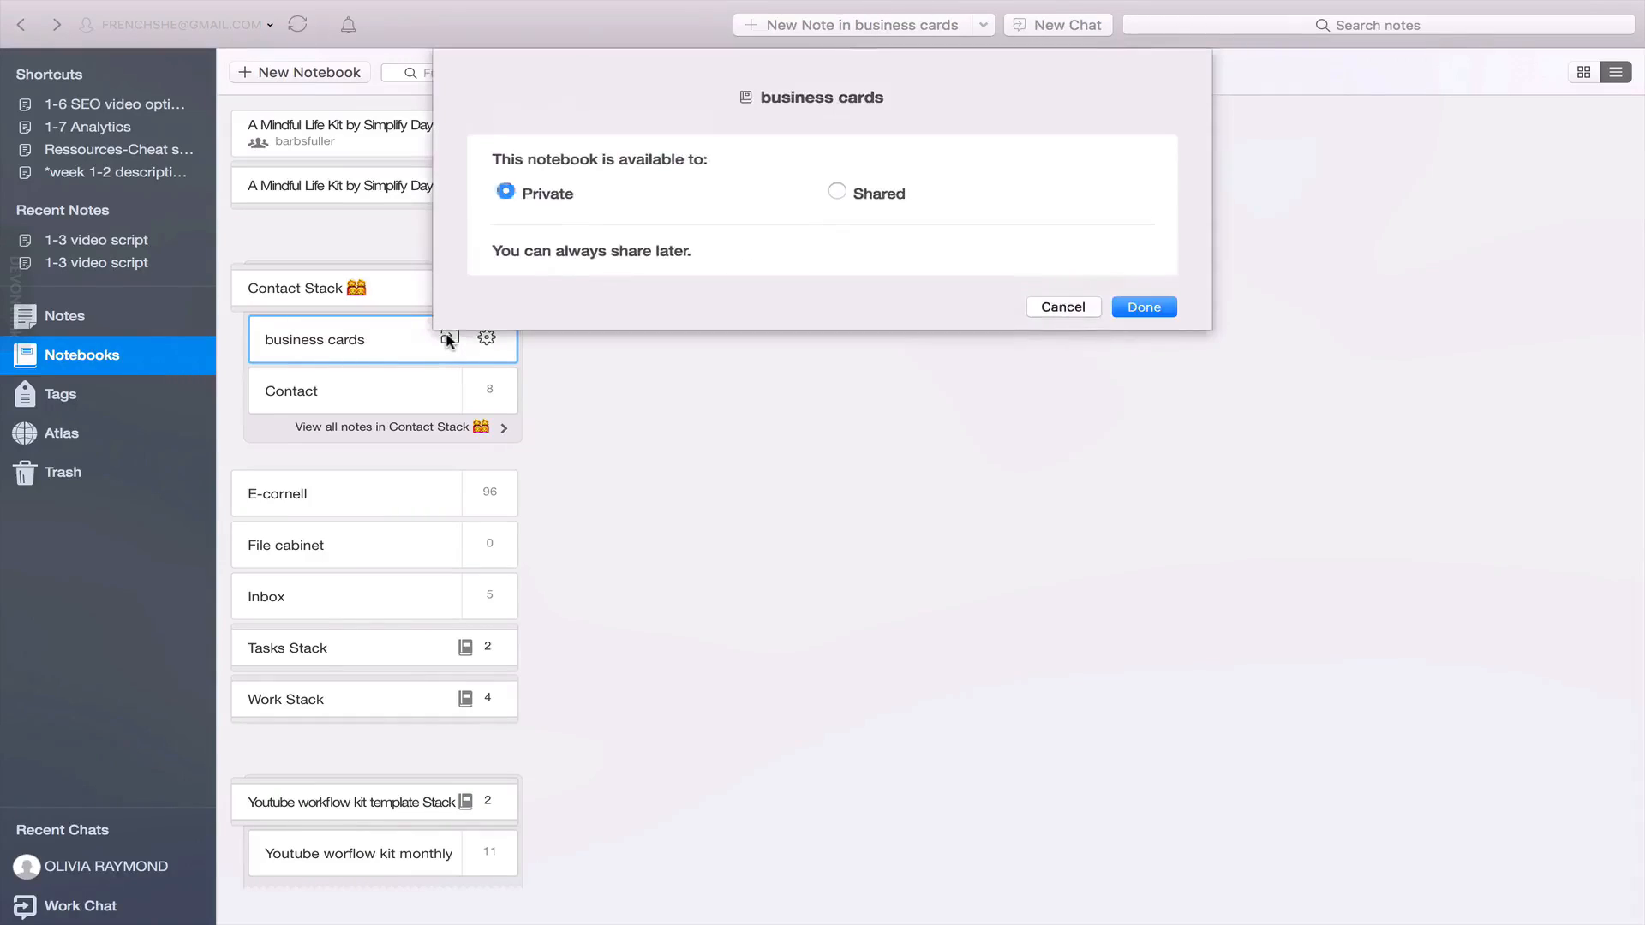
# Share 'business cards' with the first suggested contact as Can edit and invite, then view the recent chat.
pyautogui.click(838, 192)
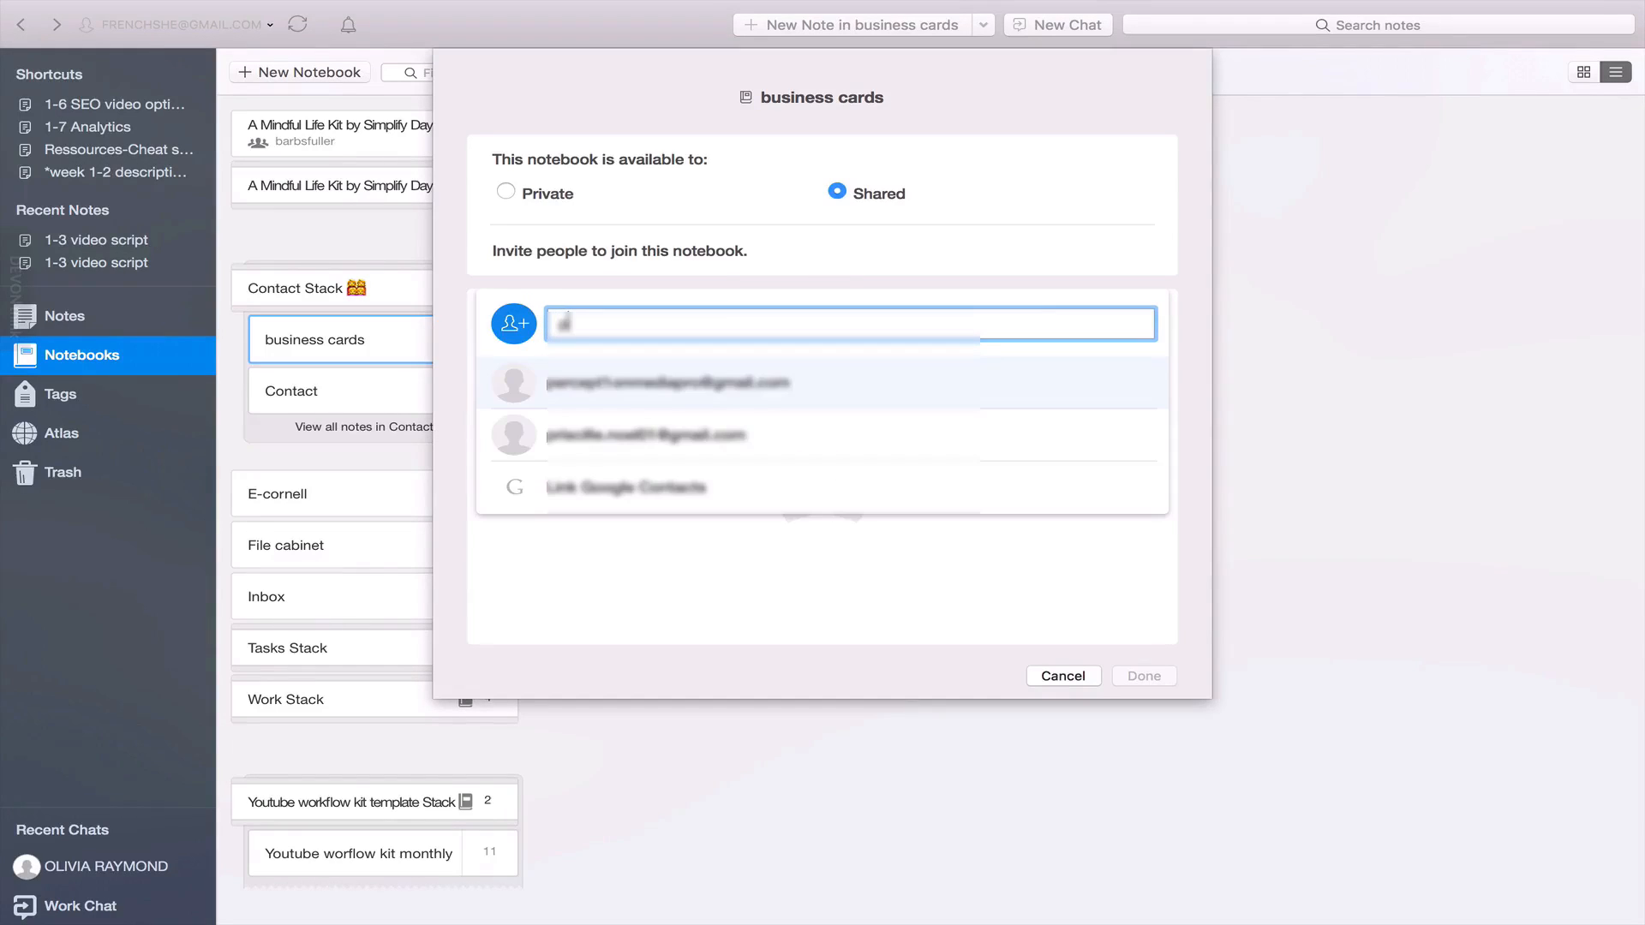
pyautogui.click(669, 382)
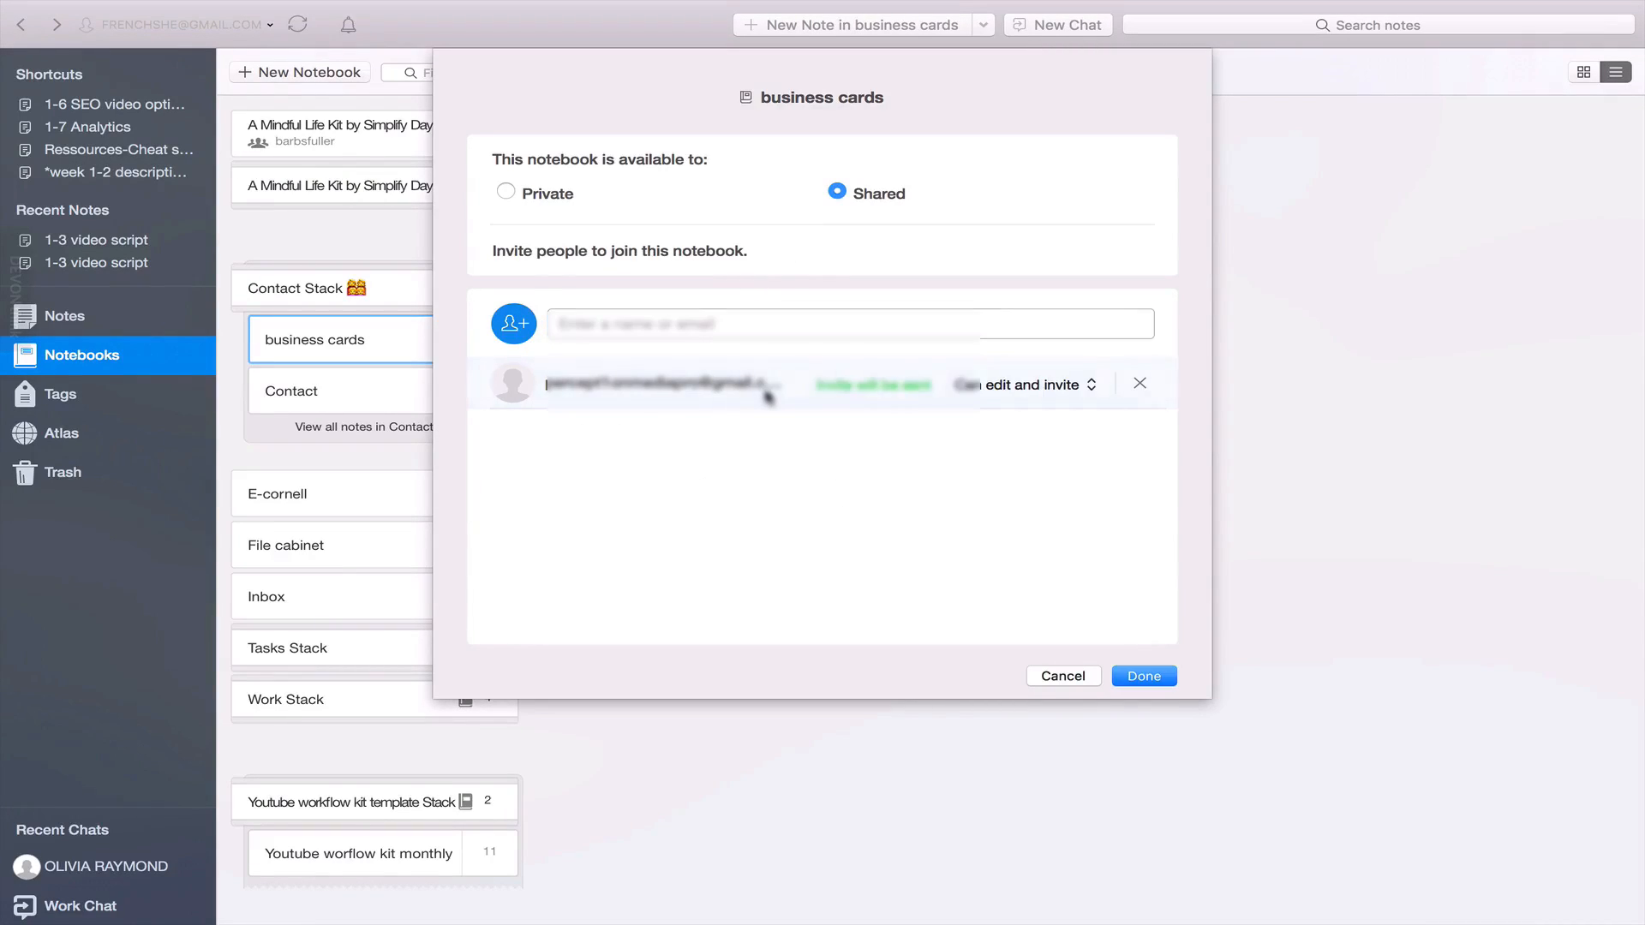
pyautogui.click(1143, 675)
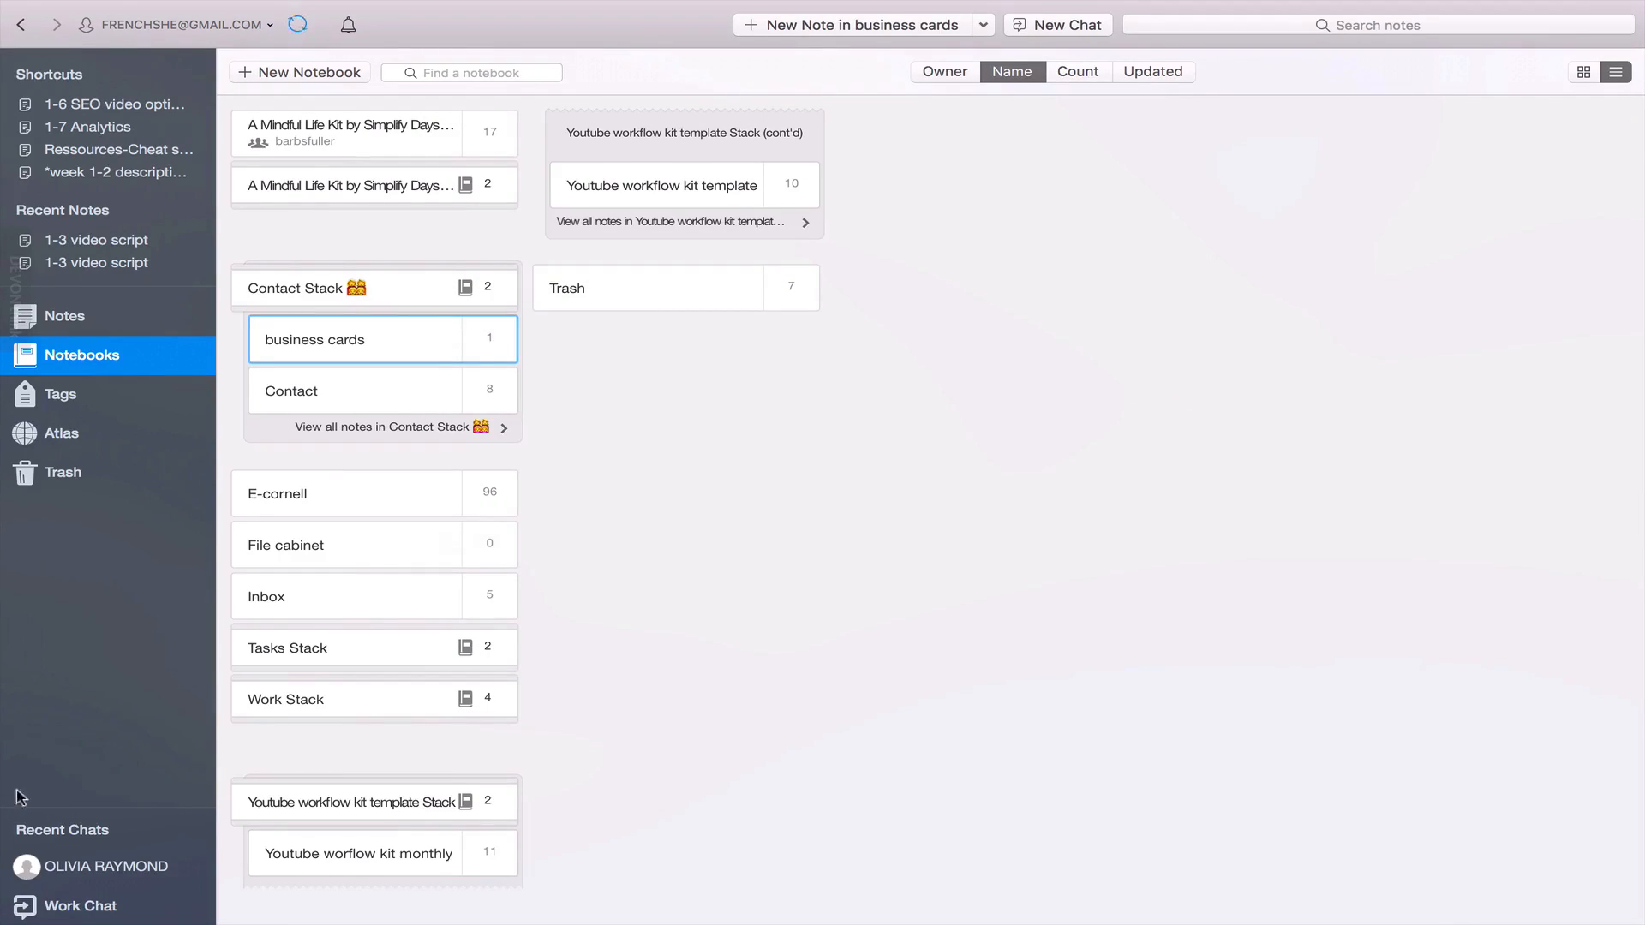
pyautogui.click(105, 865)
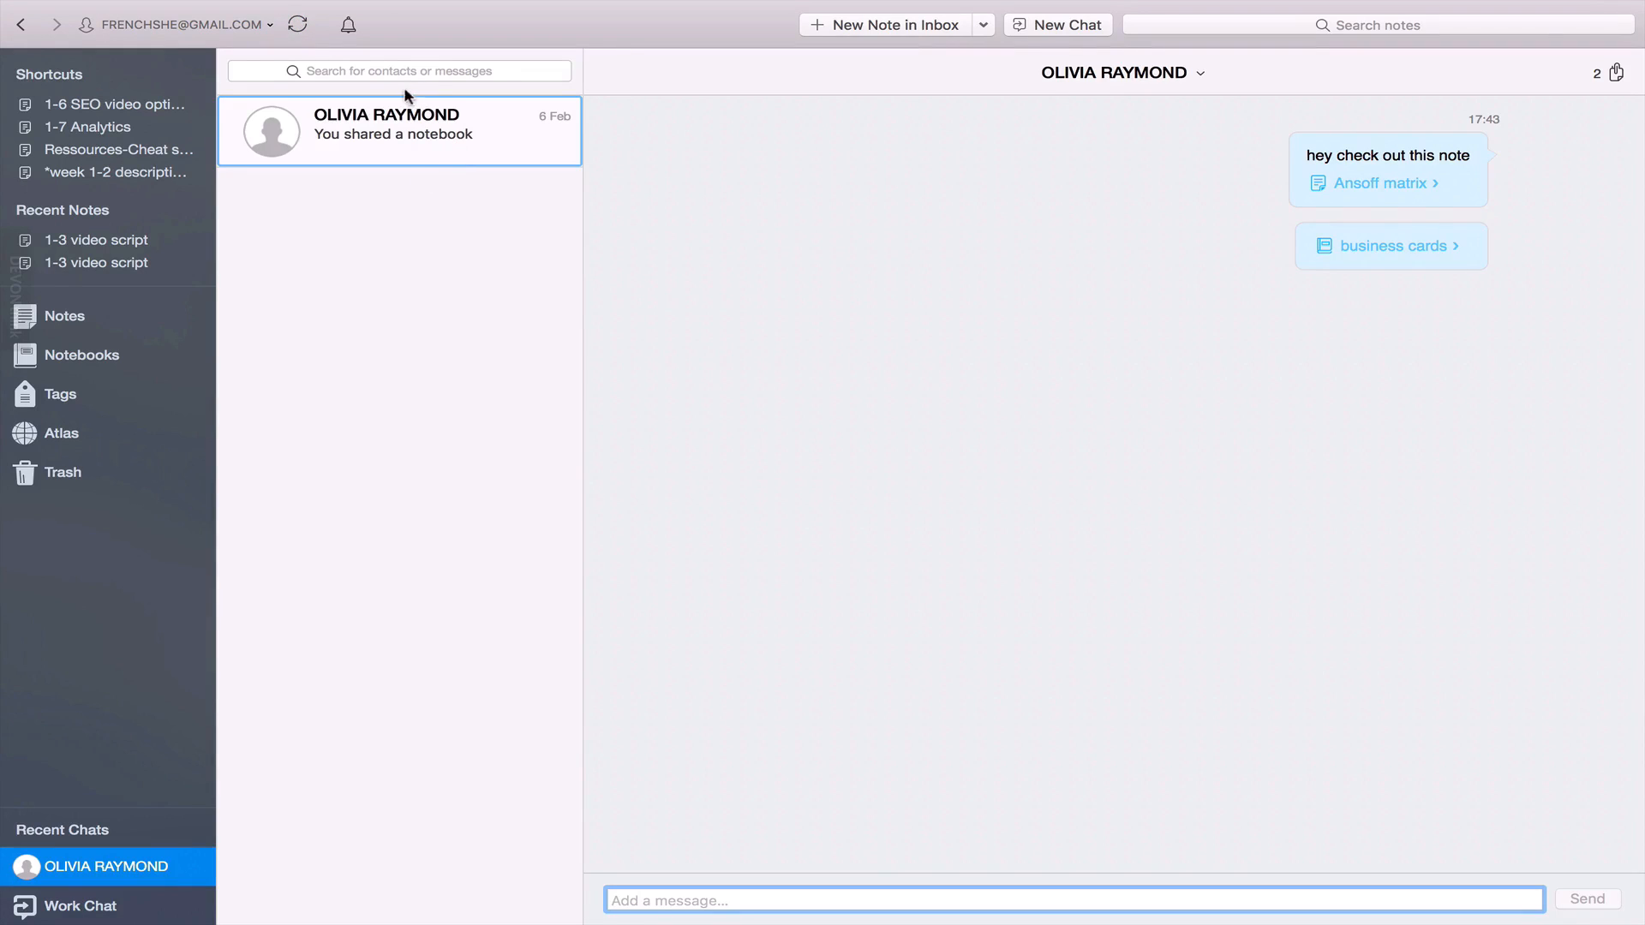
pyautogui.moveTo(810, 344)
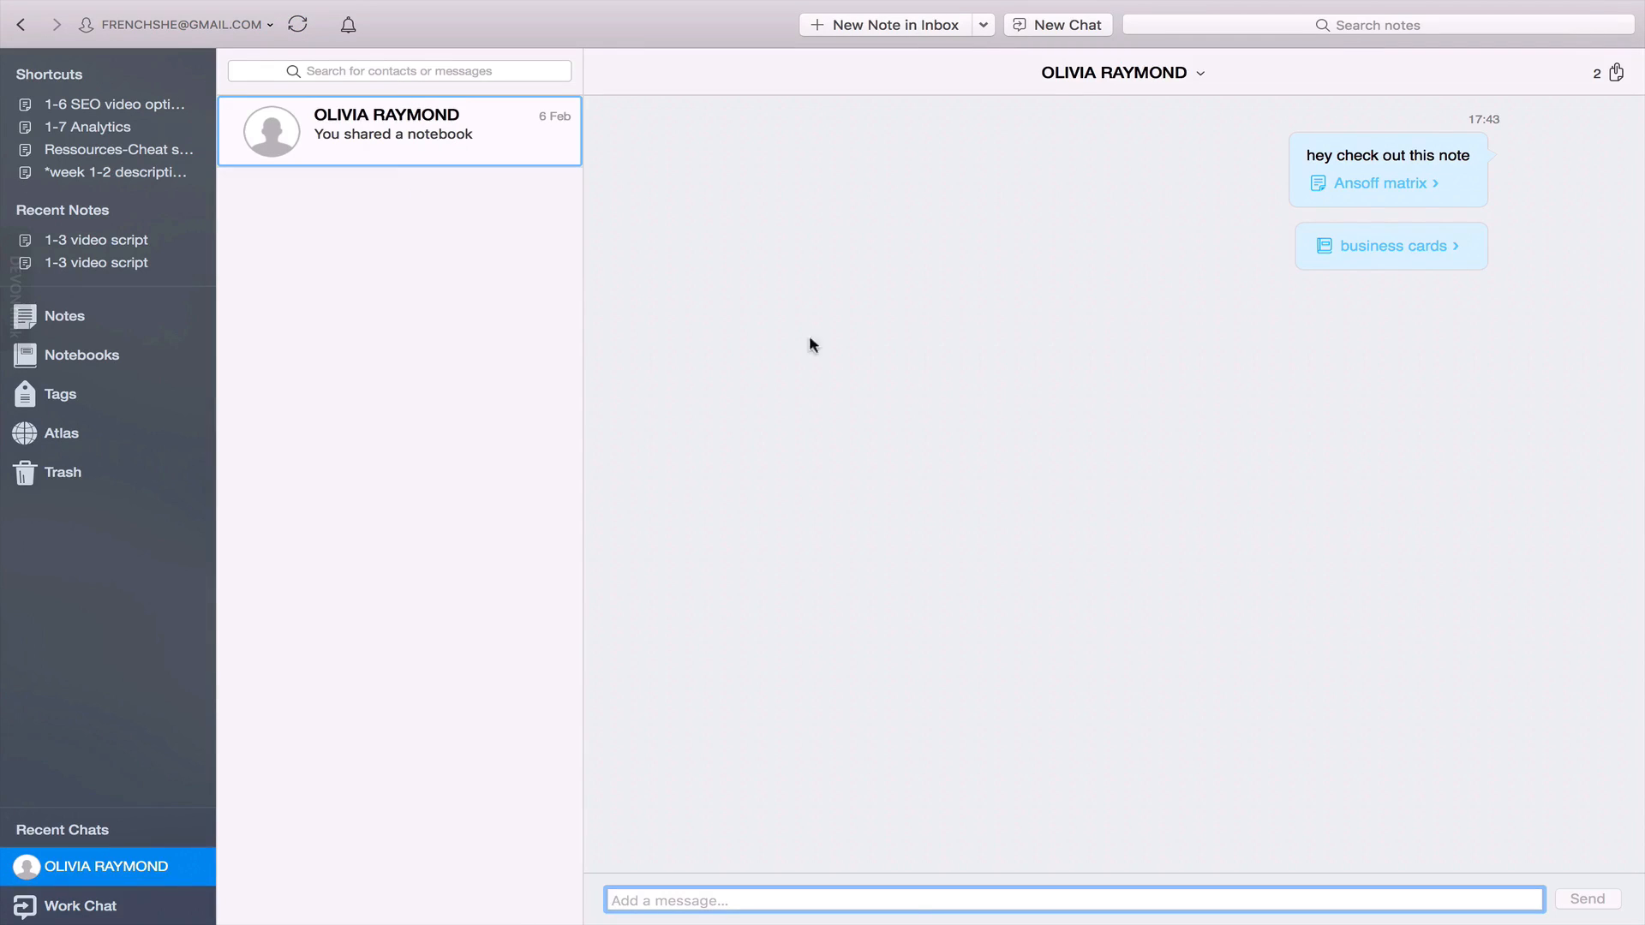
pyautogui.moveTo(375, 473)
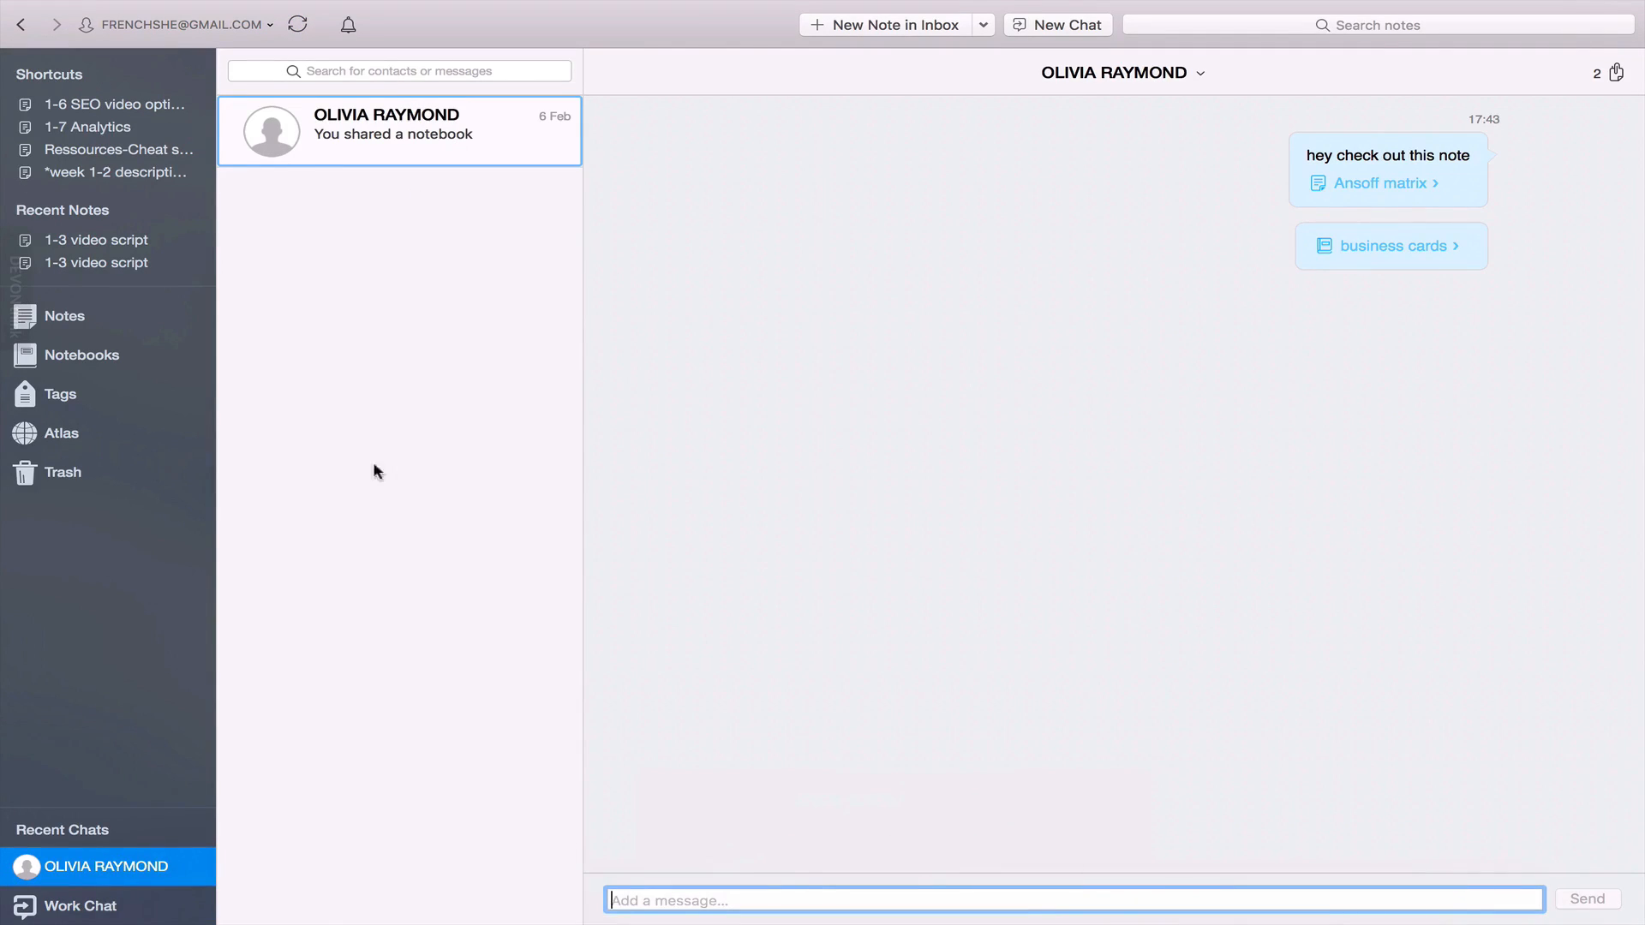
# View the business card note, return to Notebooks and pick the Youtube workflow kit template stack.
pyautogui.click(1392, 245)
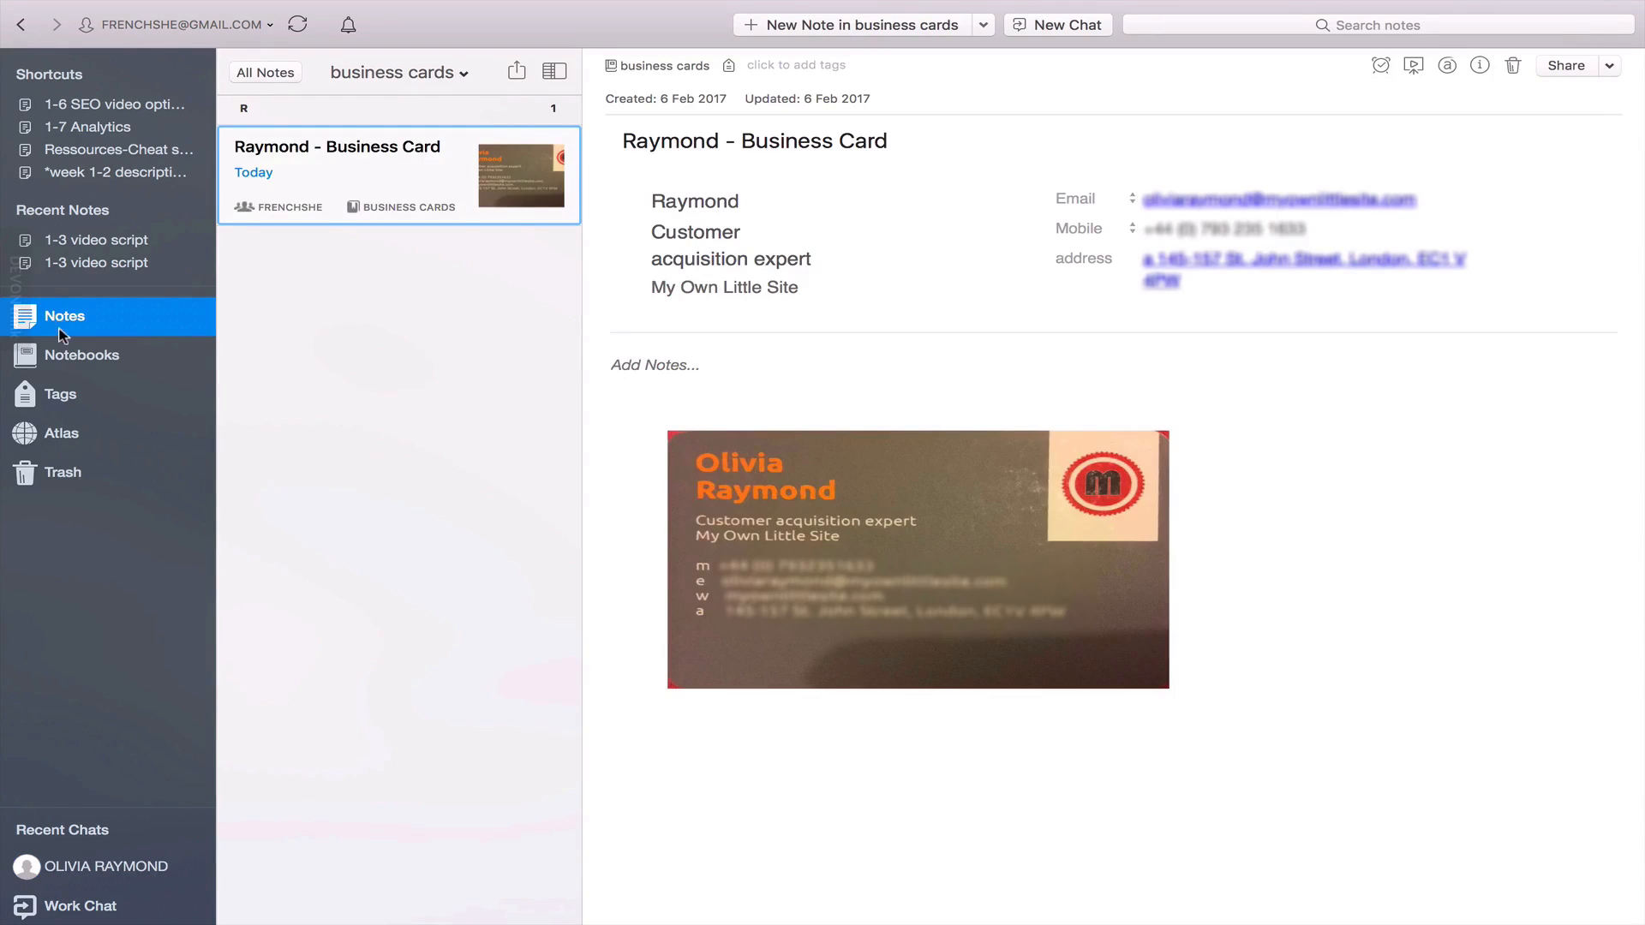
pyautogui.click(82, 354)
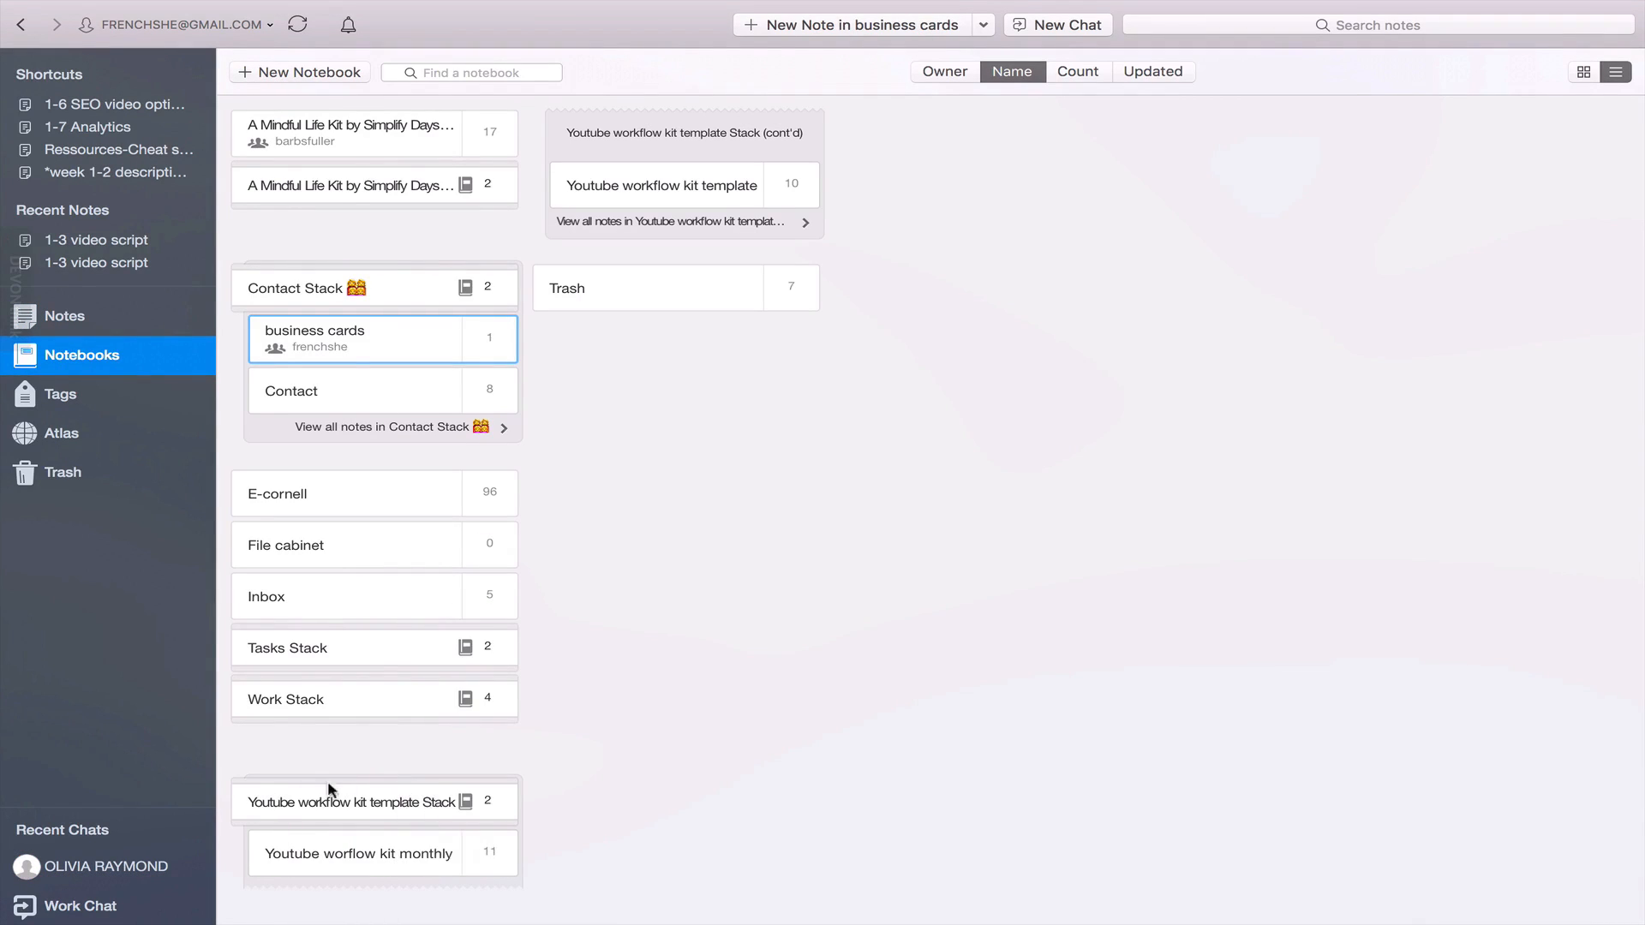
pyautogui.click(356, 793)
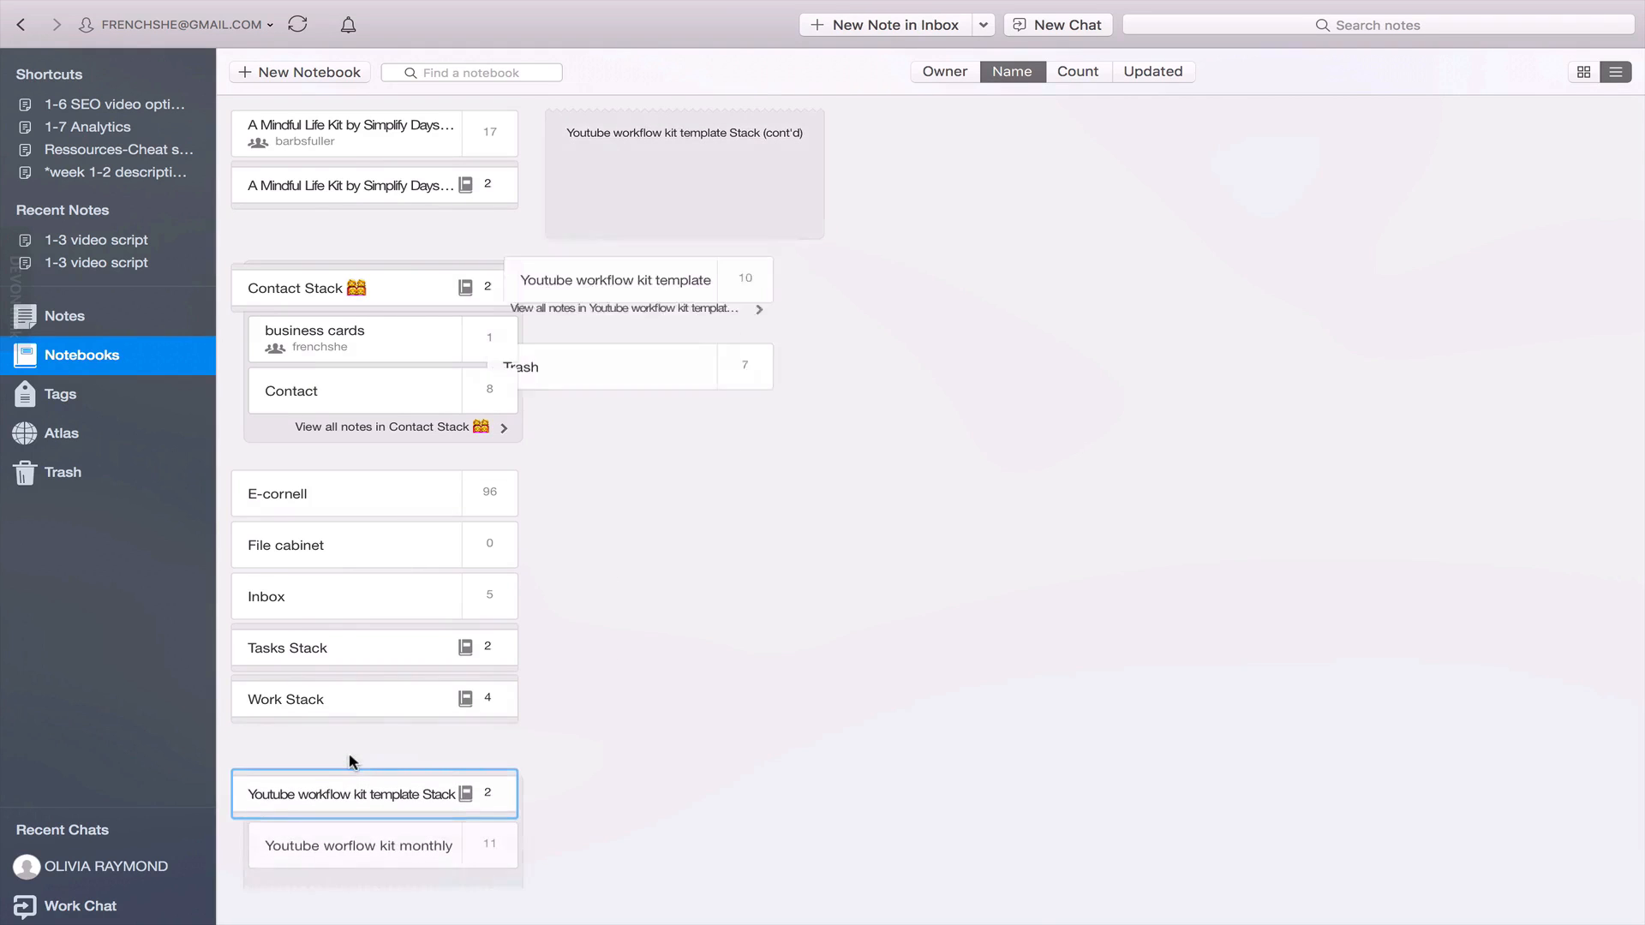
# Look through the template notebook's empty weekly content schedule note.
pyautogui.click(614, 279)
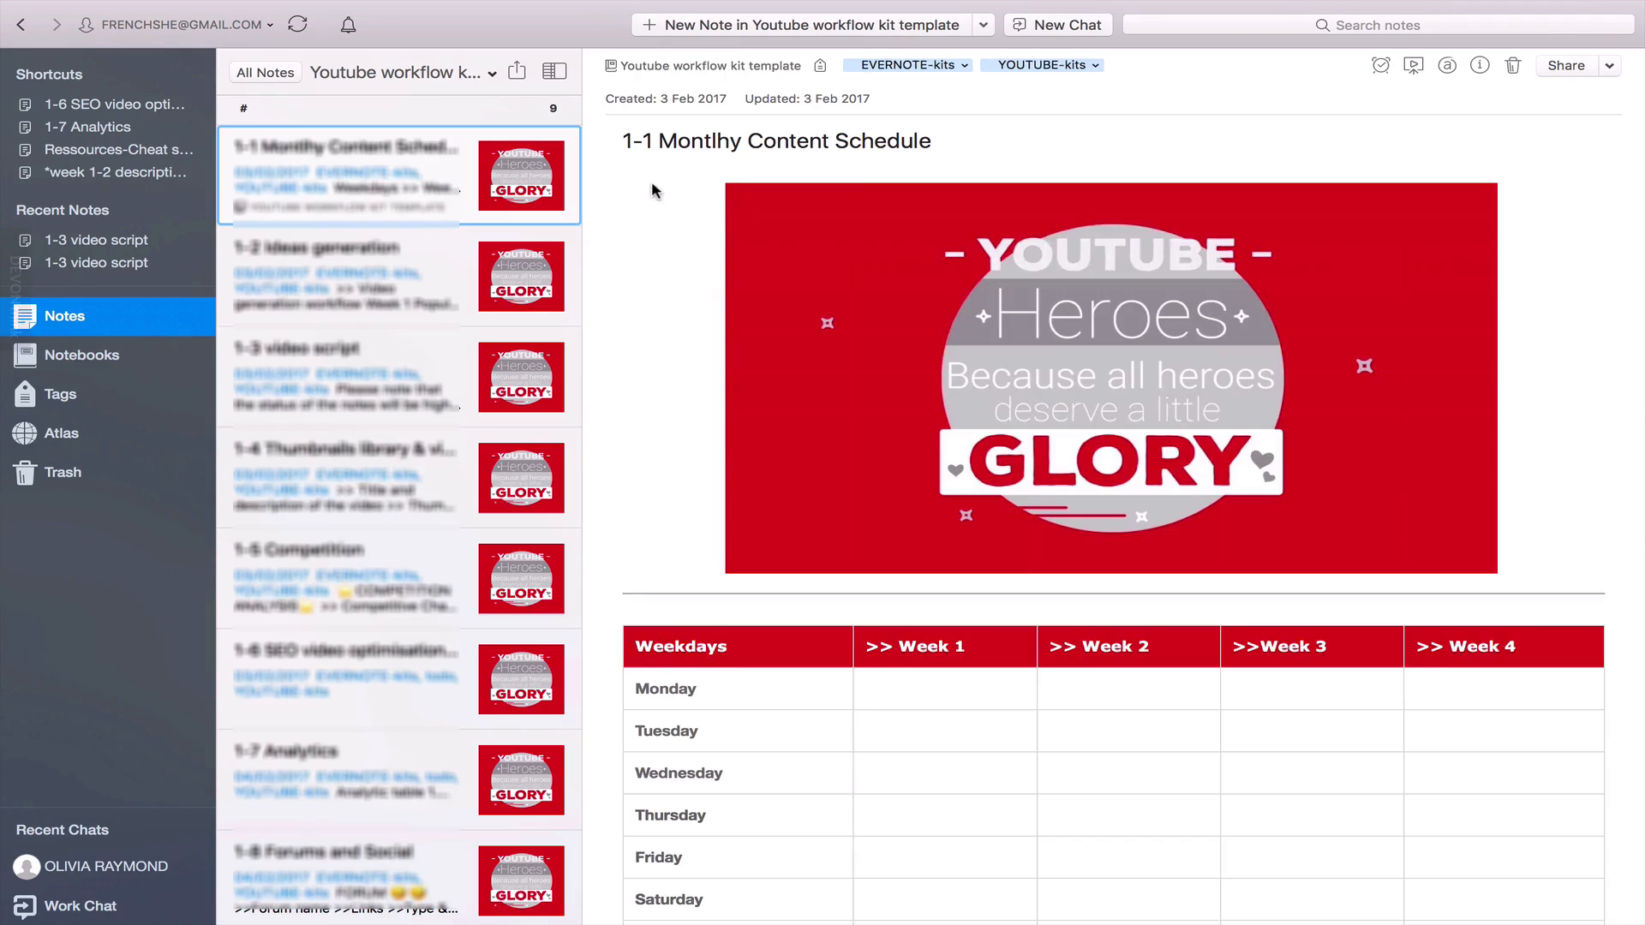
pyautogui.scroll(-3)
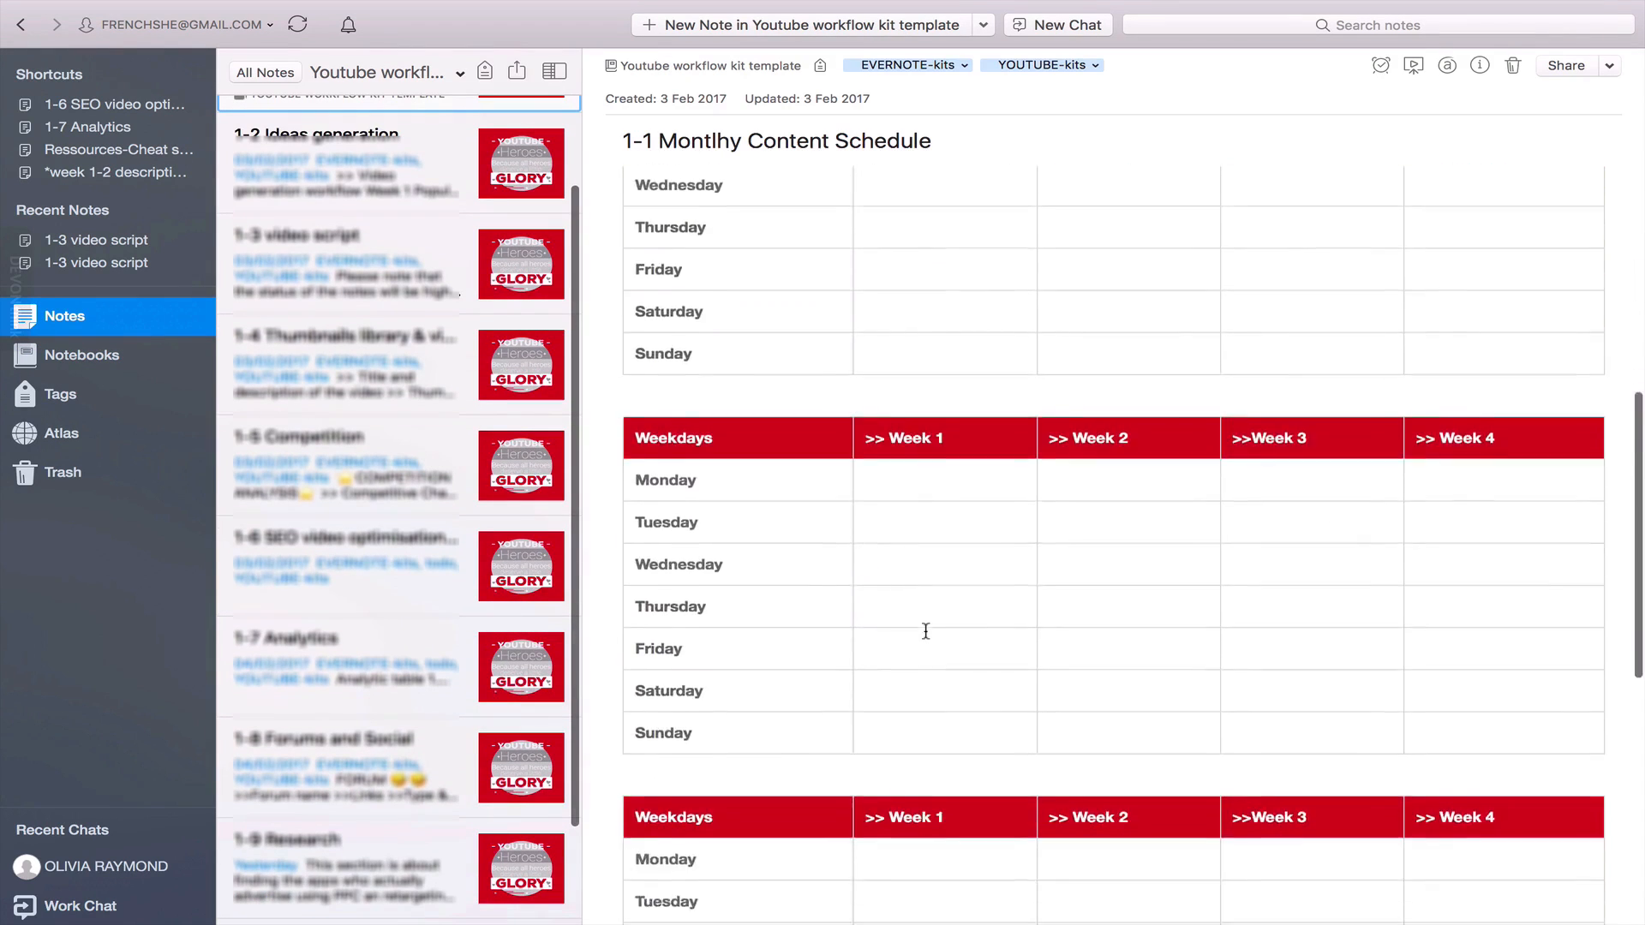
pyautogui.scroll(-3)
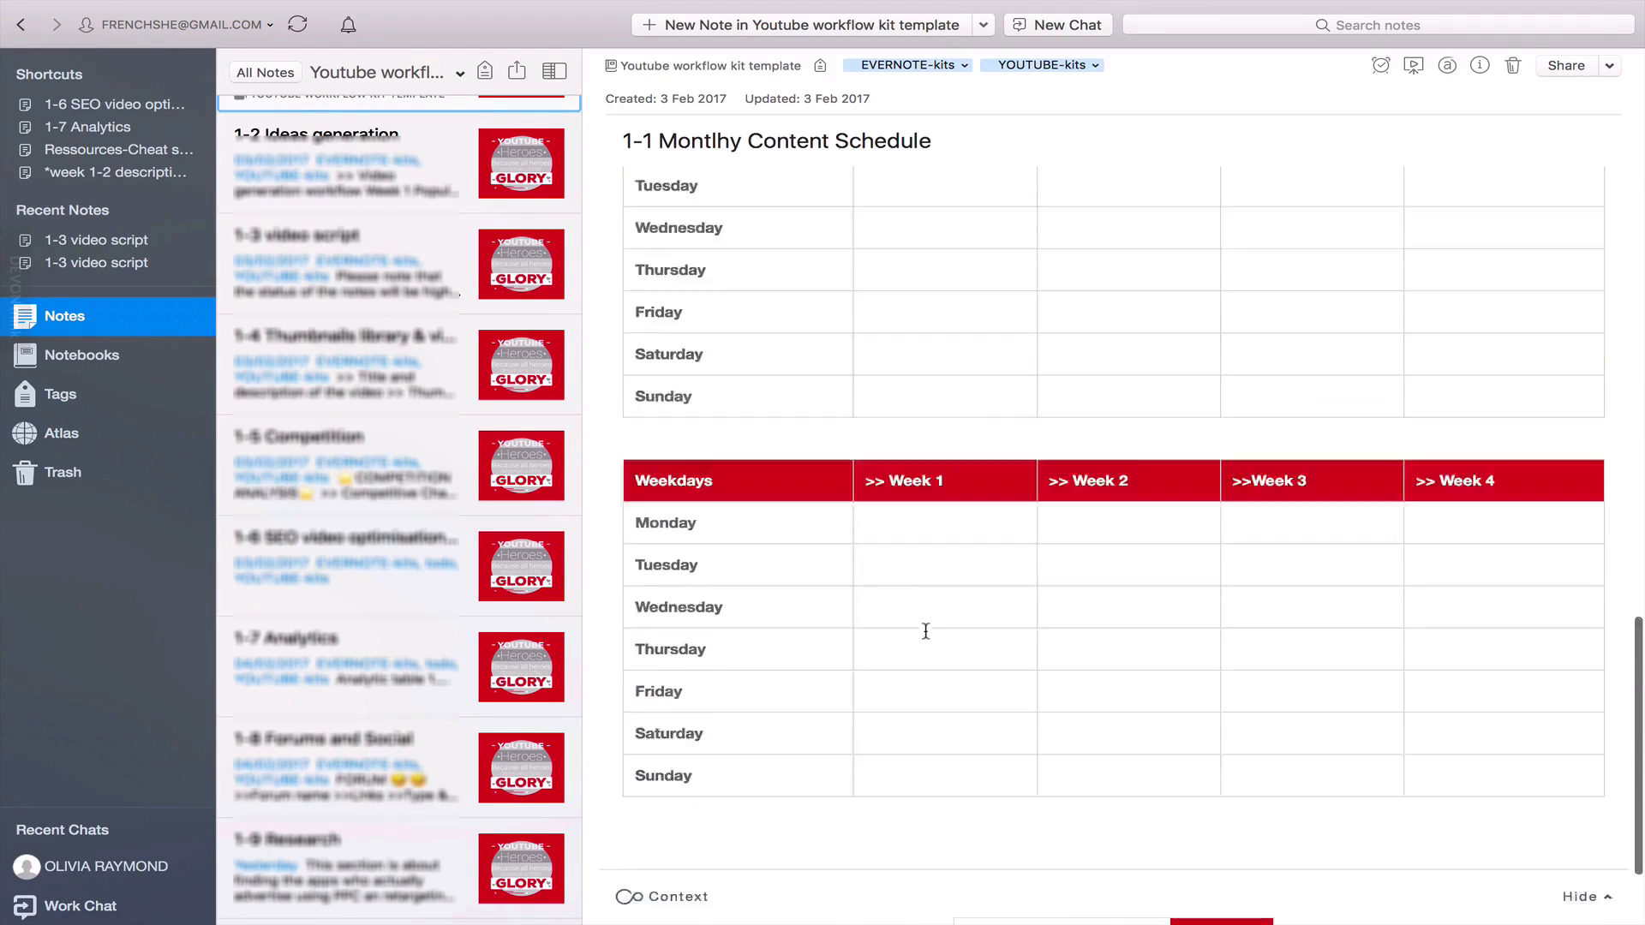
pyautogui.scroll(3)
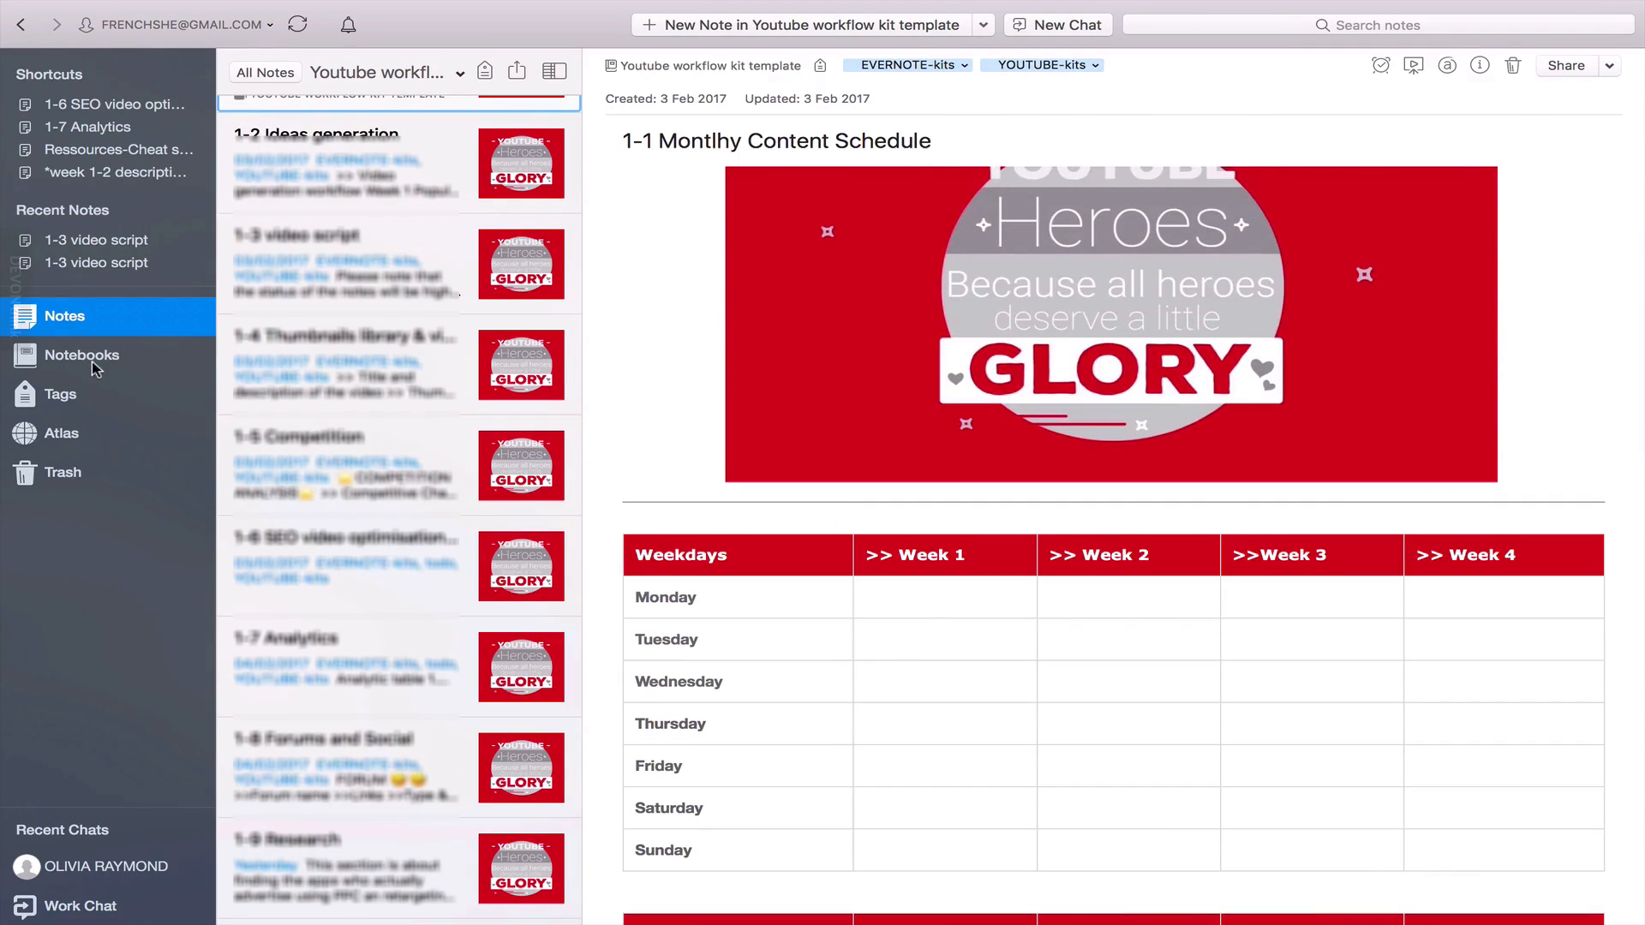
pyautogui.click(81, 355)
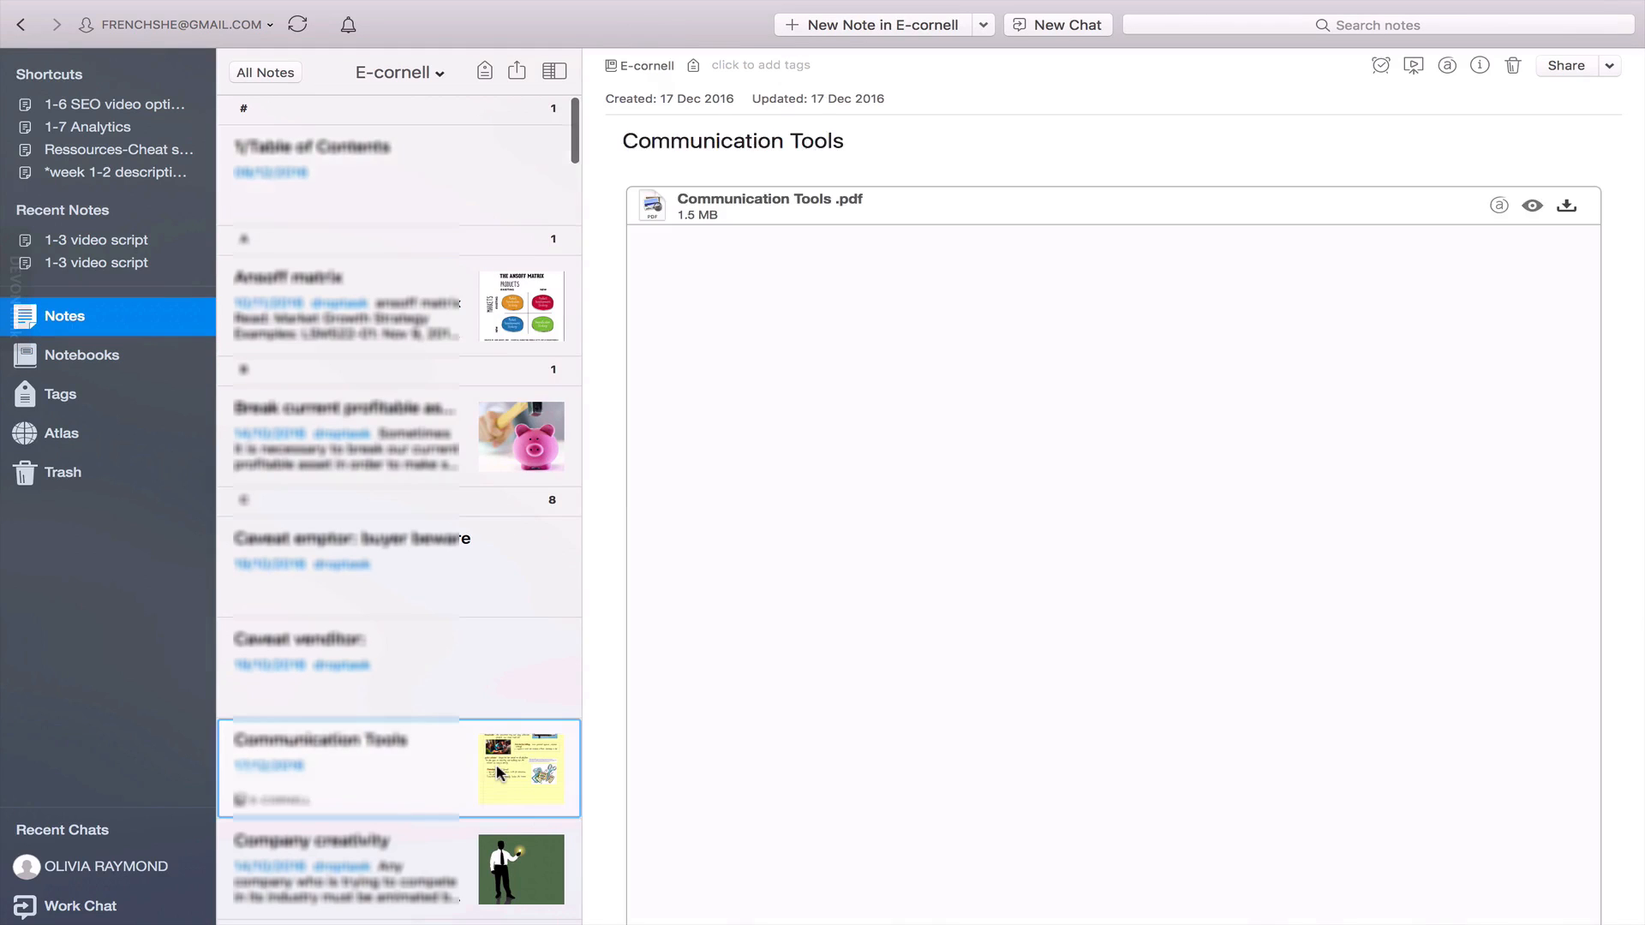
# Show the Communication Tools PDF inline in E-cornell, then go to the Youtube worflow kit monthly note.
pyautogui.click(1531, 204)
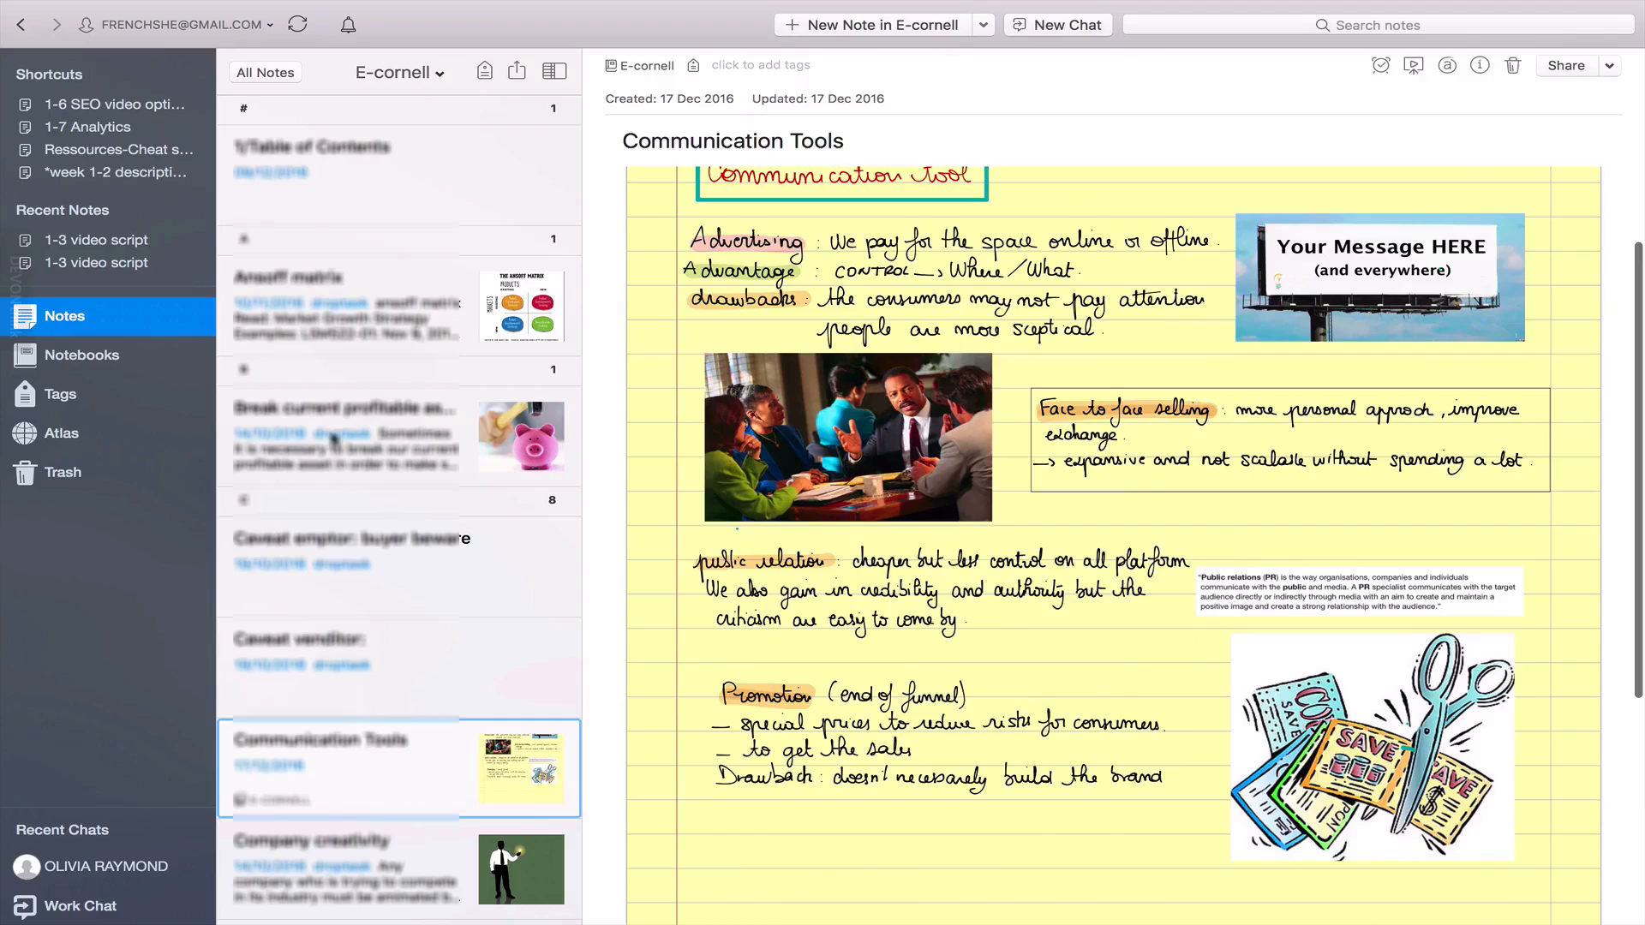
pyautogui.click(83, 354)
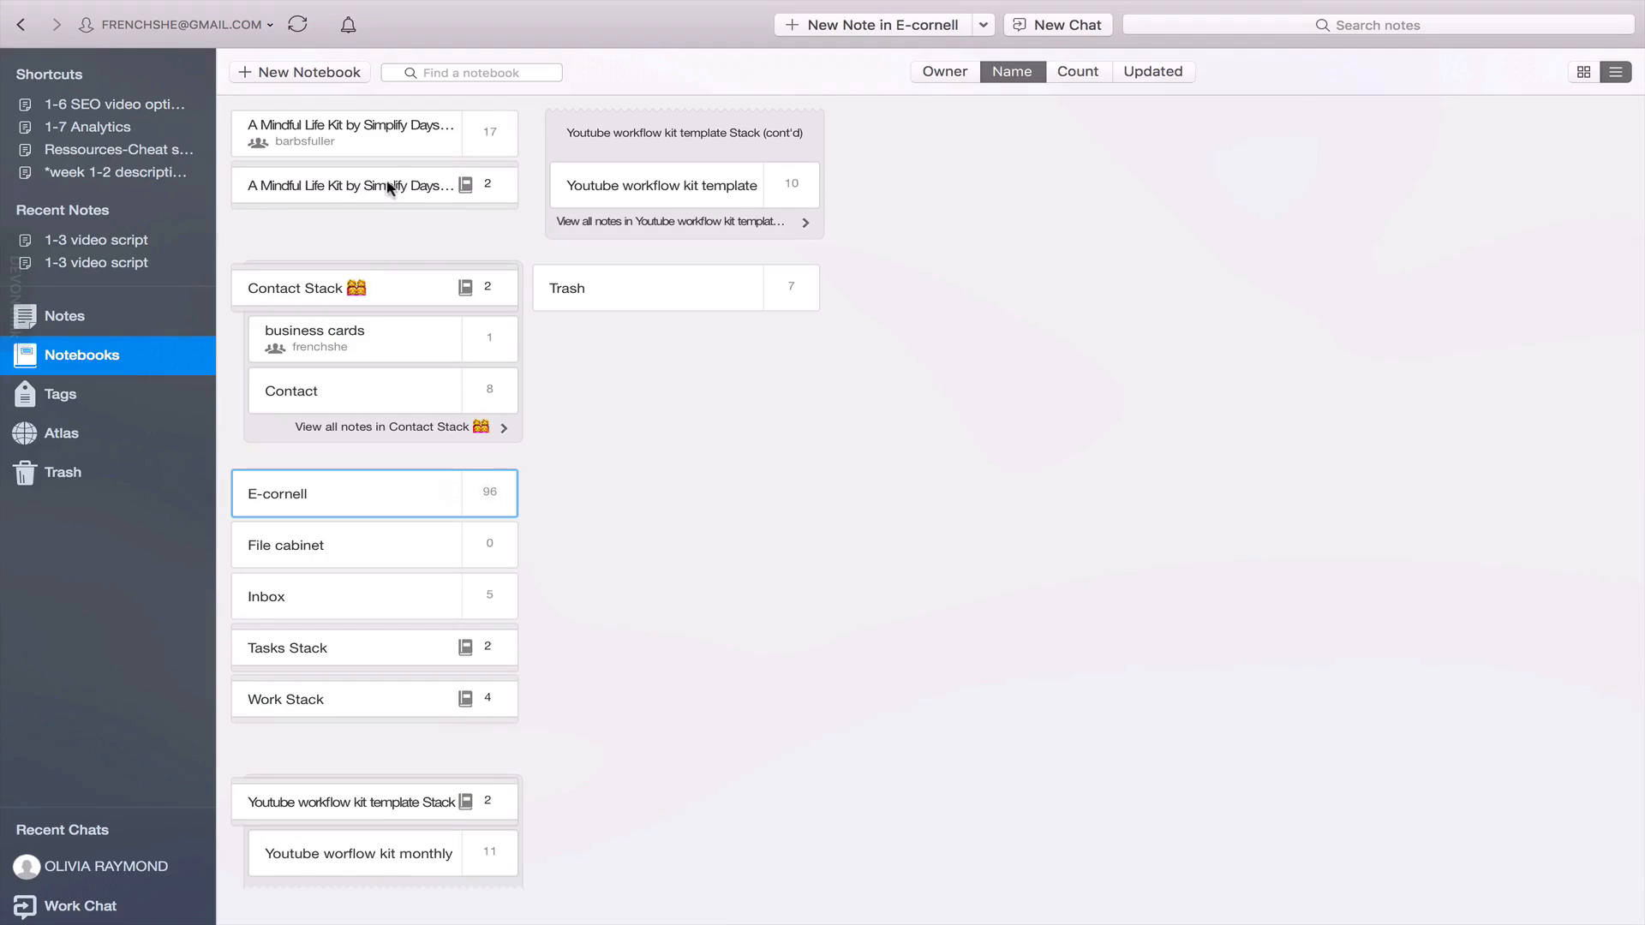
pyautogui.moveTo(353, 807)
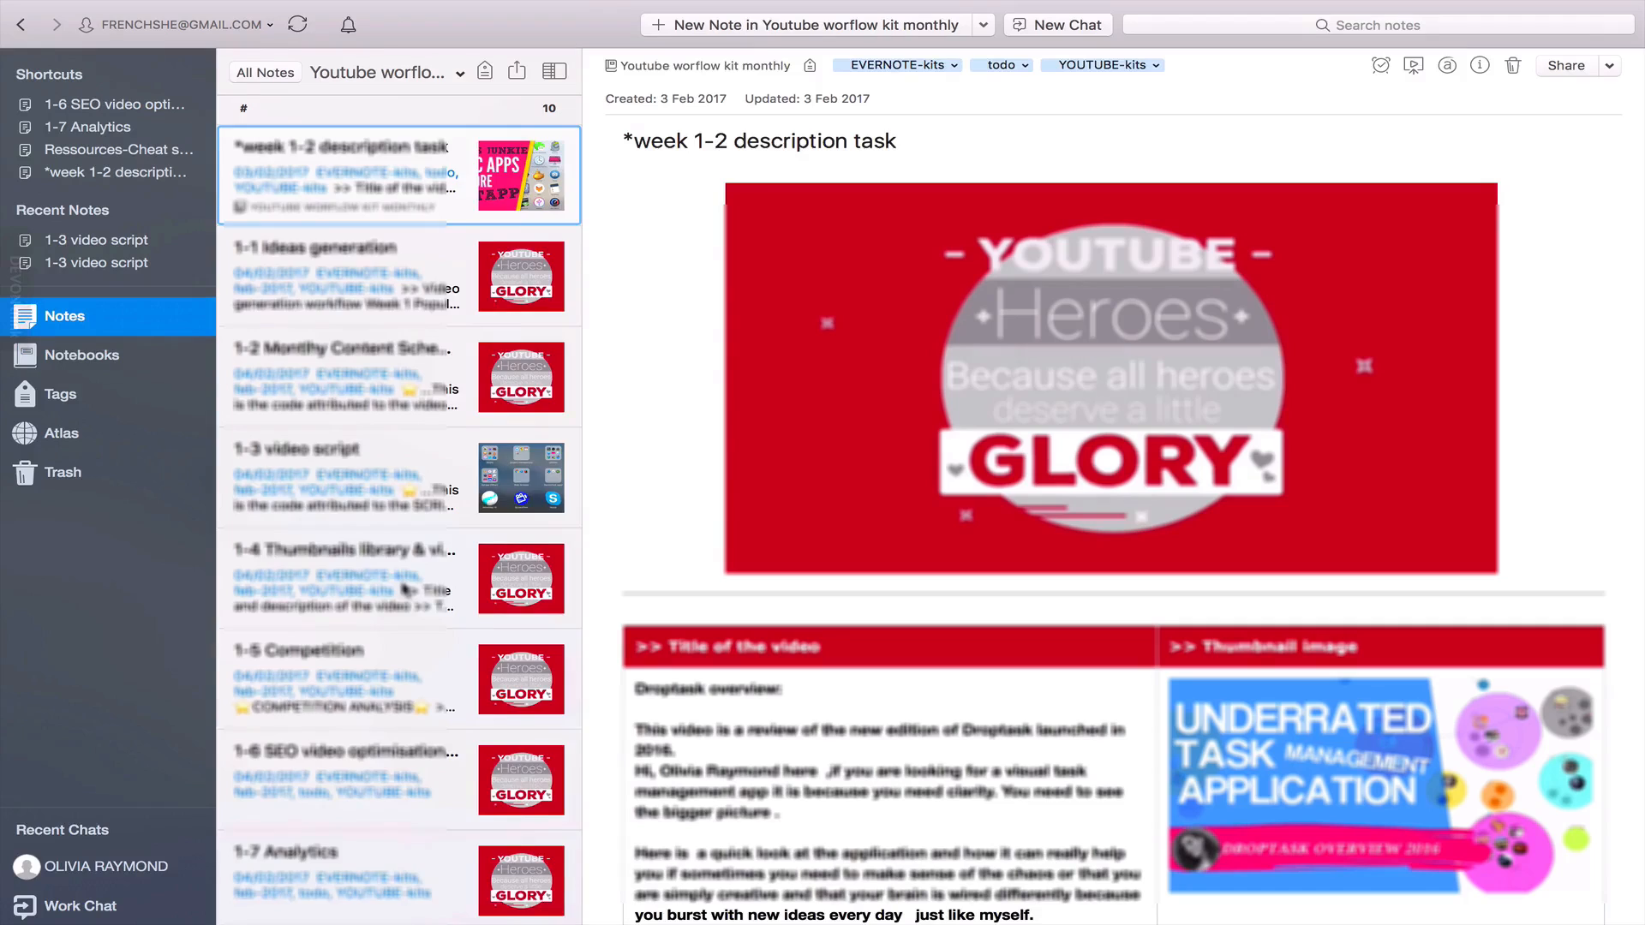
pyautogui.click(346, 679)
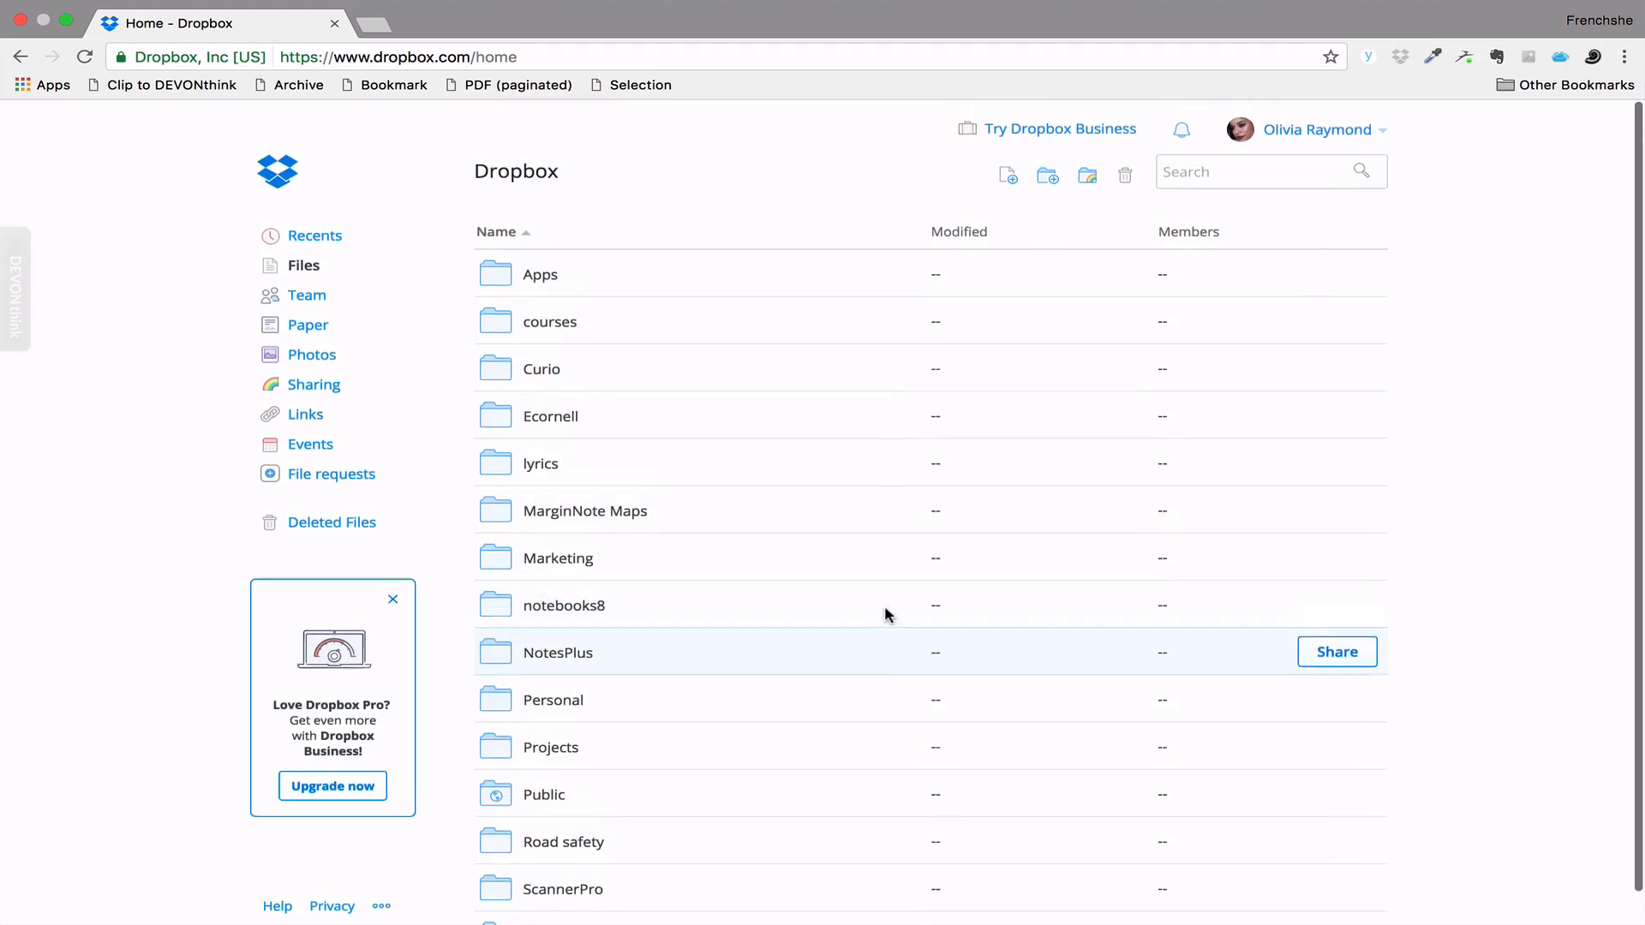
# Show Recents, then bring up the Share a folder prompt and dismiss it.
pyautogui.click(317, 233)
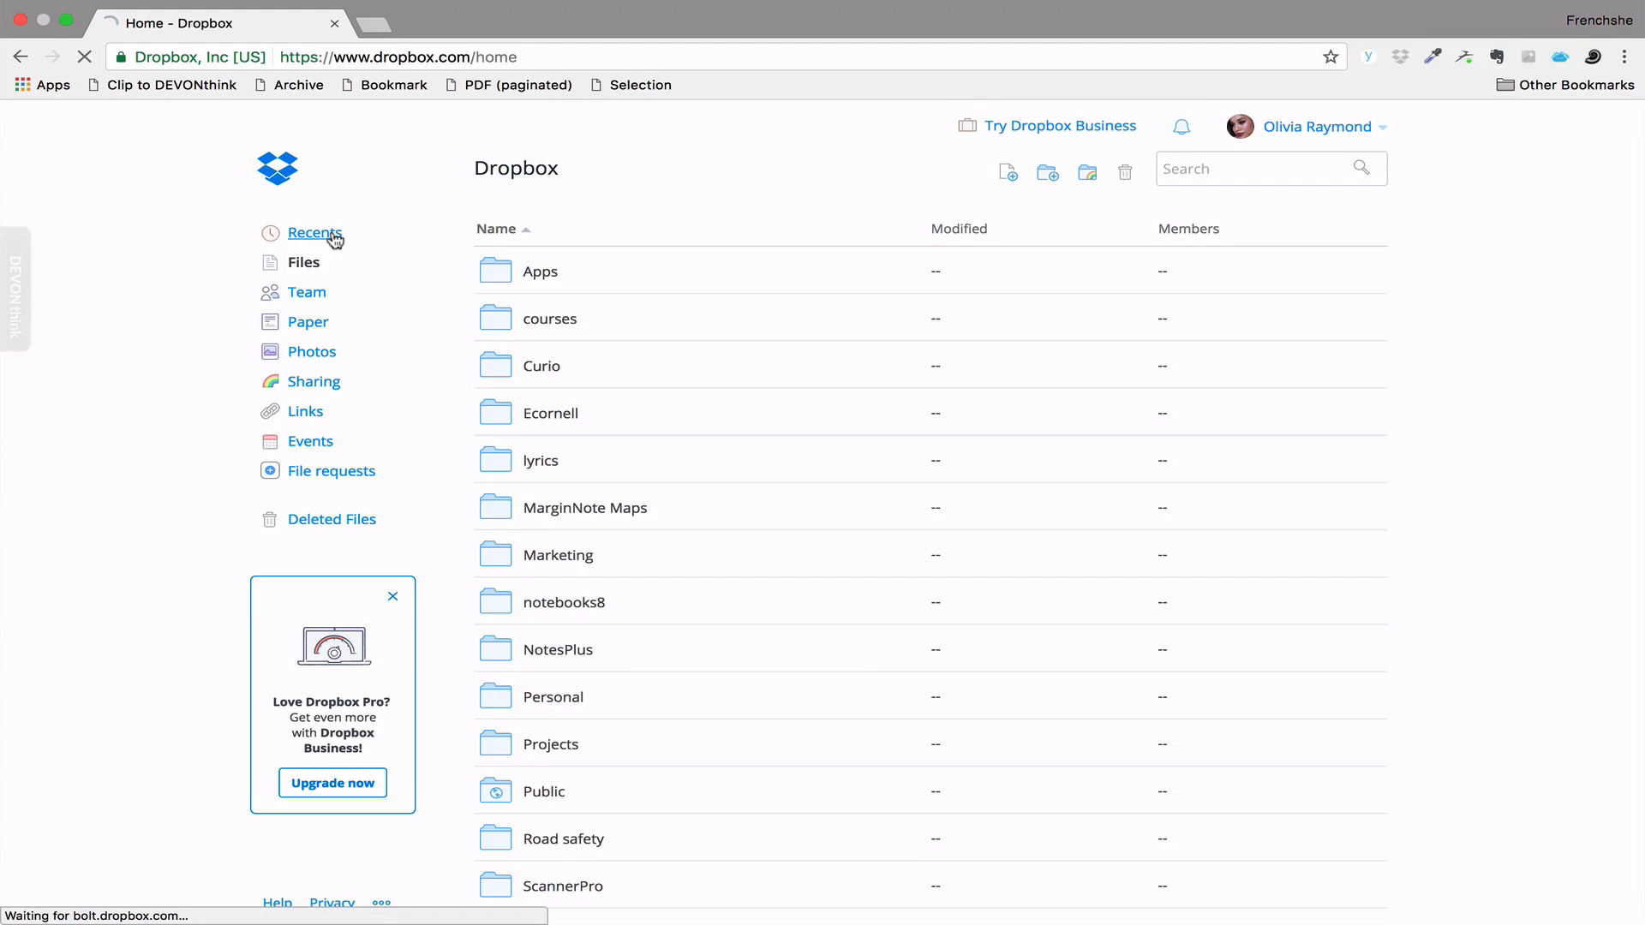
pyautogui.click(316, 231)
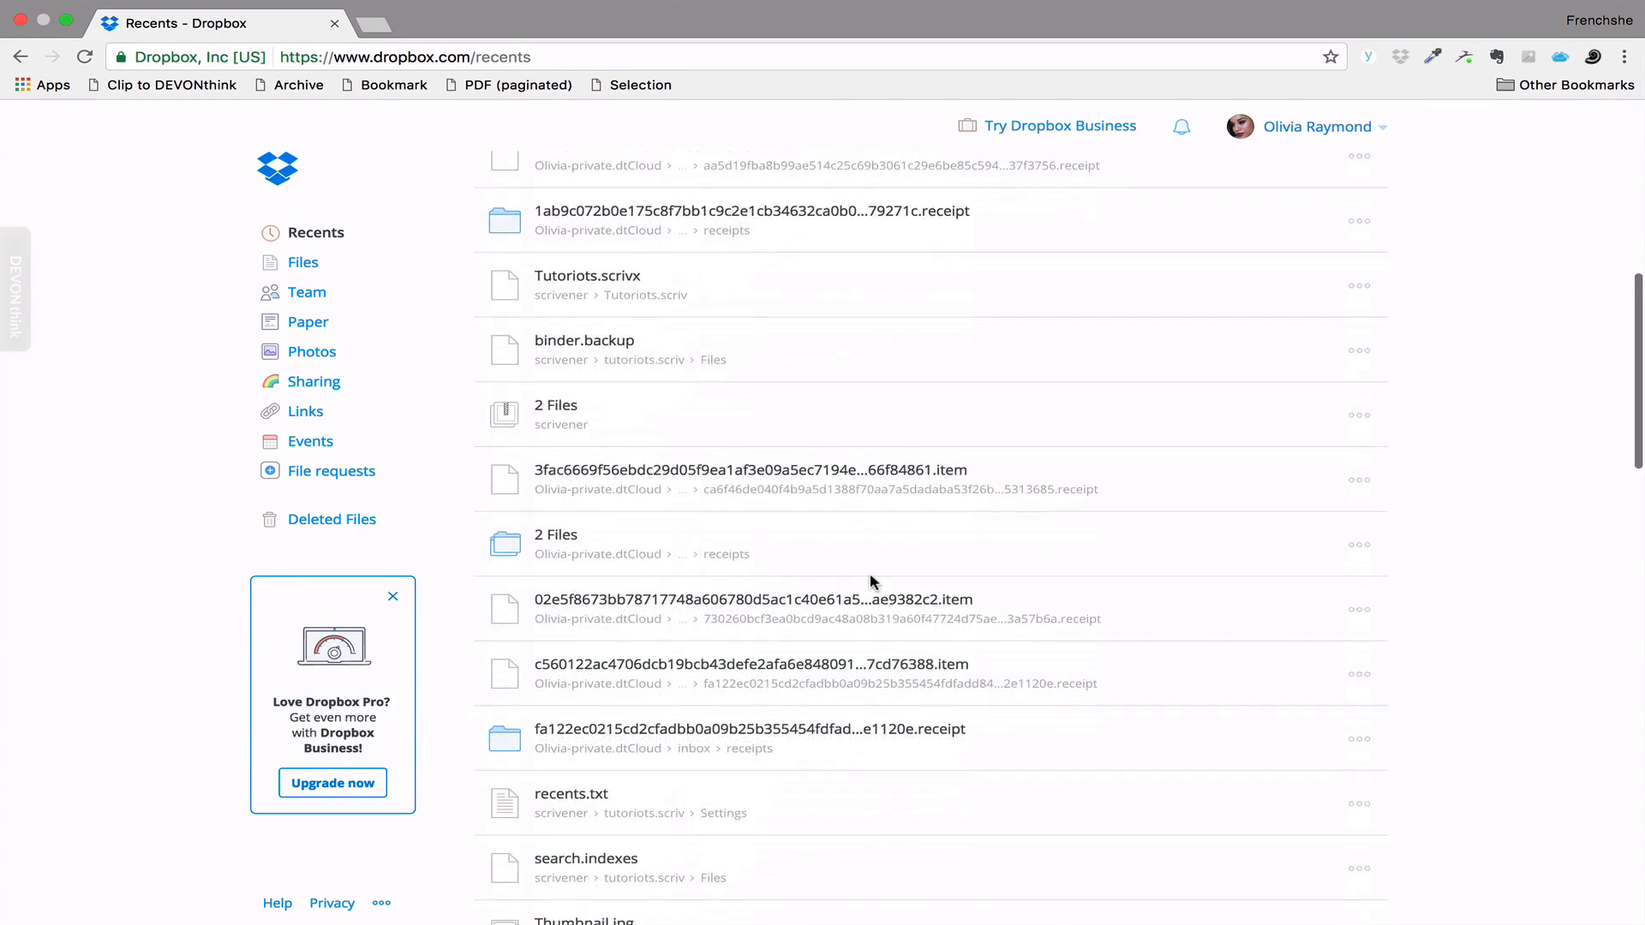
pyautogui.scroll(3)
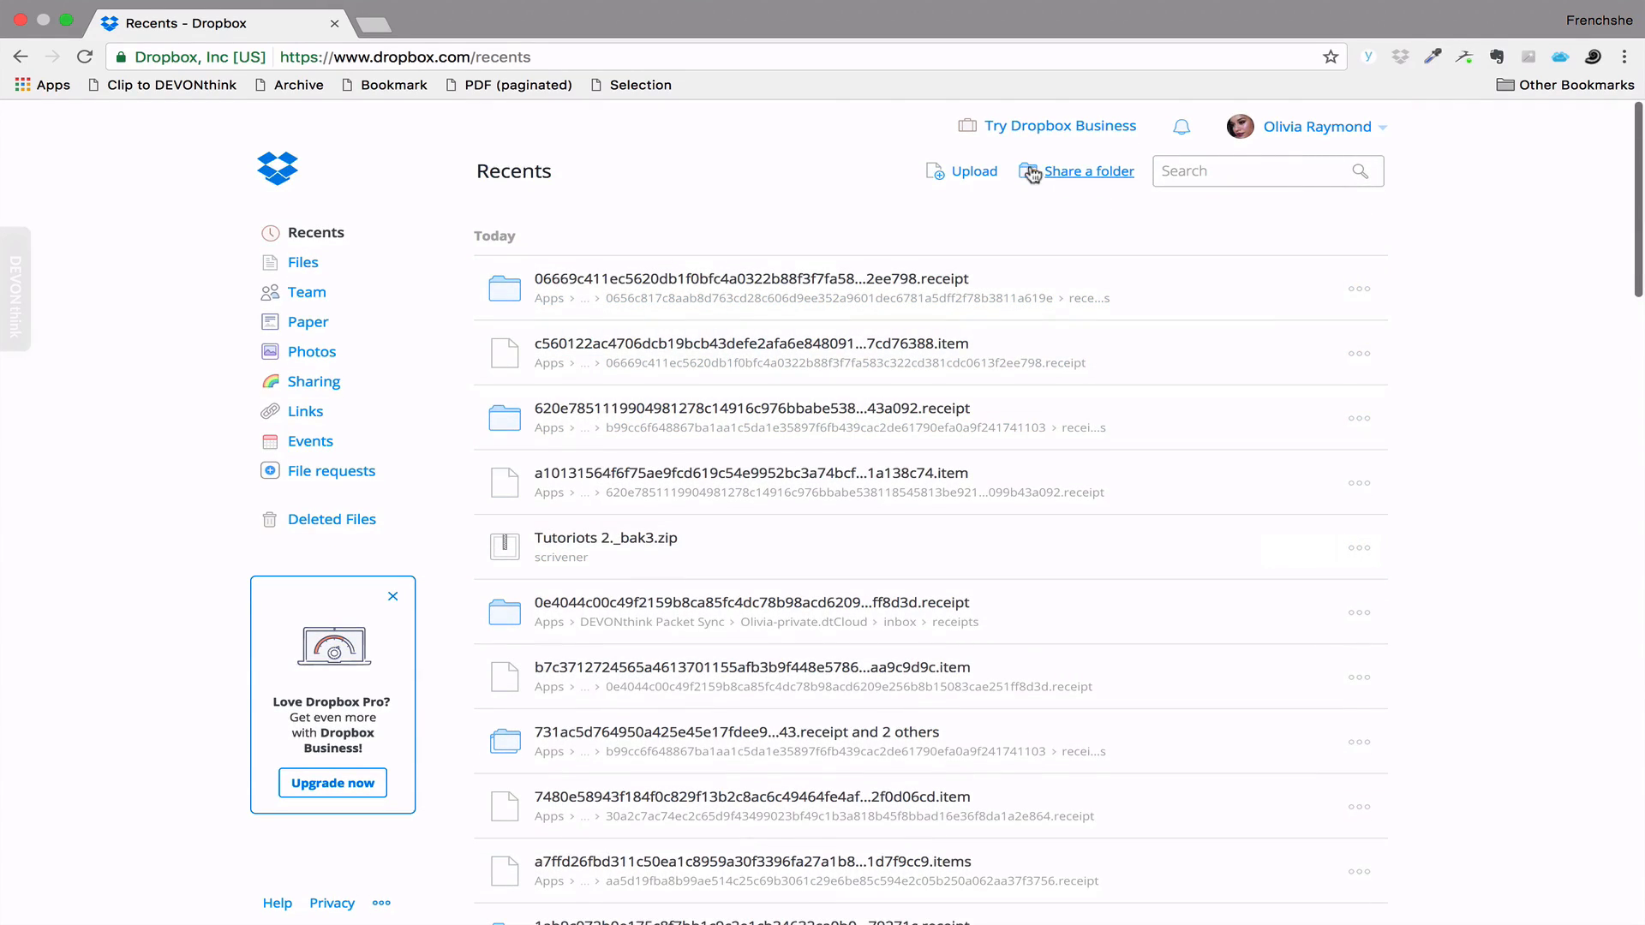
pyautogui.click(1086, 172)
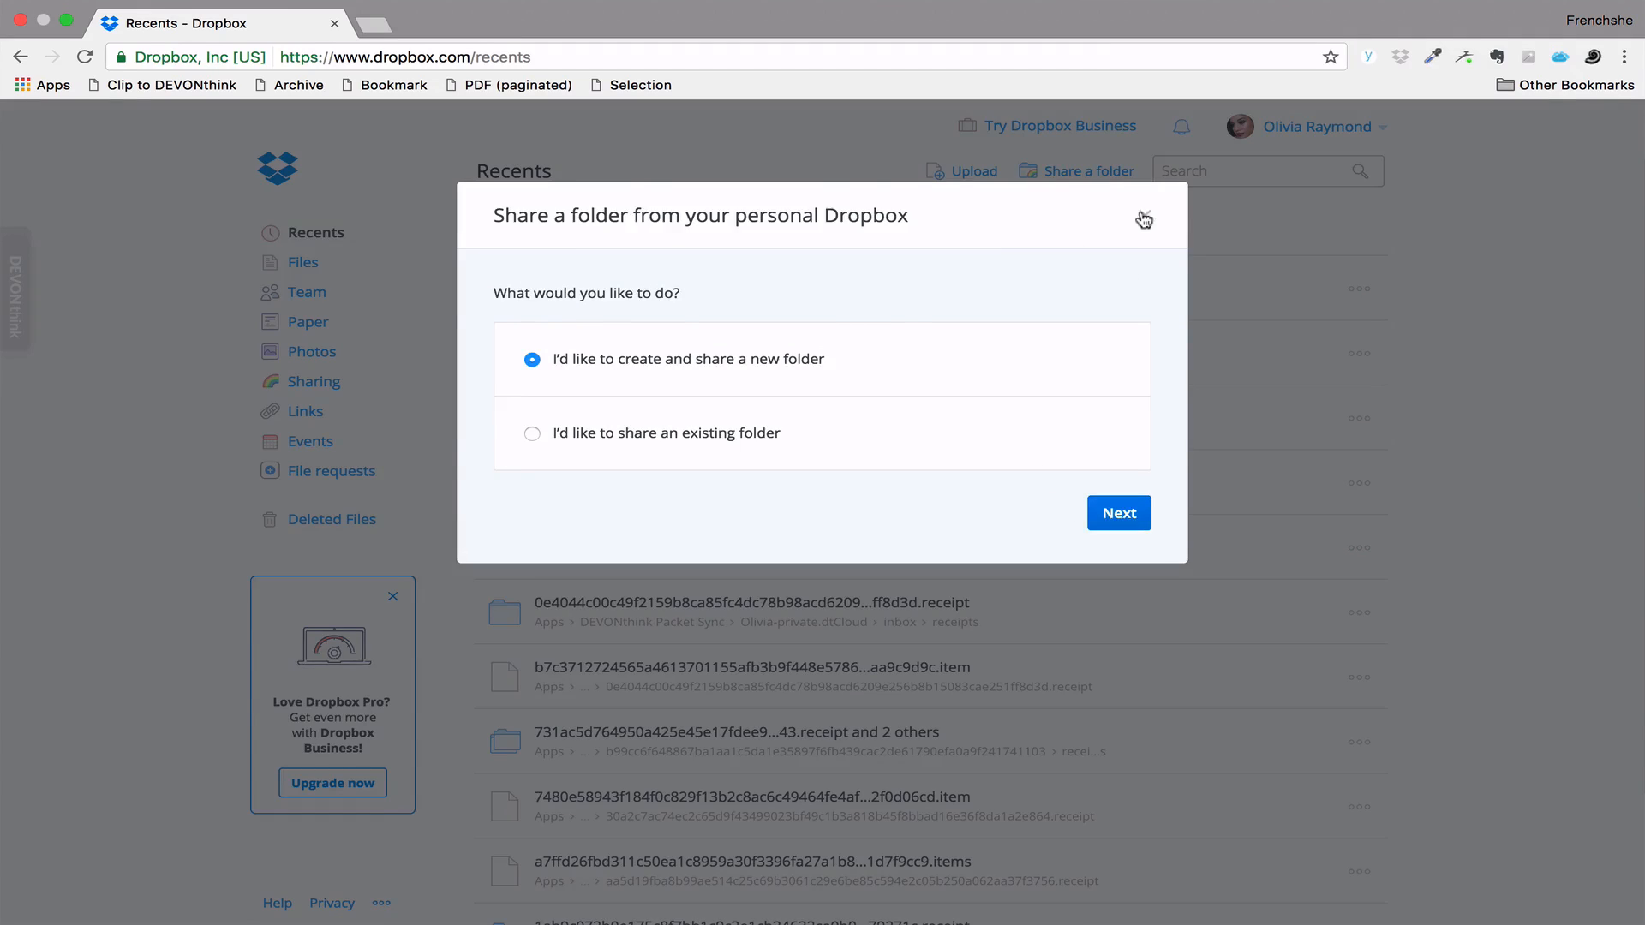
pyautogui.click(1143, 218)
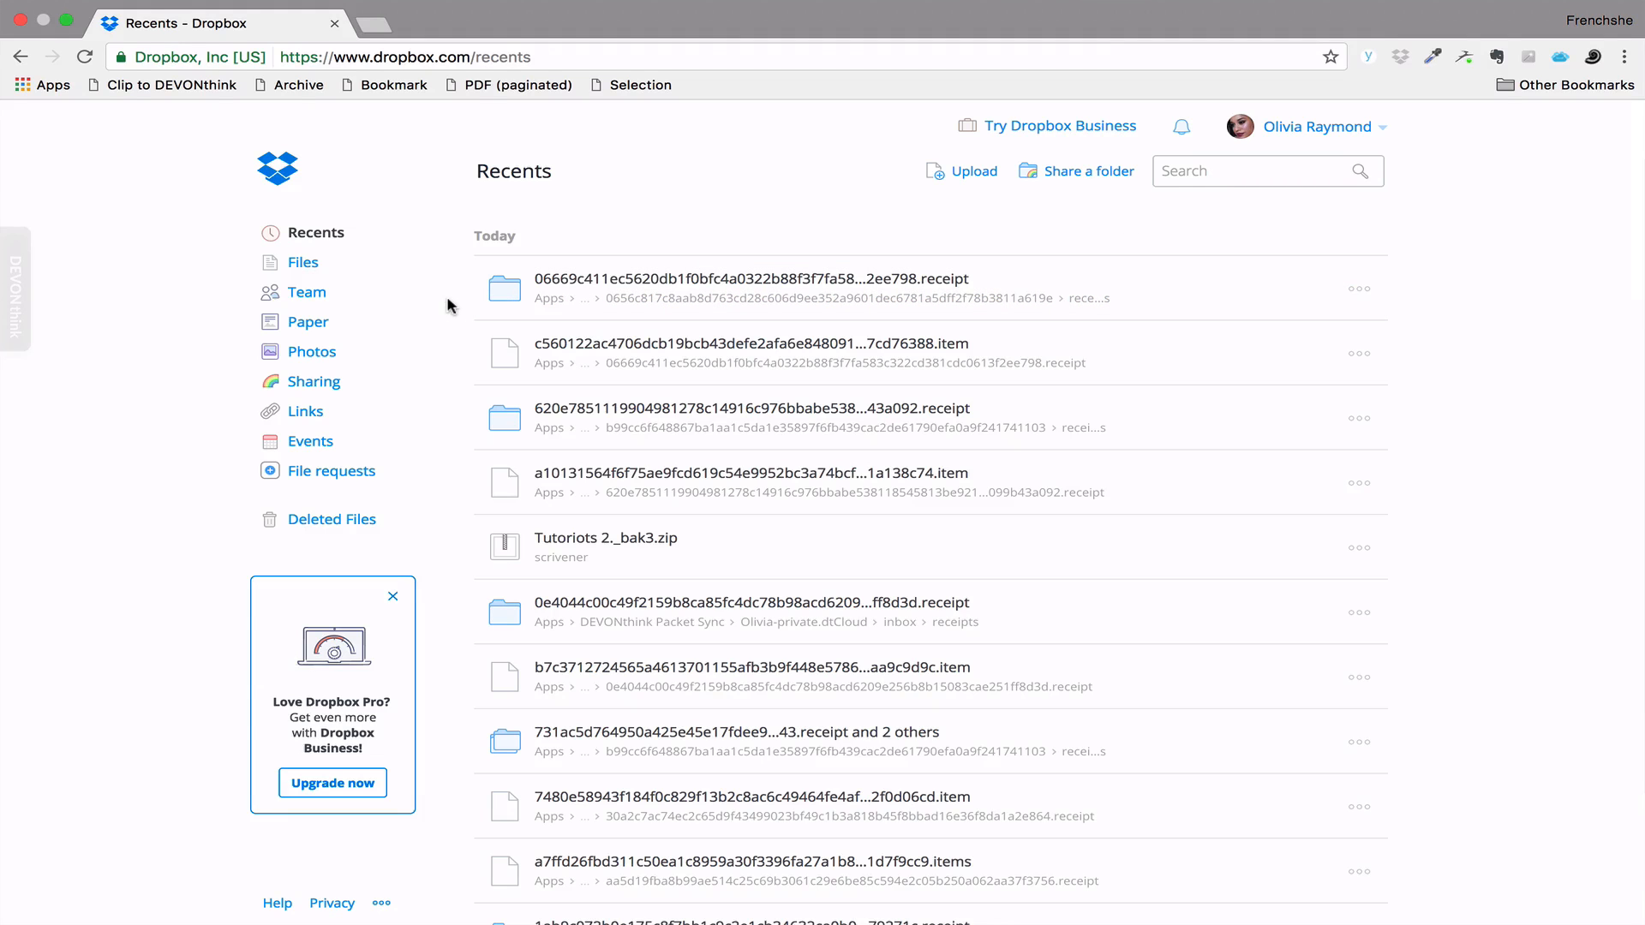
pyautogui.moveTo(377, 375)
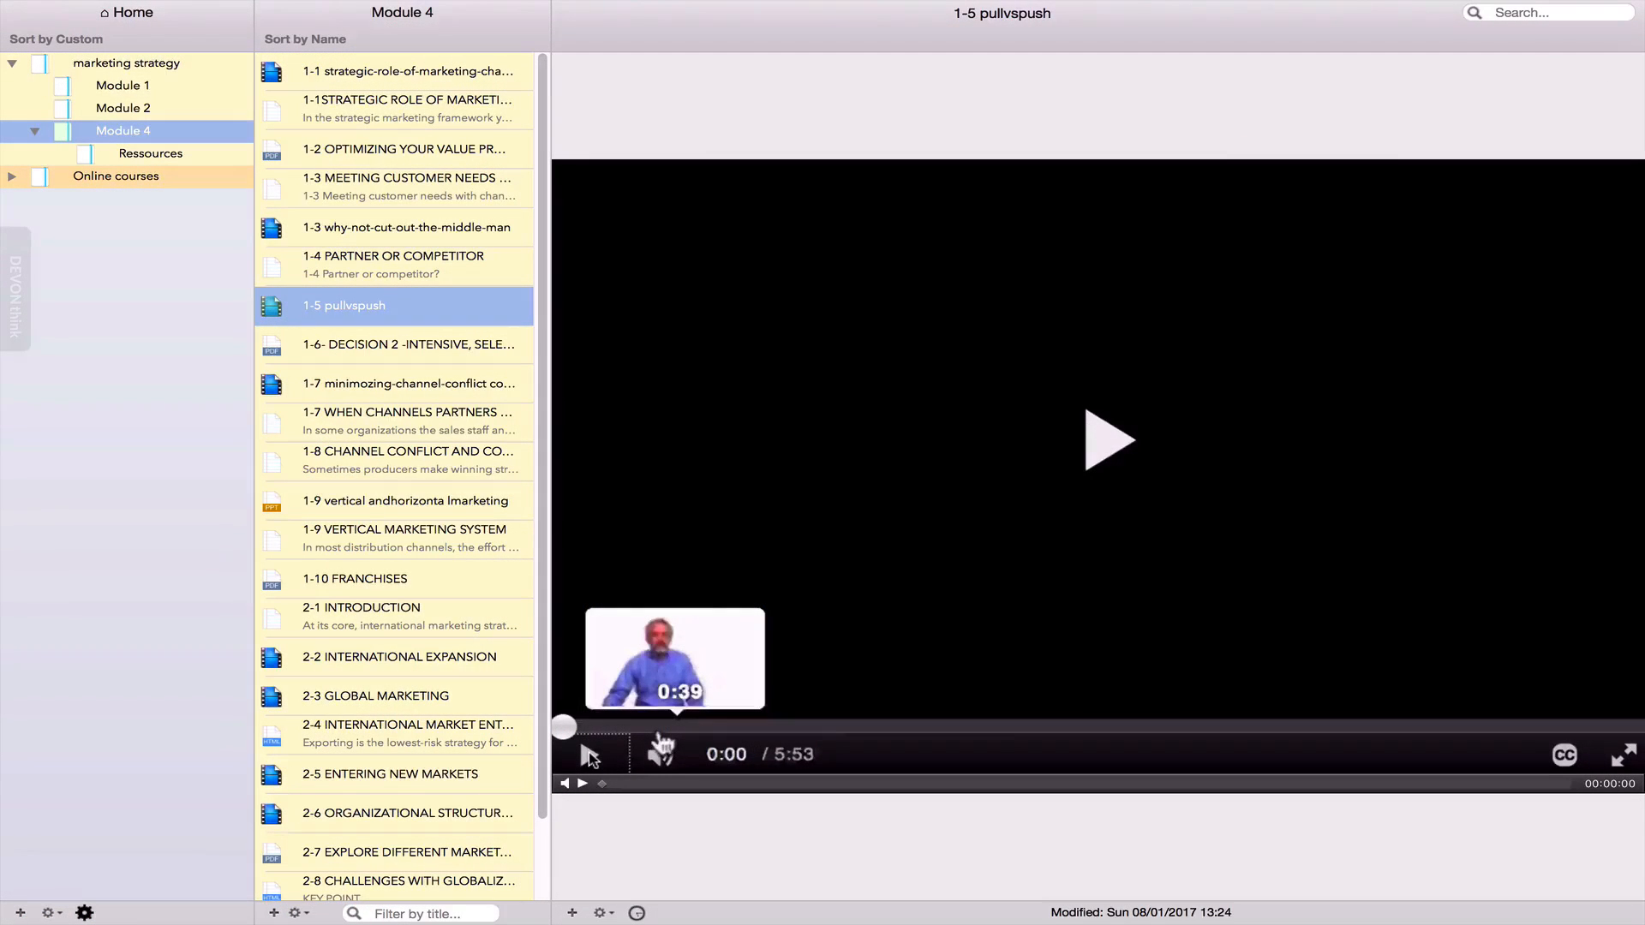
pyautogui.moveTo(209, 137)
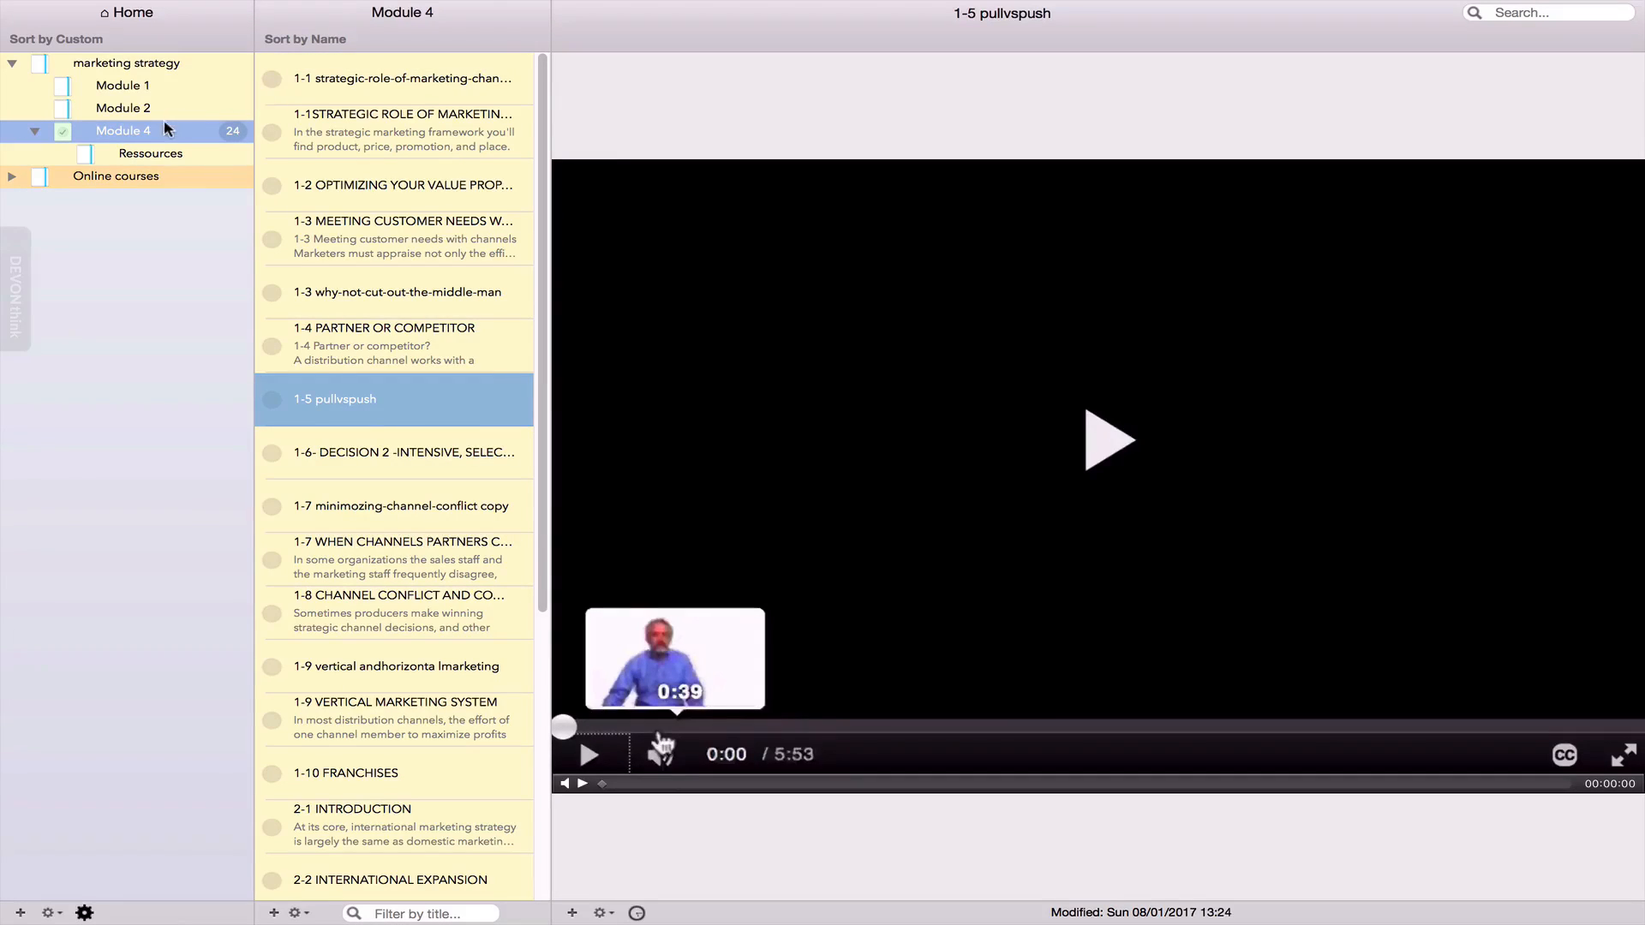
# Revert the Module 4 task list to a plain book, choosing Delete for task details.
pyautogui.rightClick(123, 131)
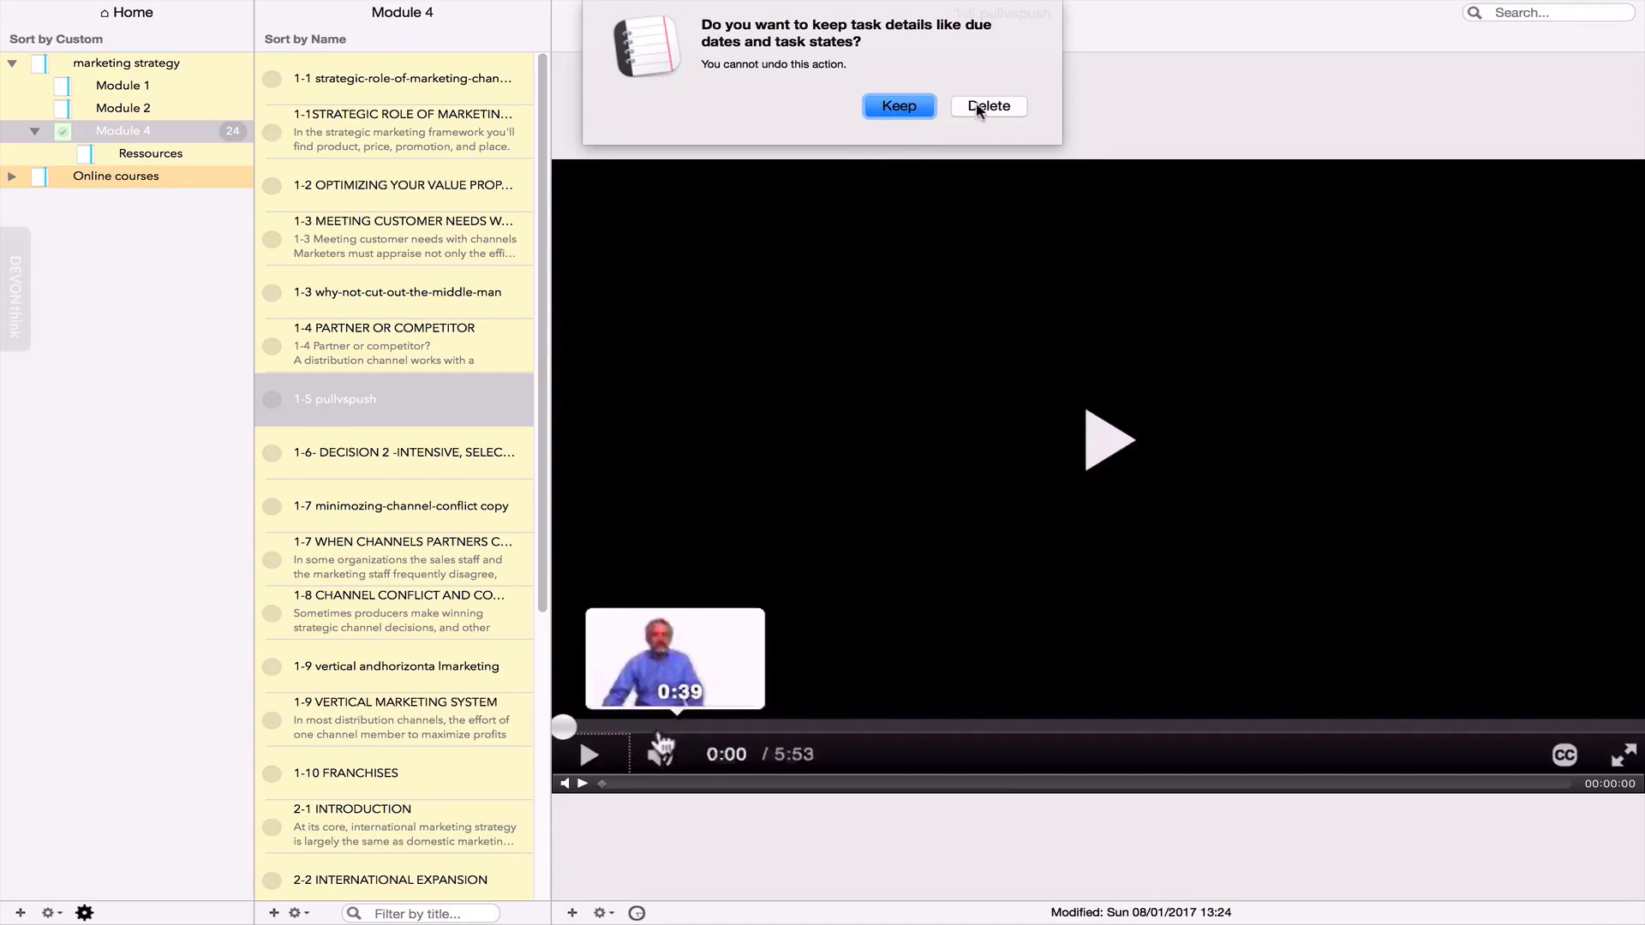
pyautogui.click(987, 107)
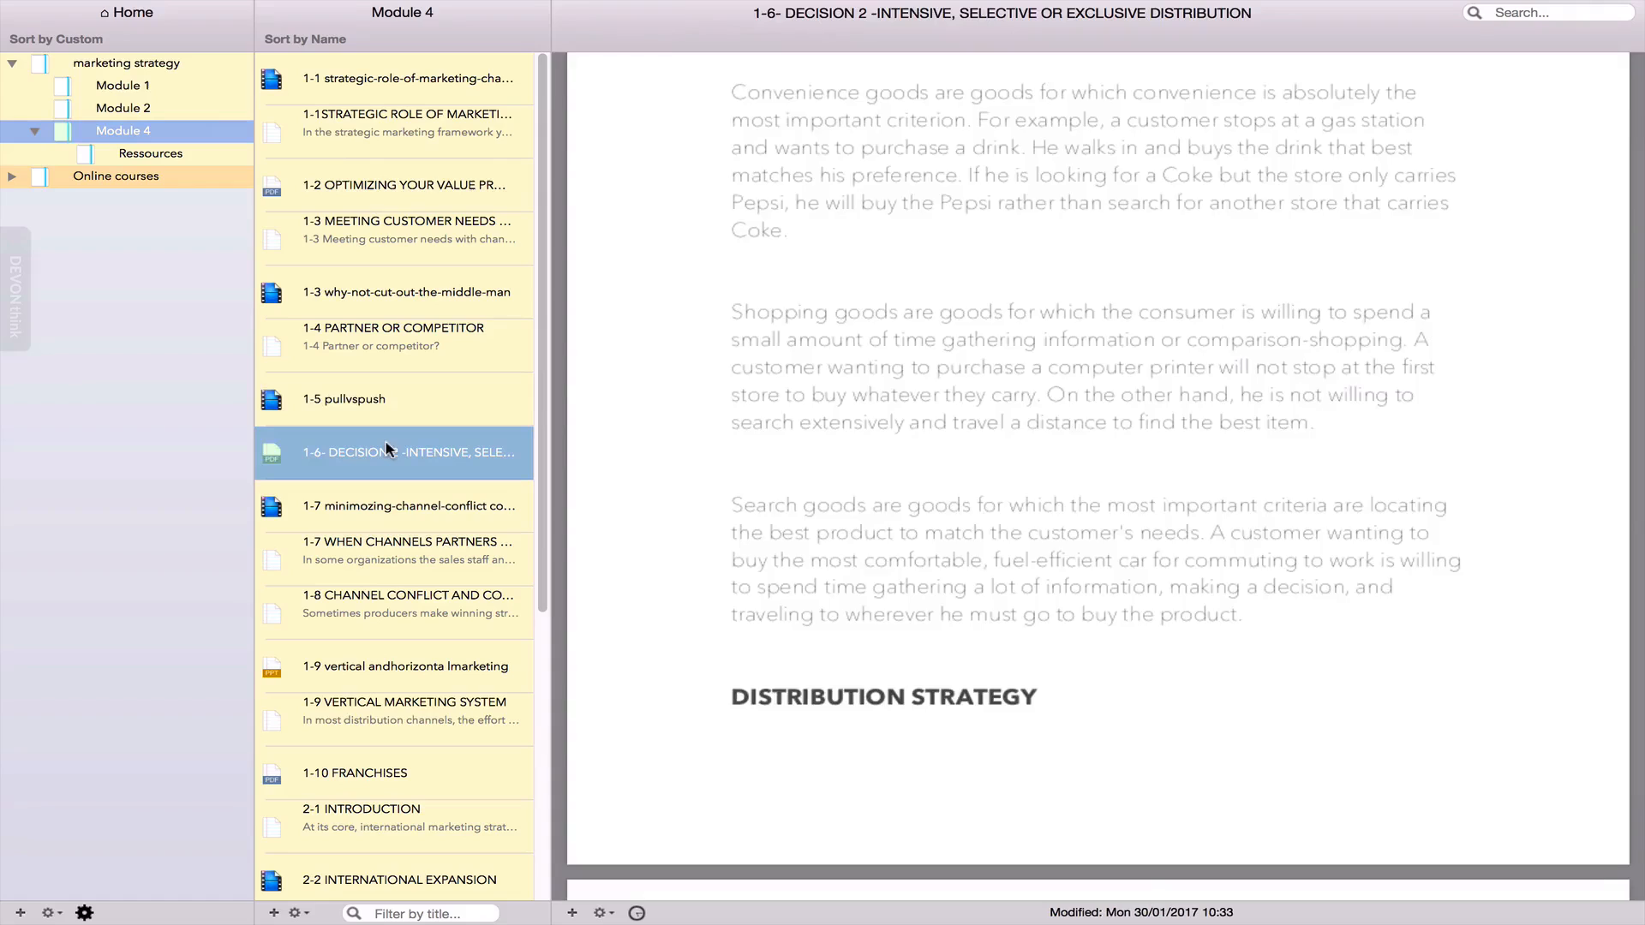
# Step through notes 1-7 Channel Partners Clash, 1-8 Channel Conflict and 1-9 Vertical Marketing System.
pyautogui.click(409, 550)
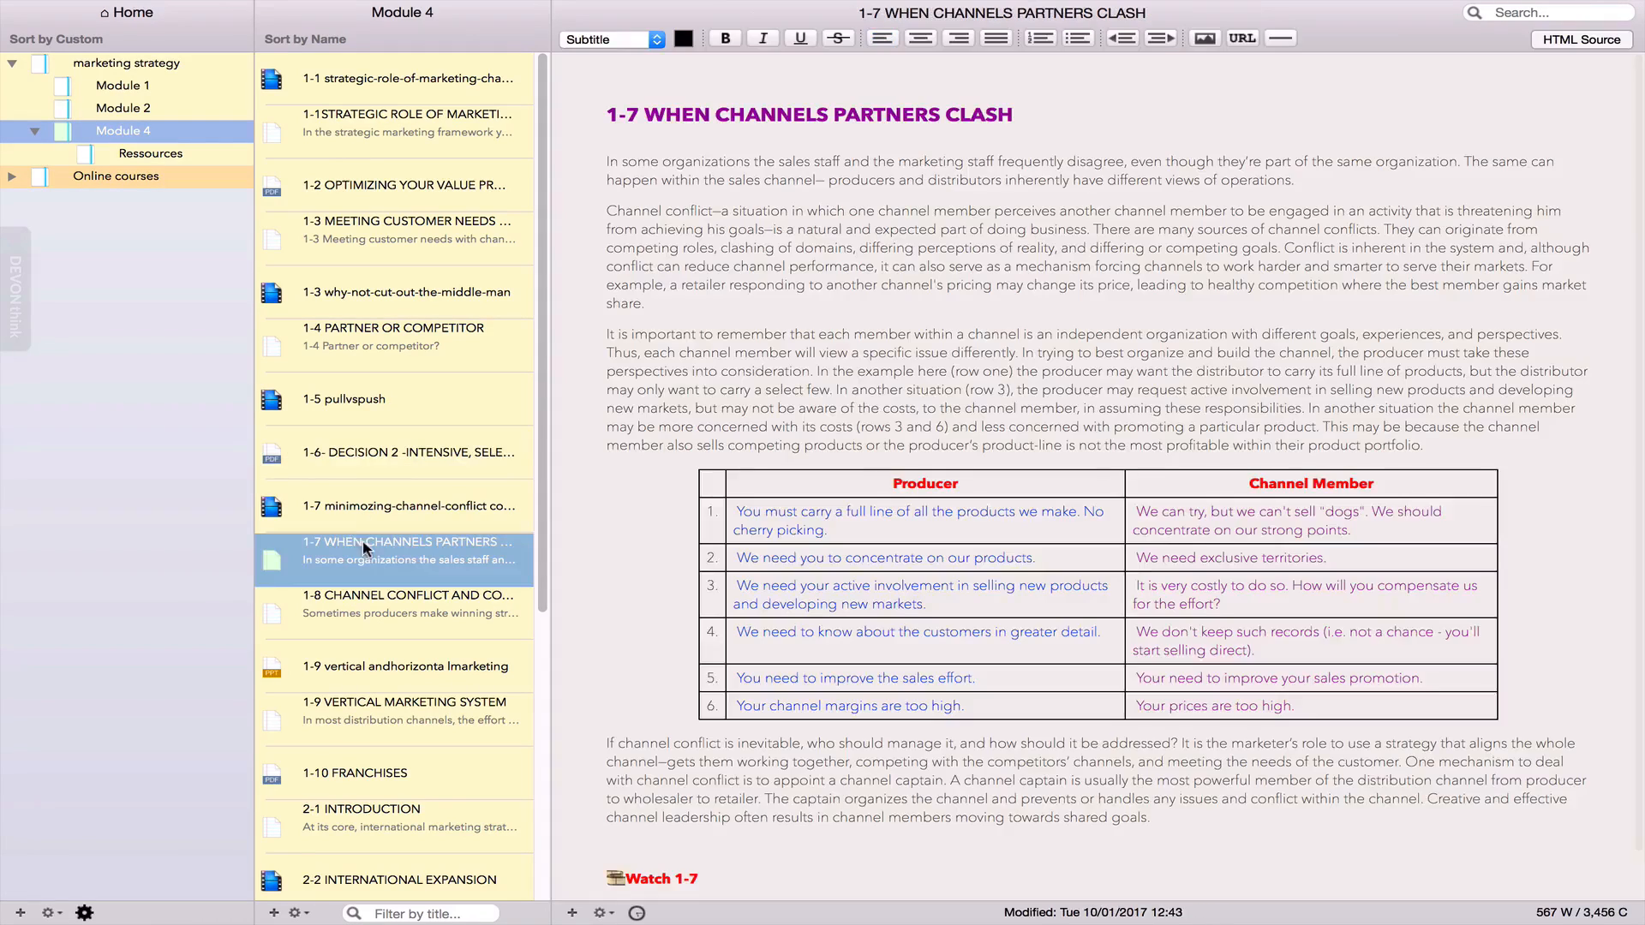
pyautogui.click(408, 603)
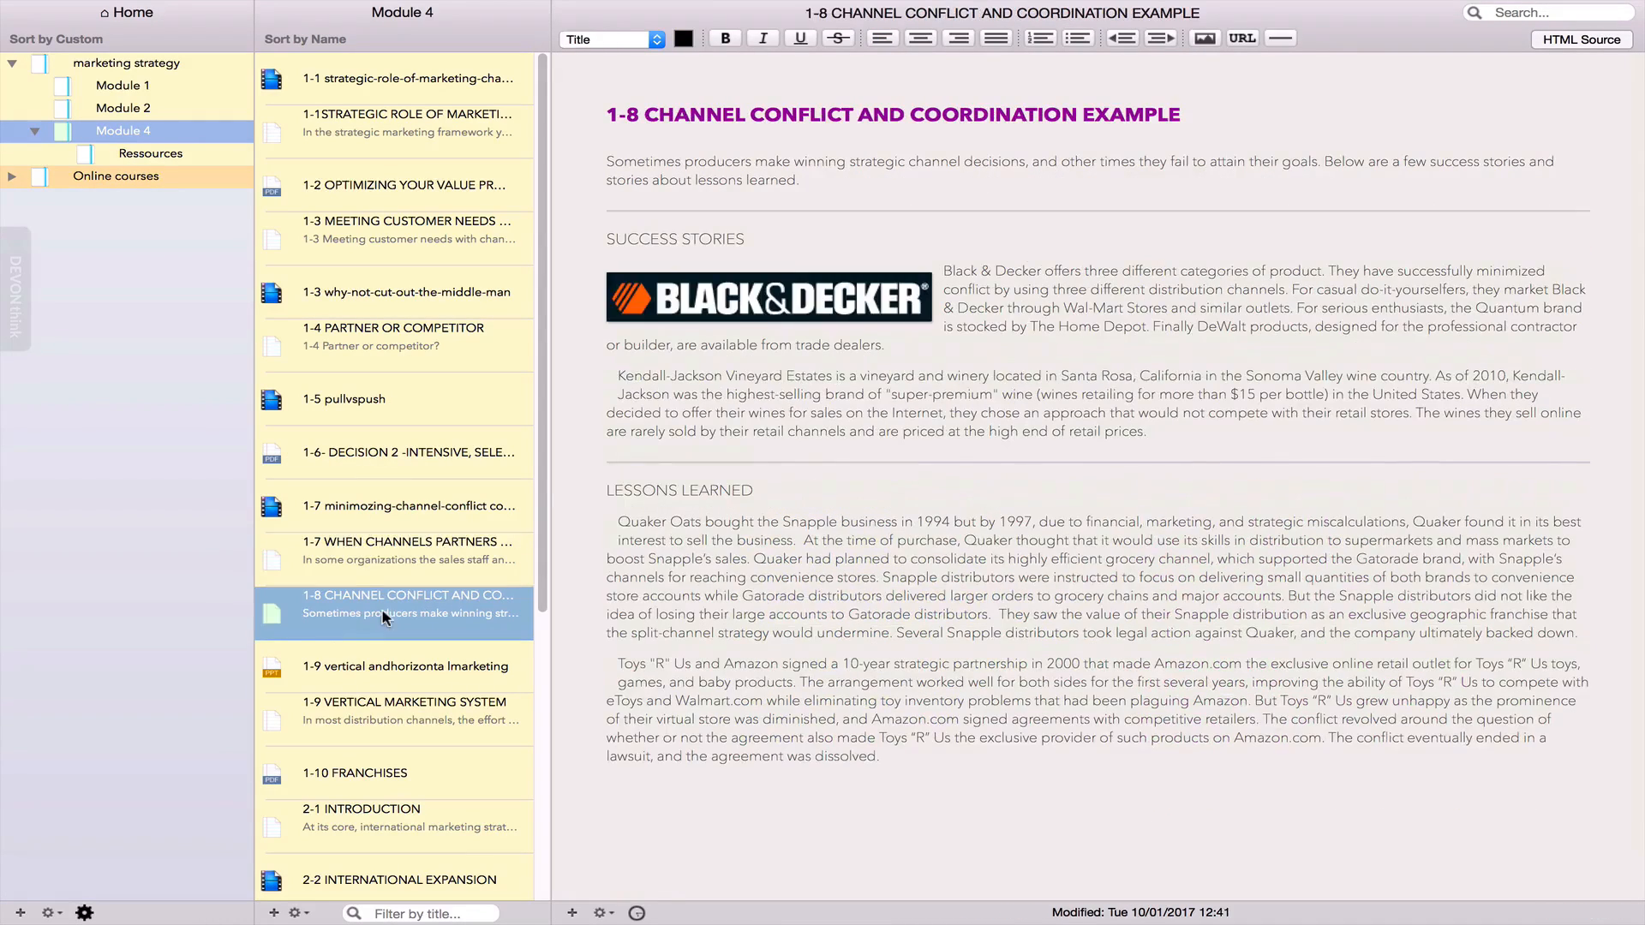
pyautogui.click(401, 709)
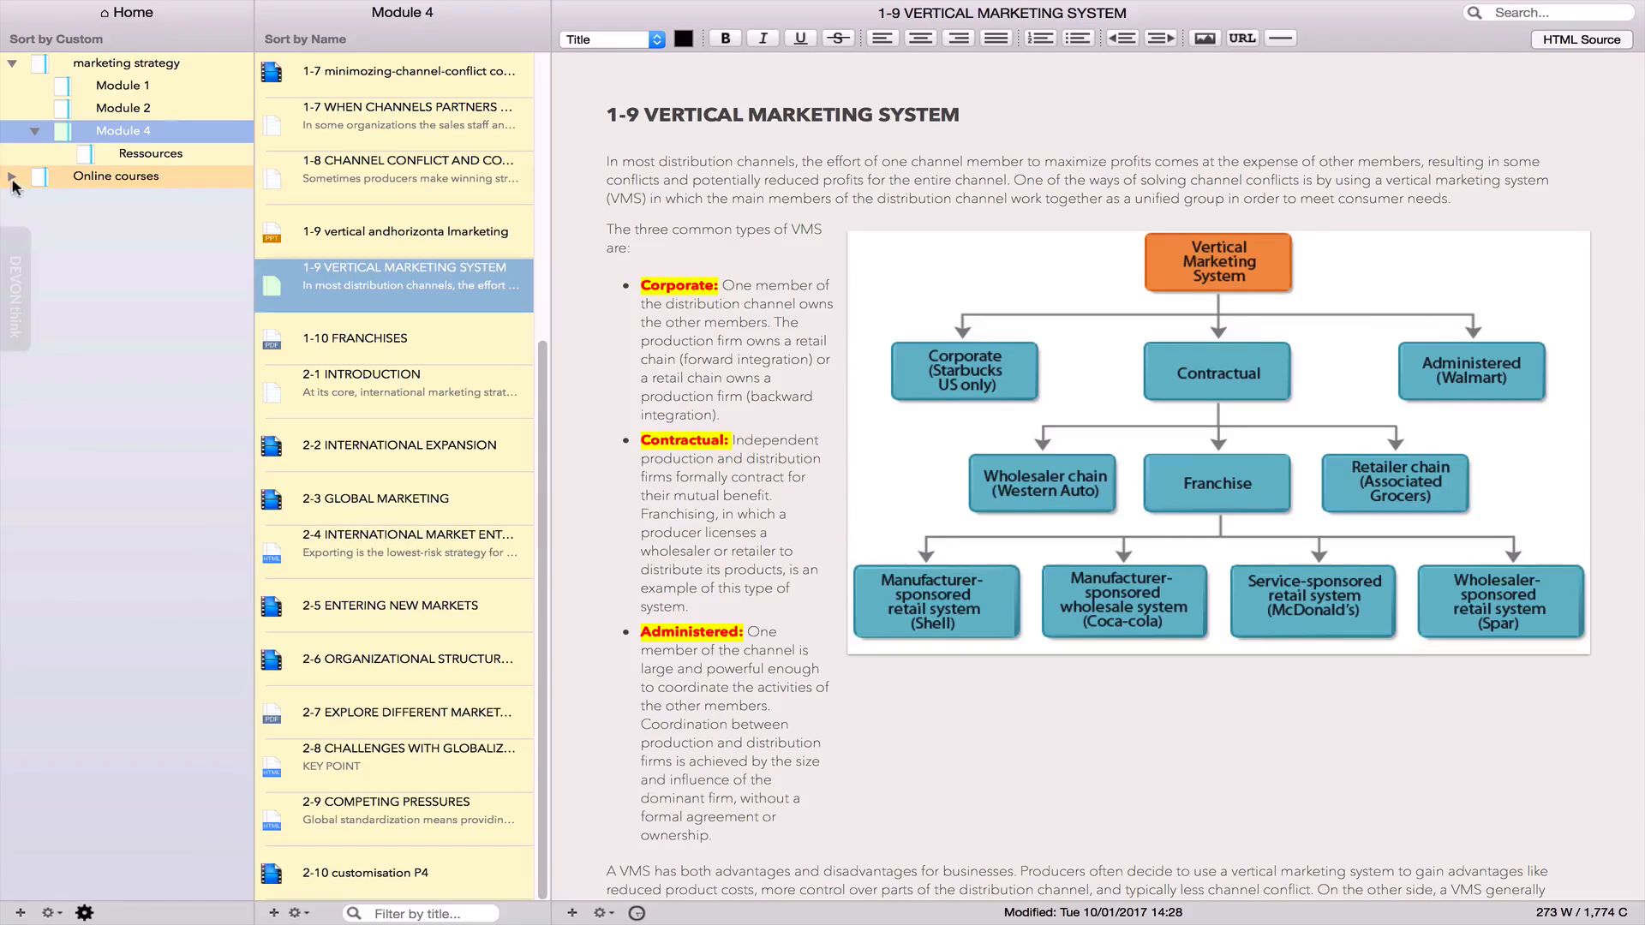
# In Online courses > Ressources-YTM, view the Keyword Planner image and the Simplevideopress.com link.
pyautogui.click(12, 176)
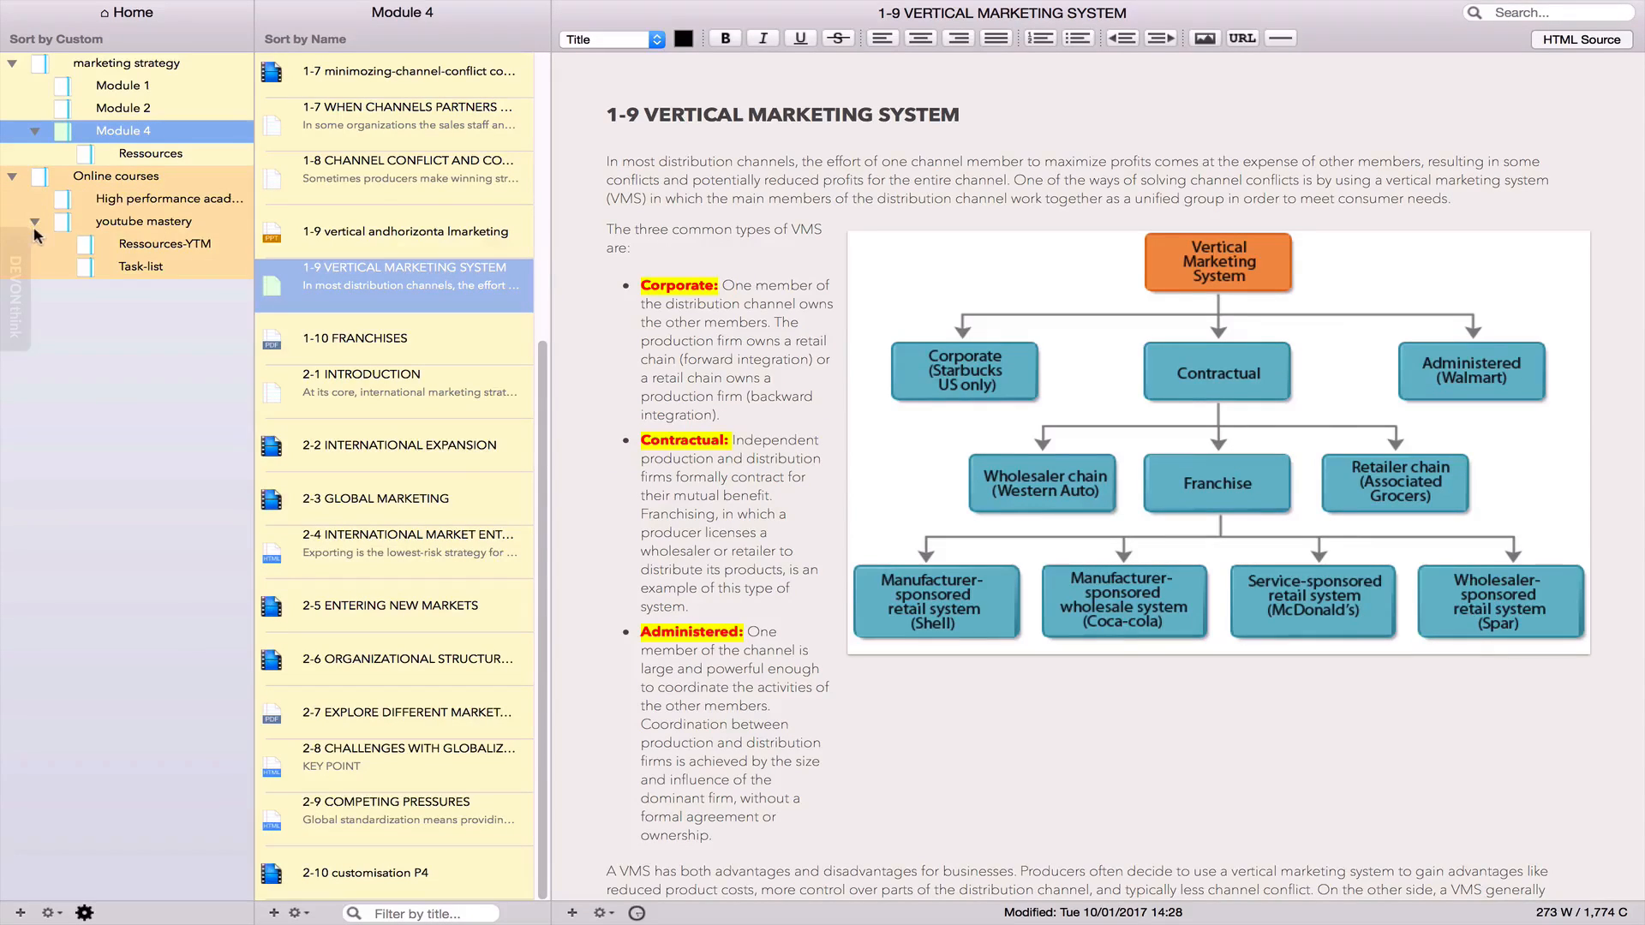
pyautogui.click(165, 243)
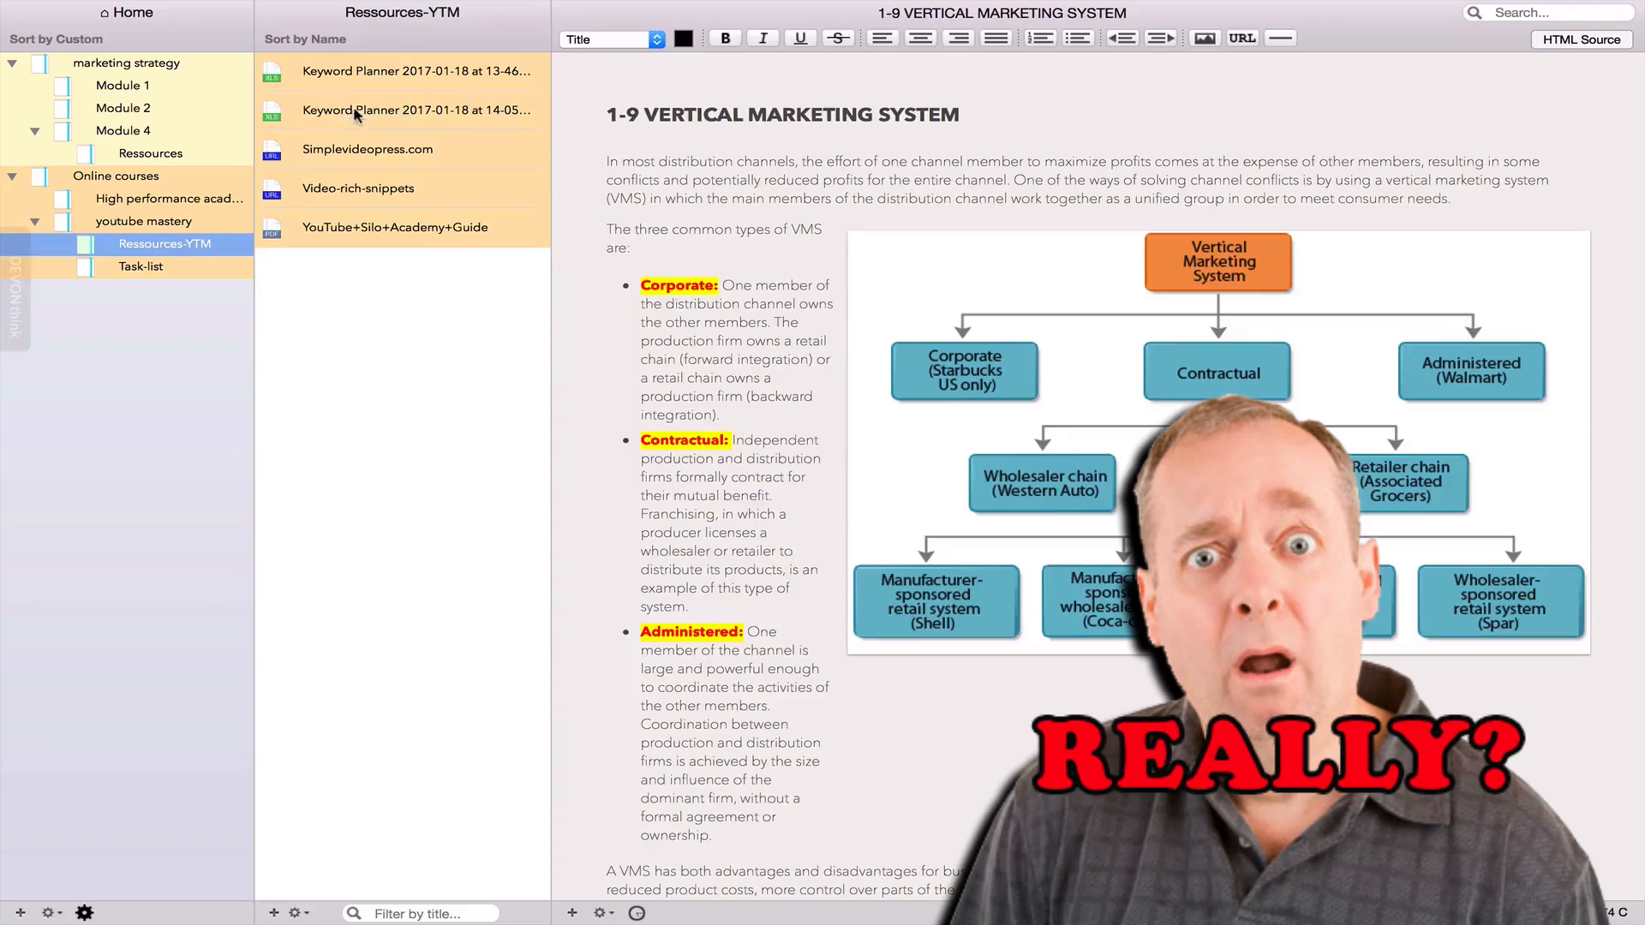
pyautogui.click(417, 110)
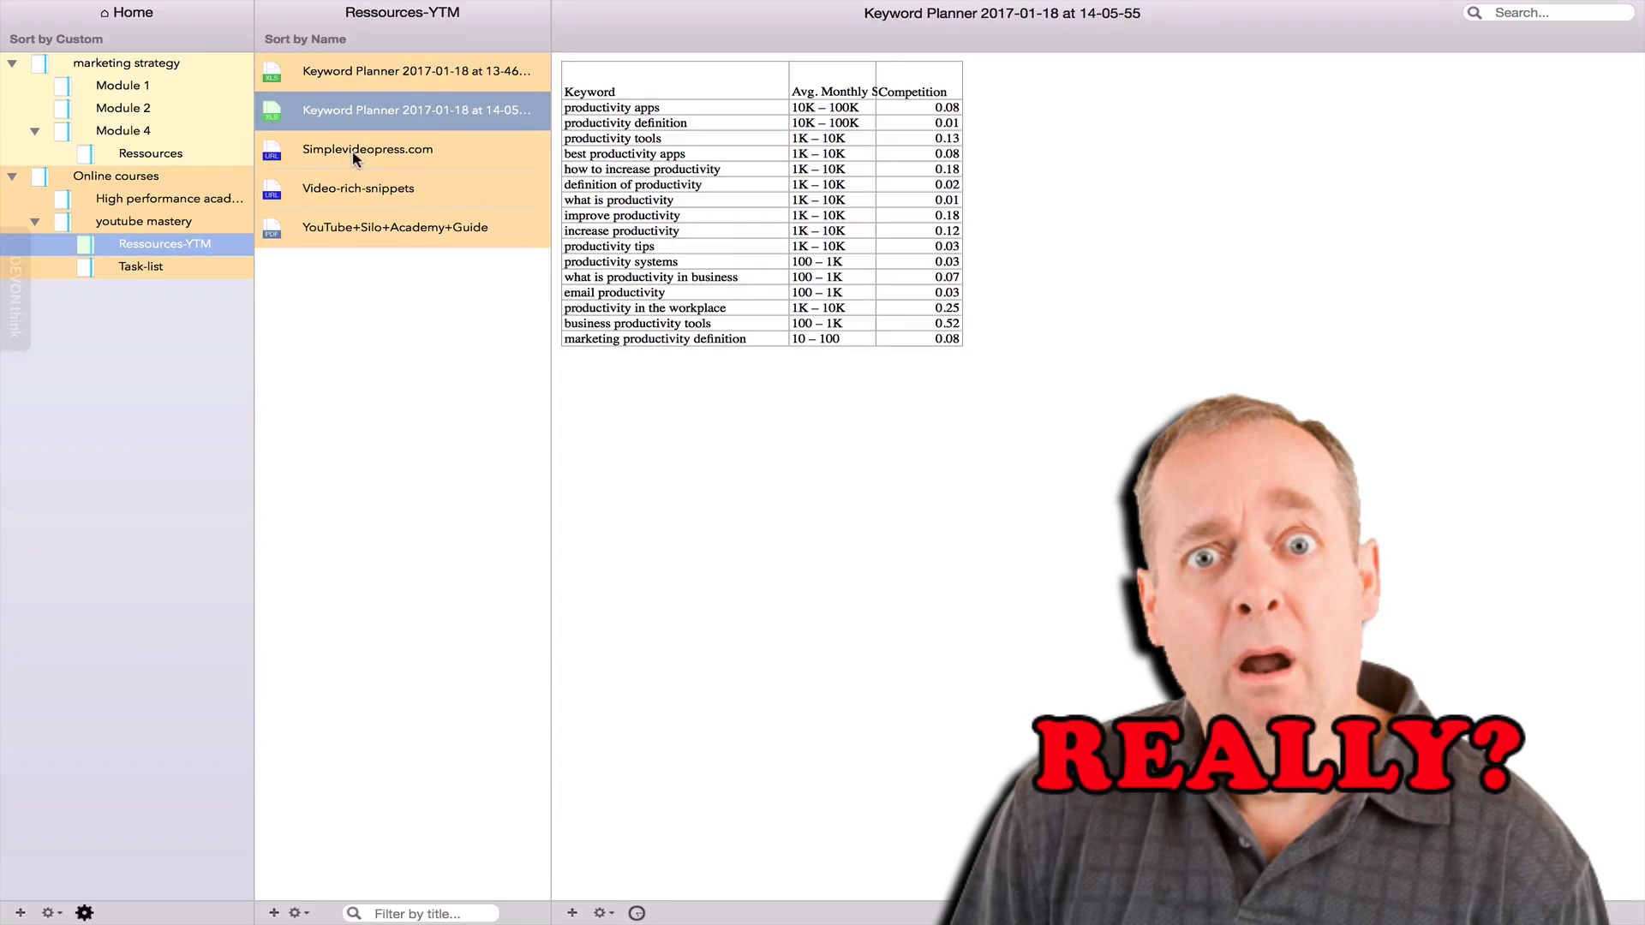
pyautogui.click(366, 149)
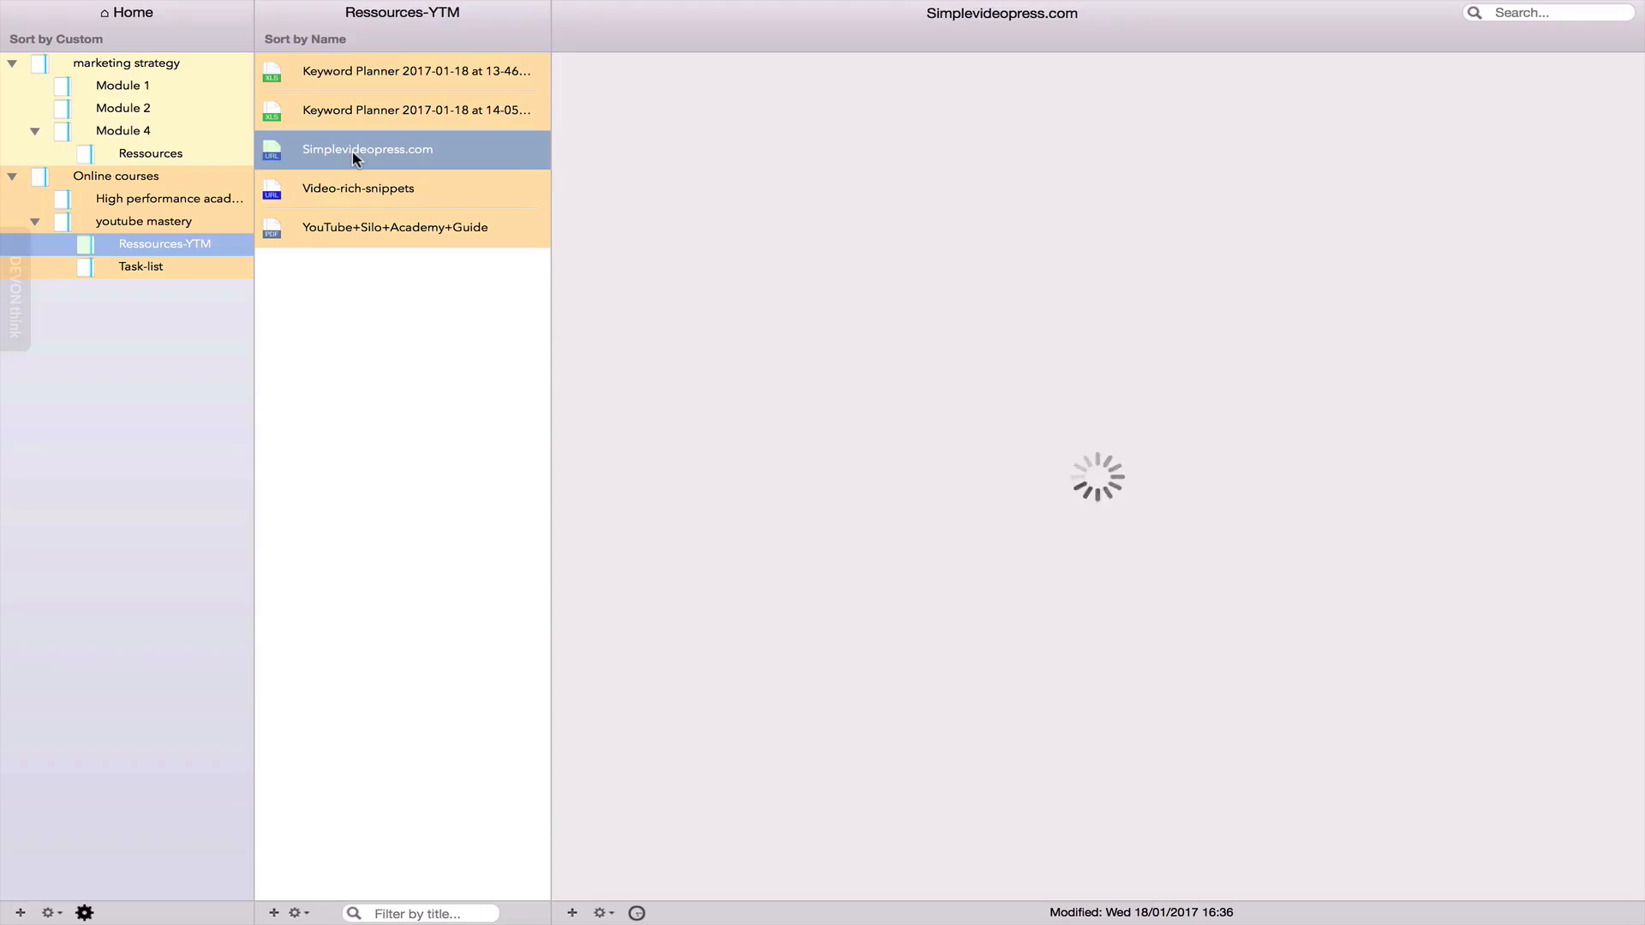
# View the YouTube Silo Academy guide PDF and glance at the text formatting menu.
pyautogui.click(396, 228)
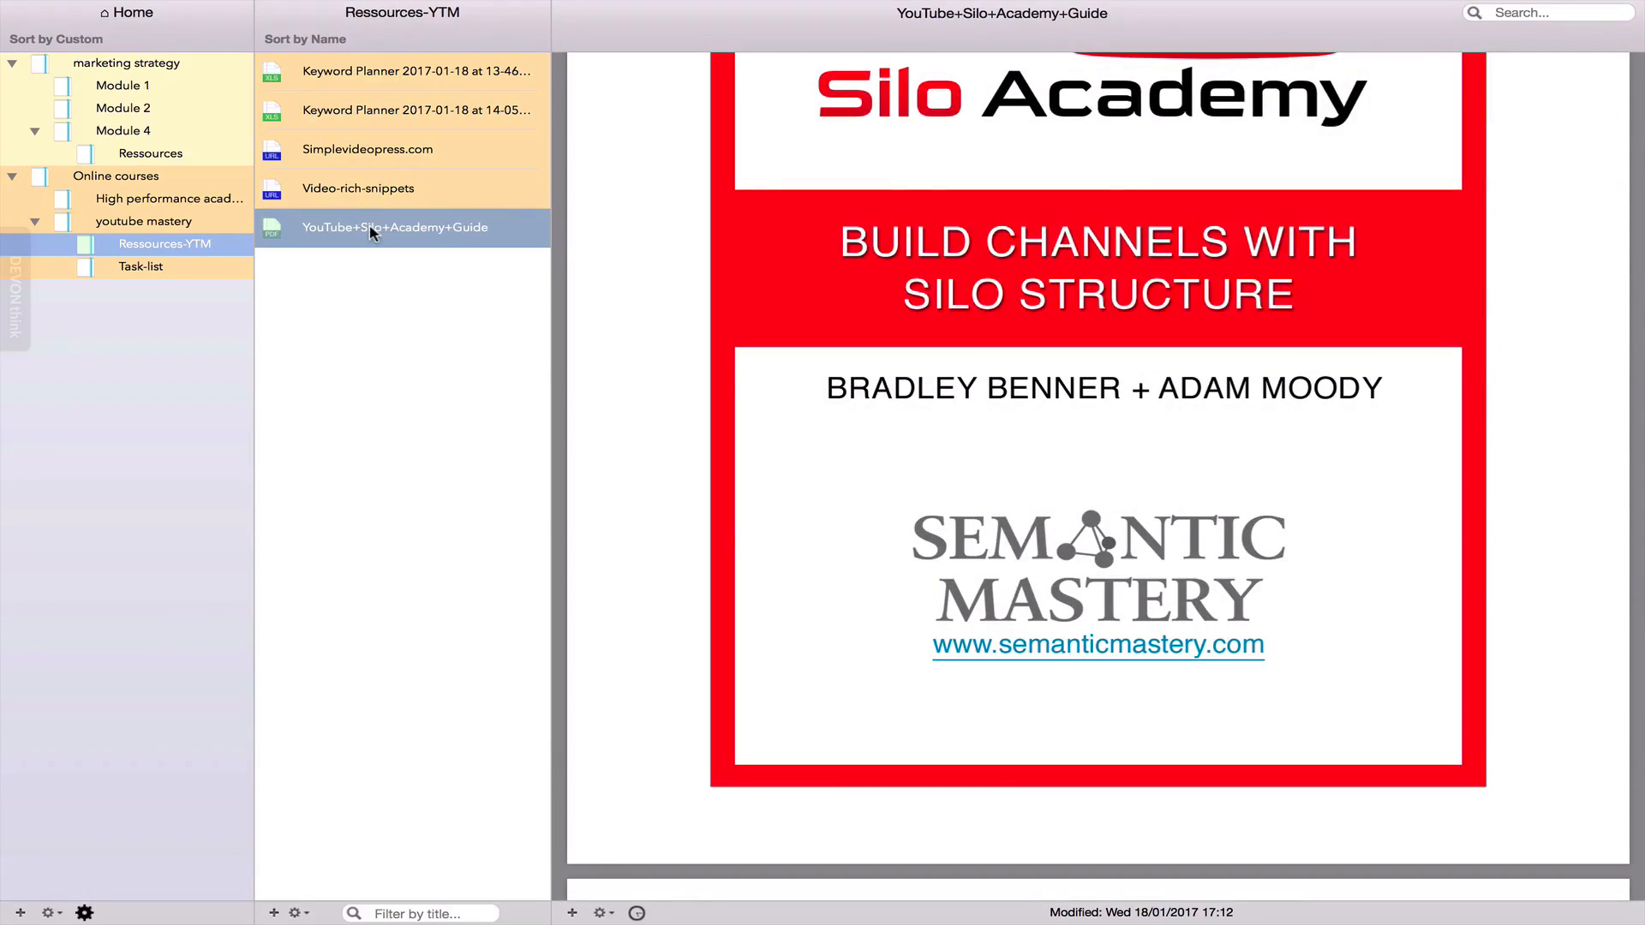
pyautogui.scroll(-3)
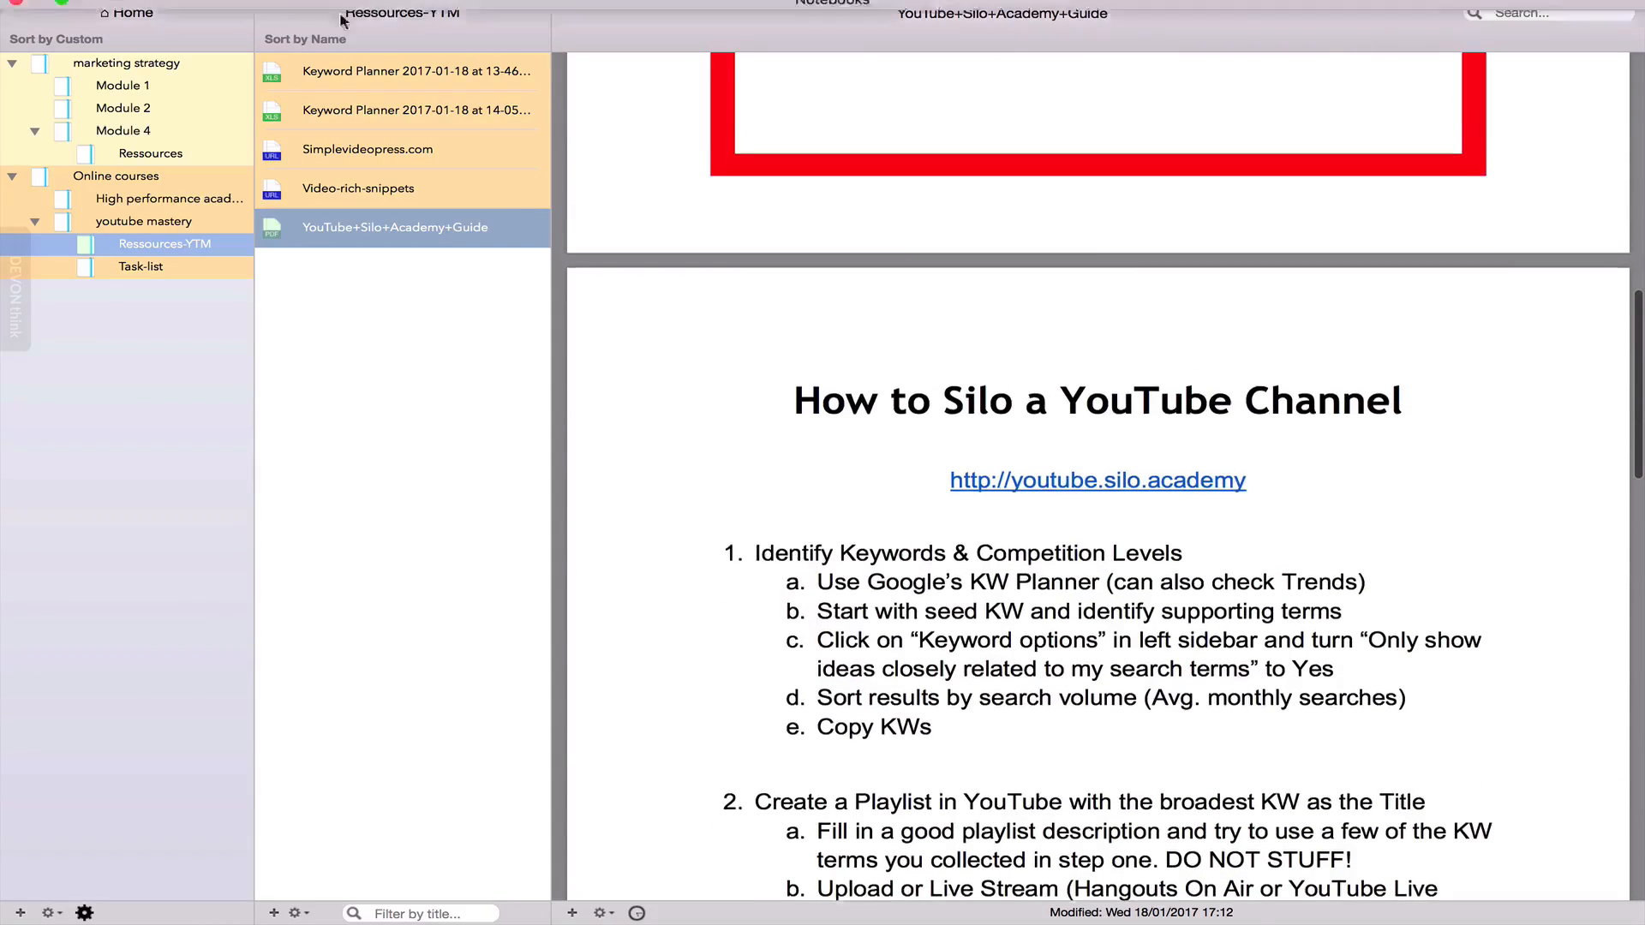
pyautogui.click(291, 12)
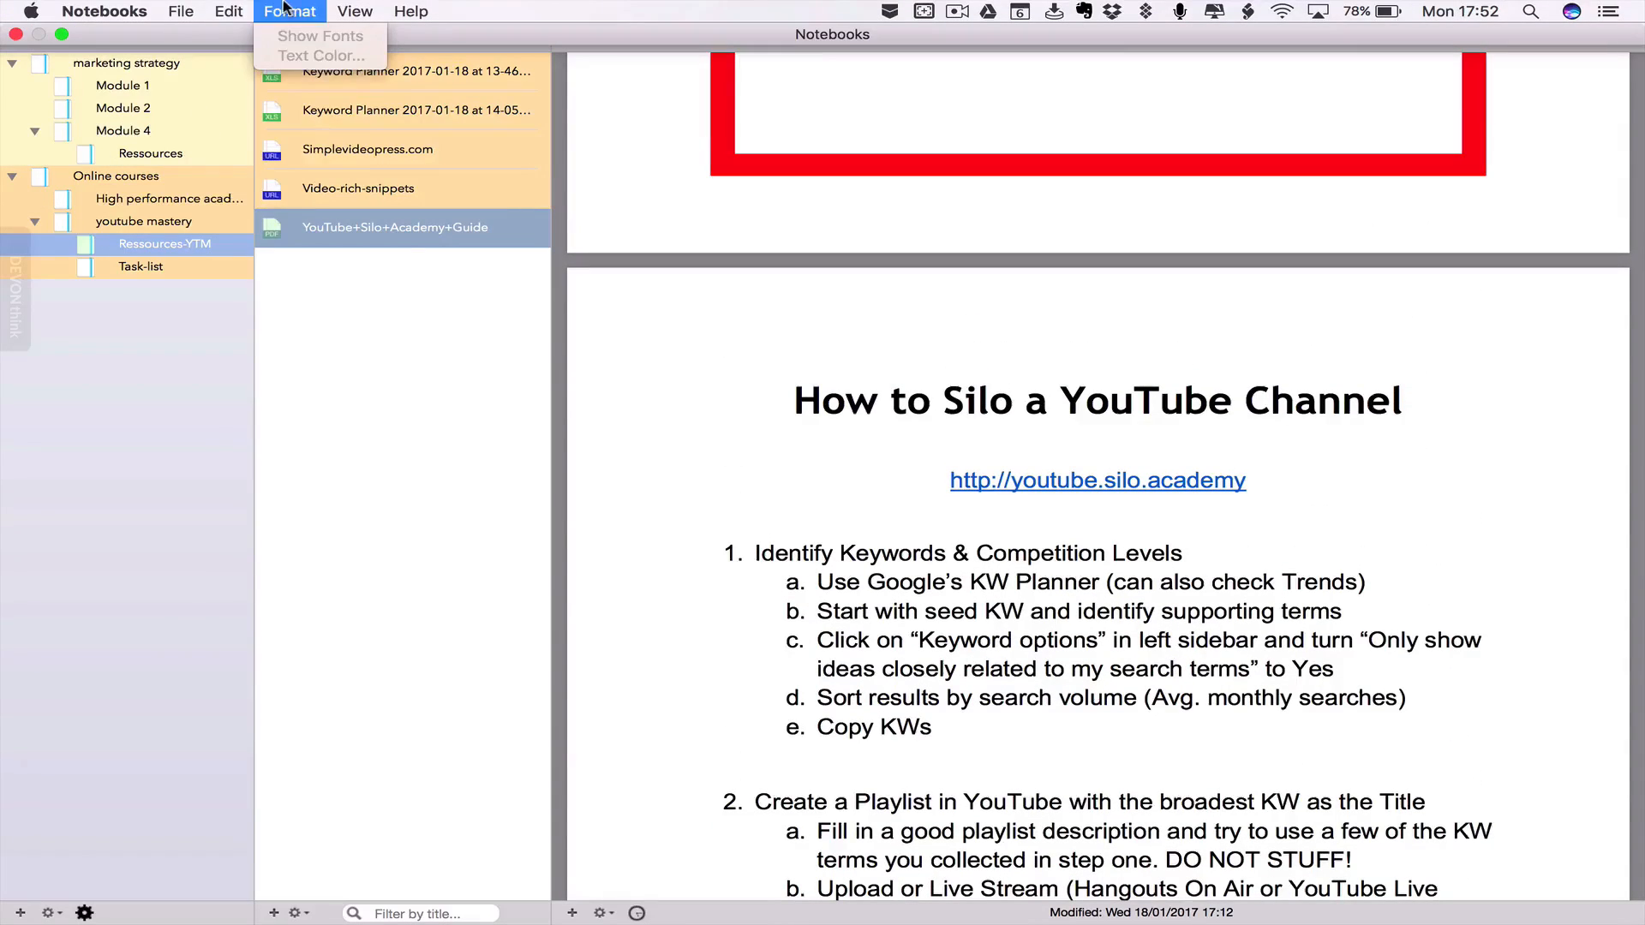
# Browse the File menu, switch to Module 1 and play the 1-6 ethic marketing ethics video.
pyautogui.click(179, 12)
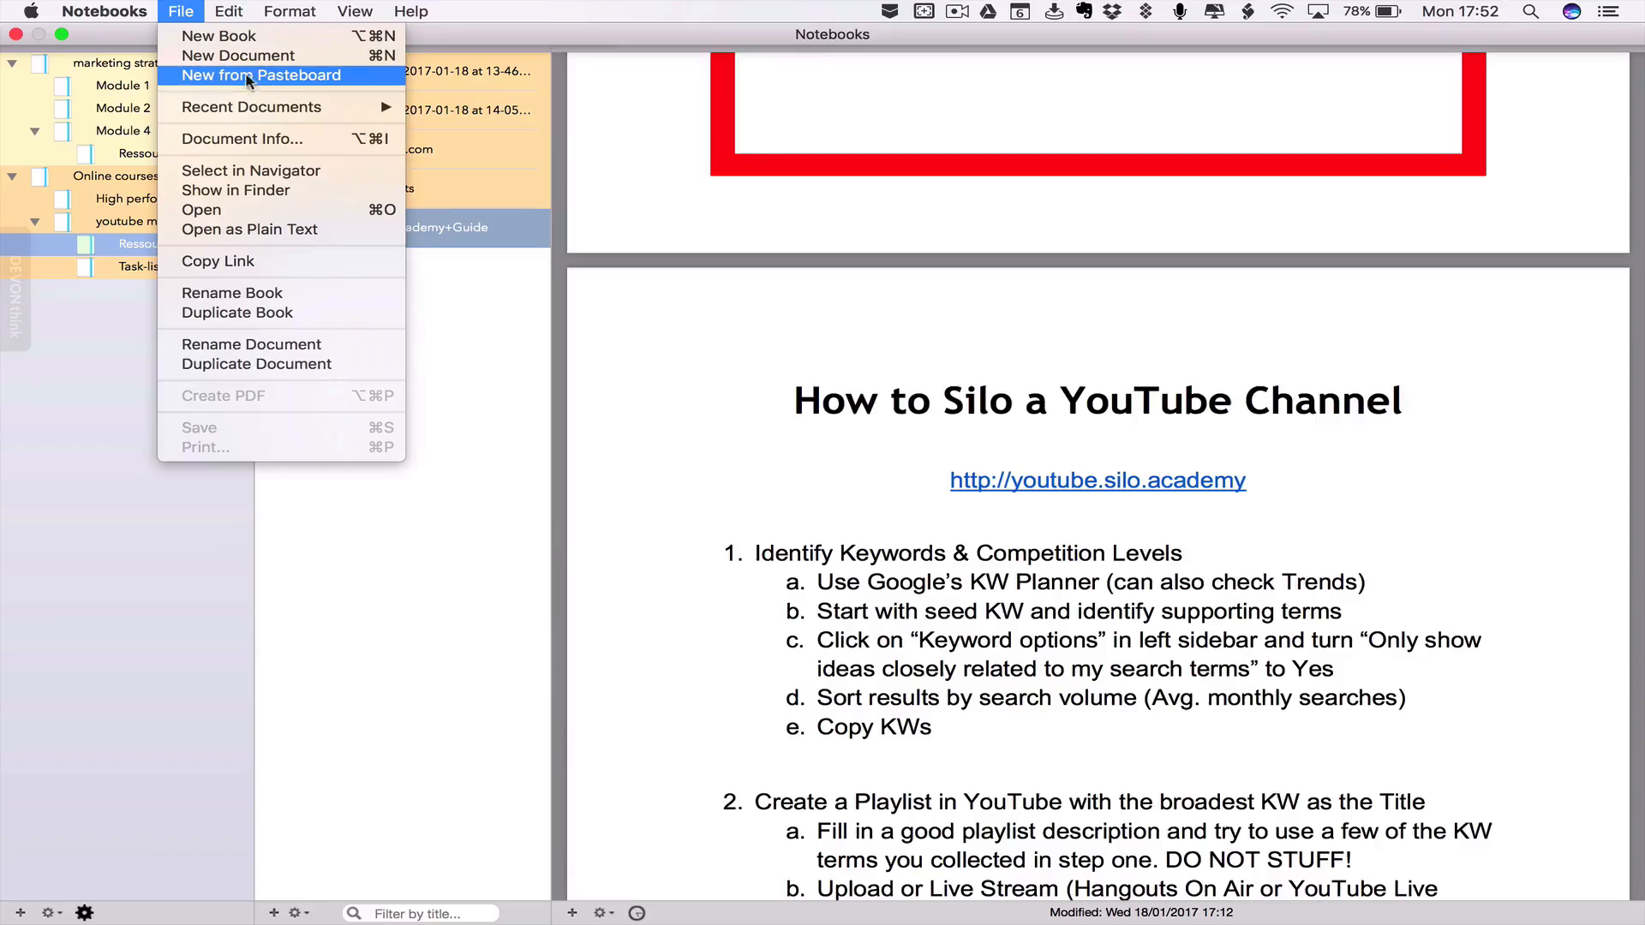
pyautogui.moveTo(486, 658)
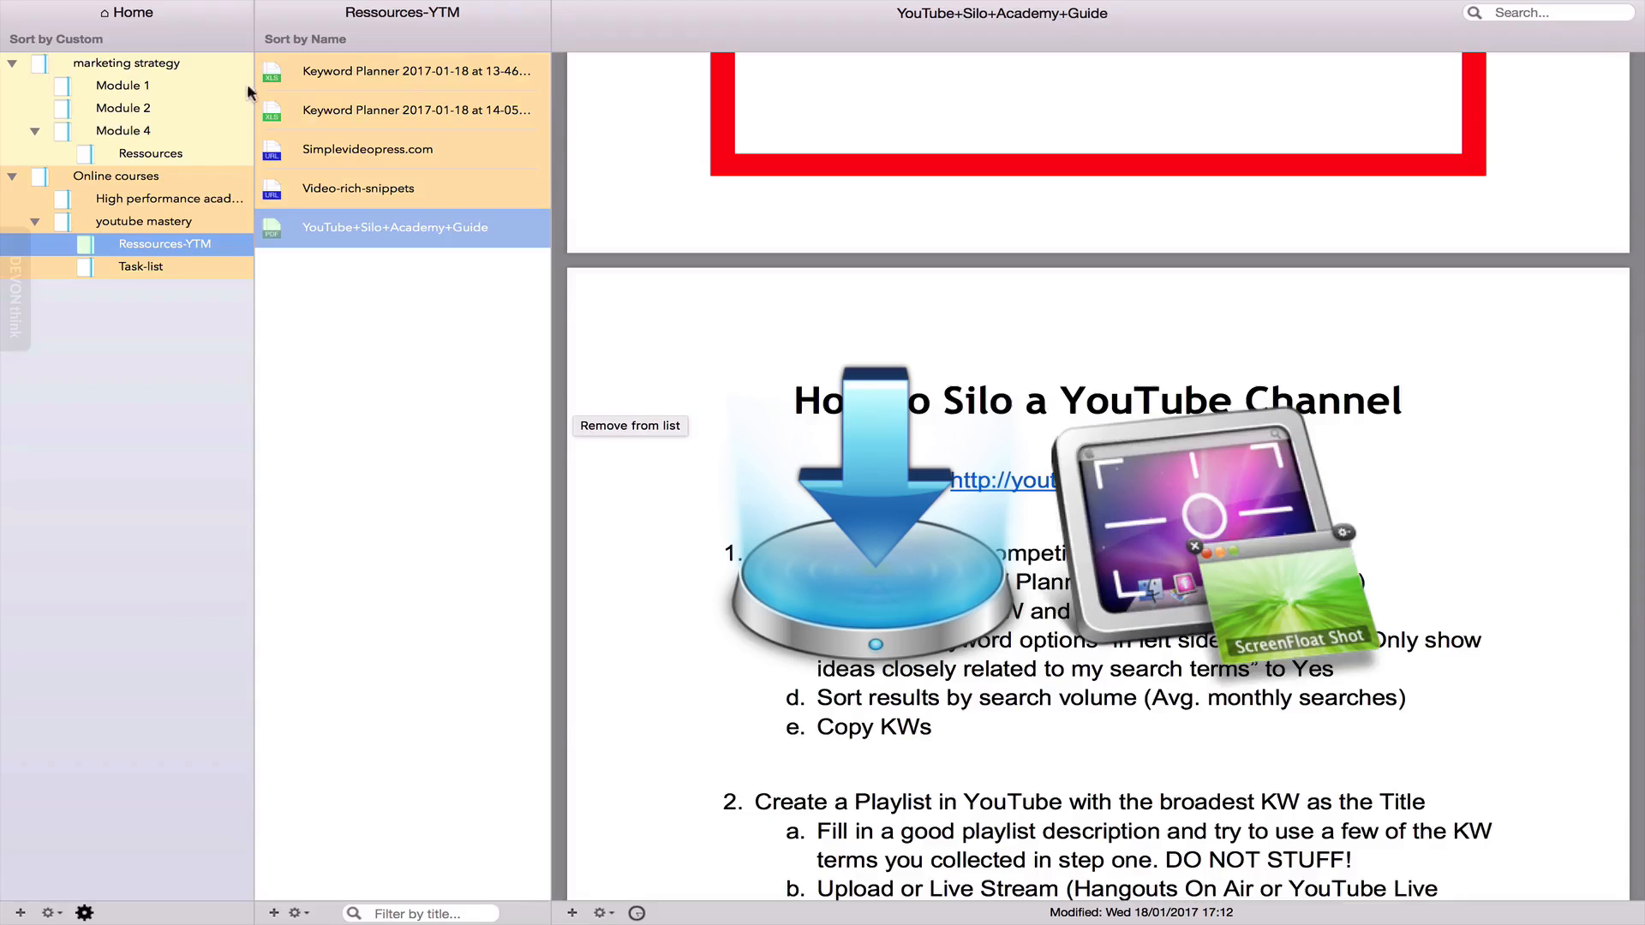
pyautogui.click(124, 85)
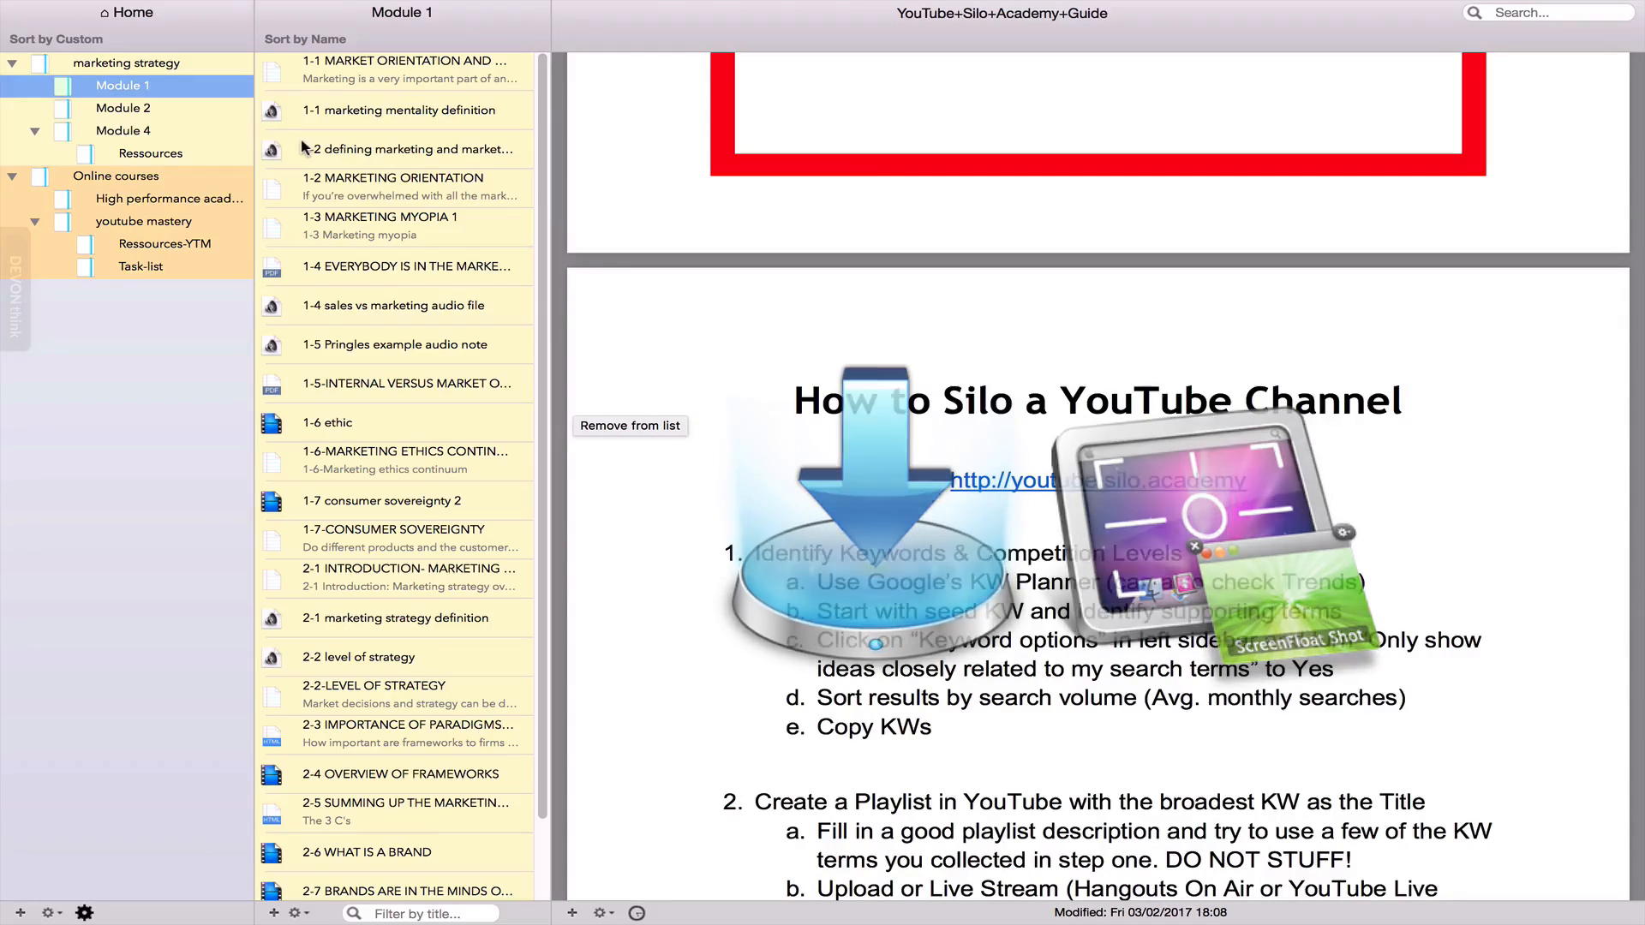
pyautogui.click(410, 149)
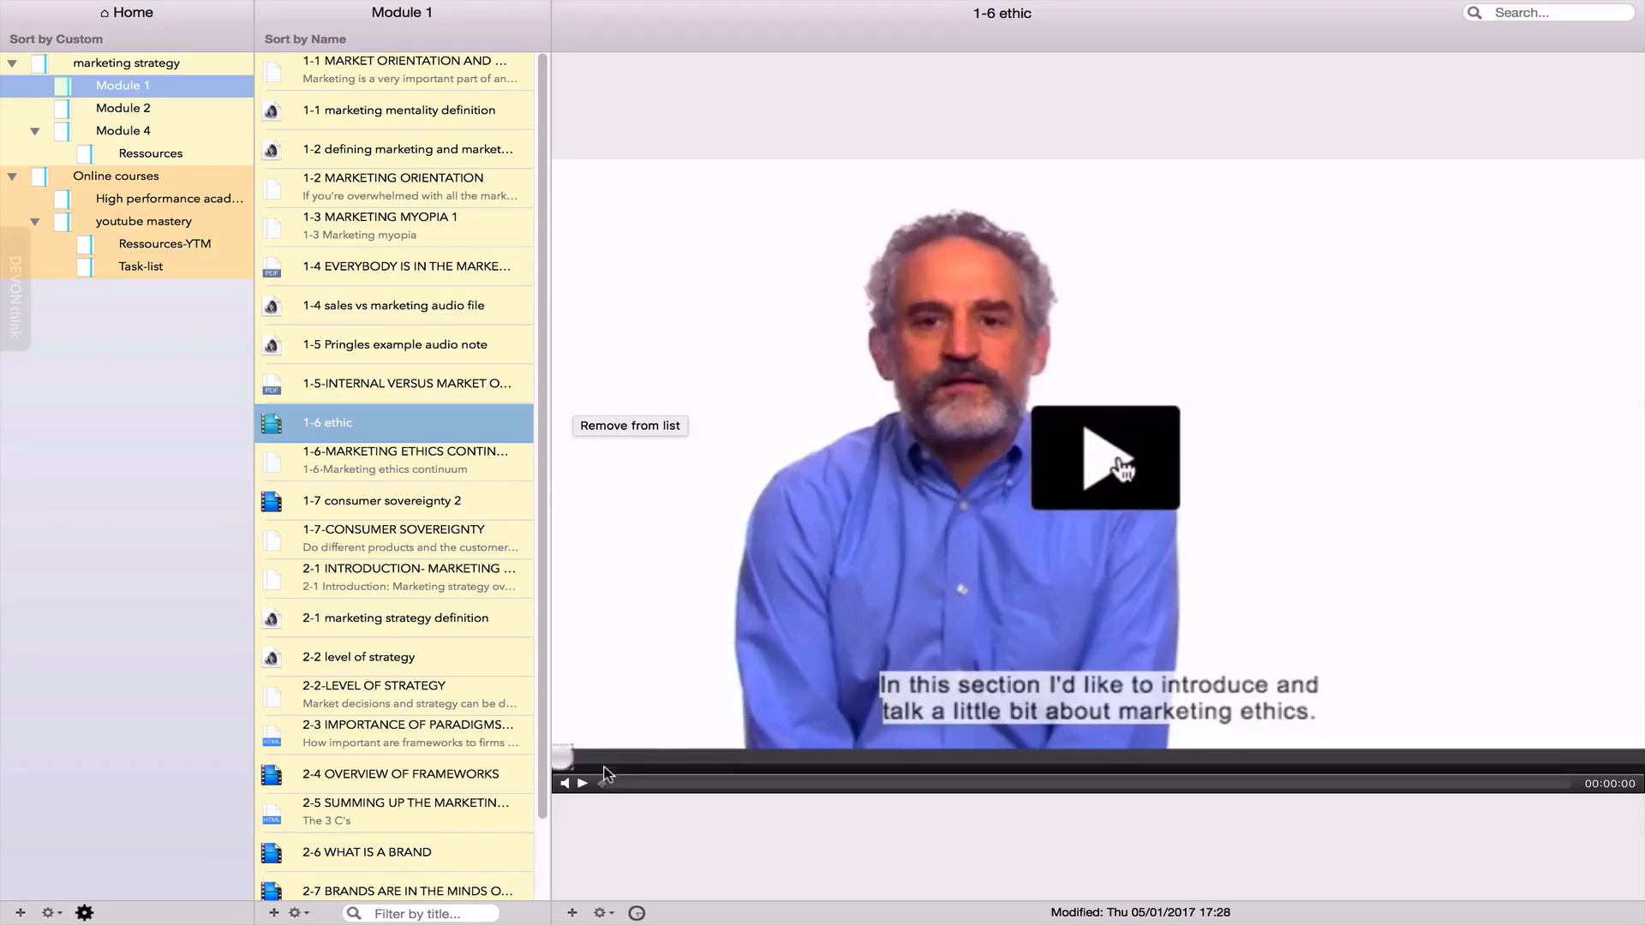
pyautogui.click(1105, 457)
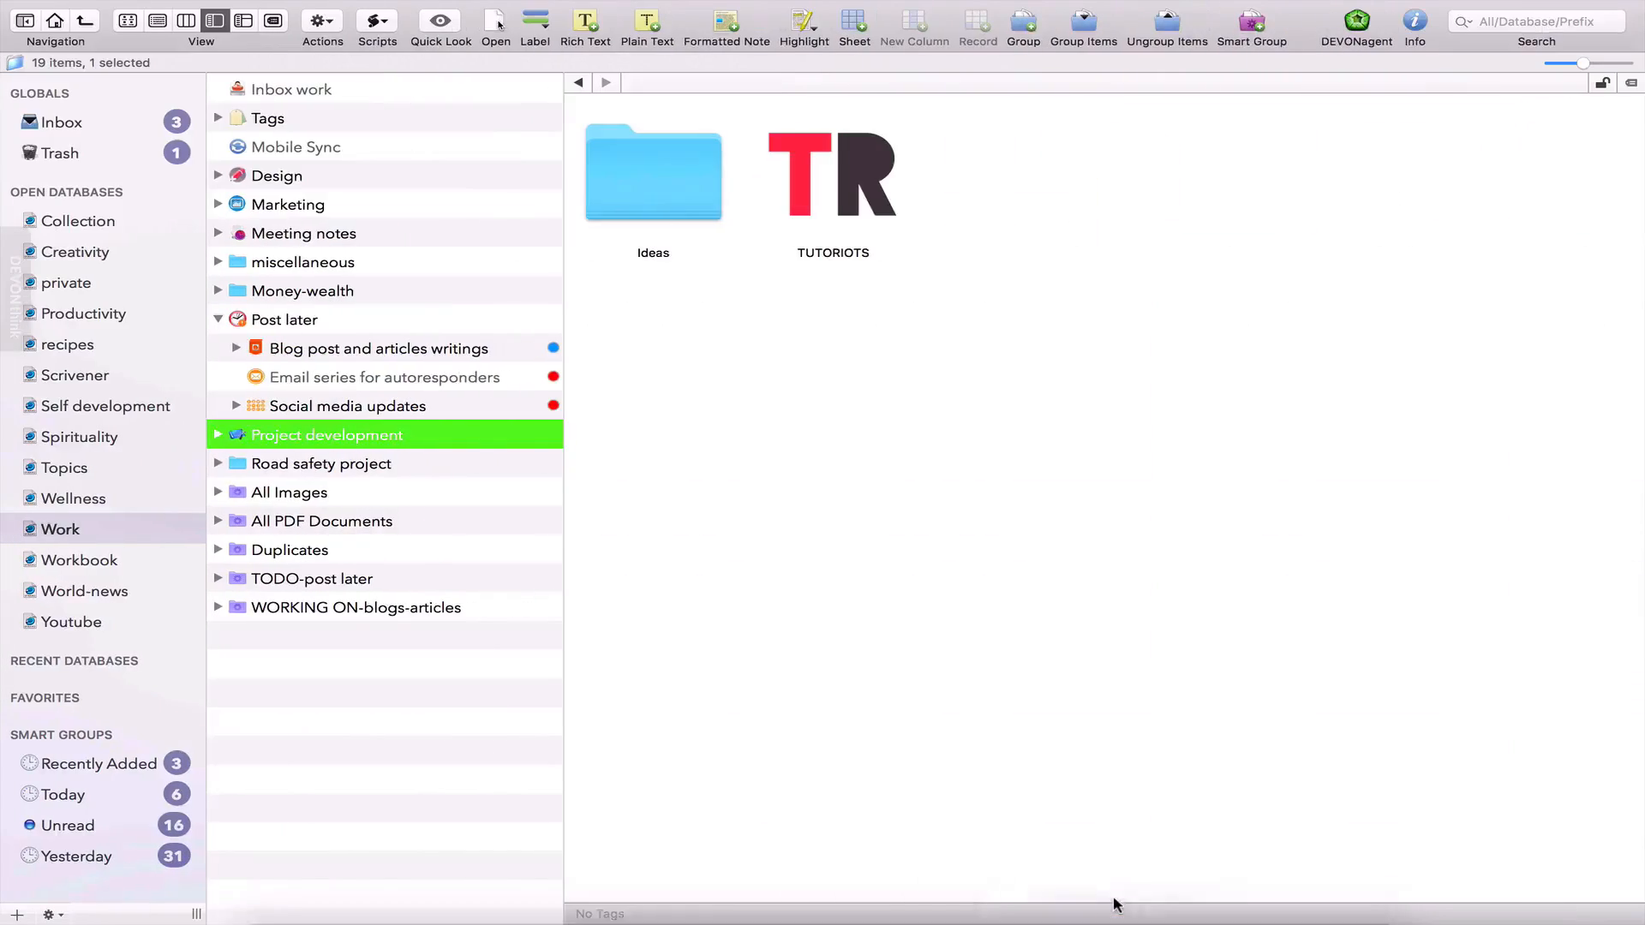
# Open the 05th of feb update note from a Project development subfolder and read through it.
pyautogui.click(326, 434)
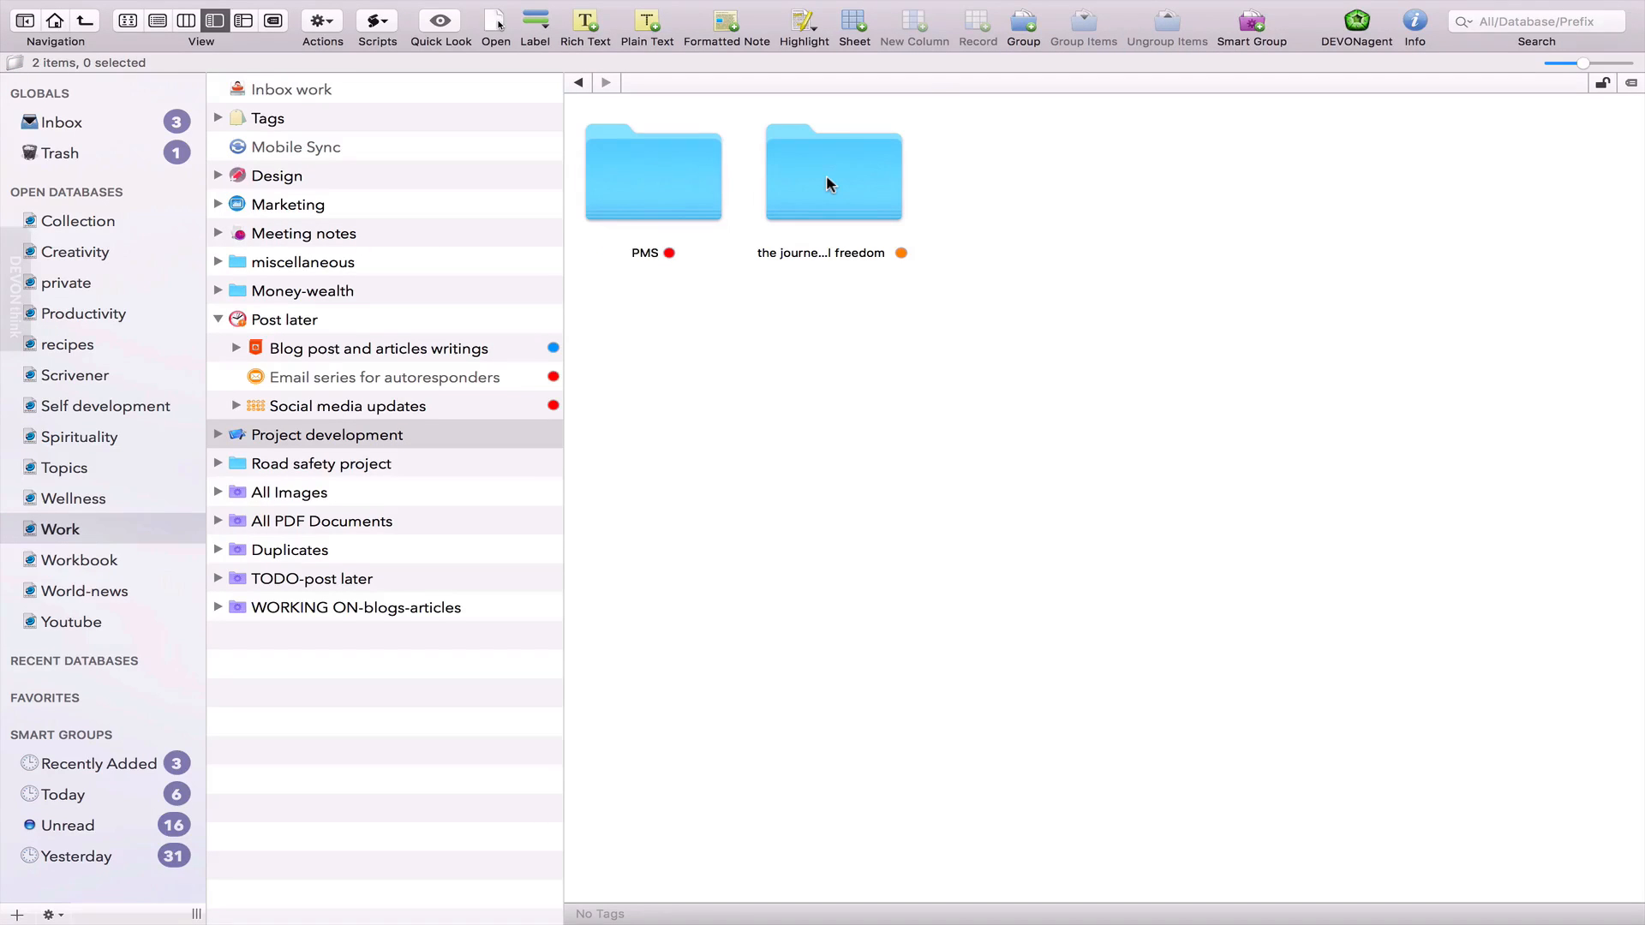
pyautogui.doubleClick(833, 174)
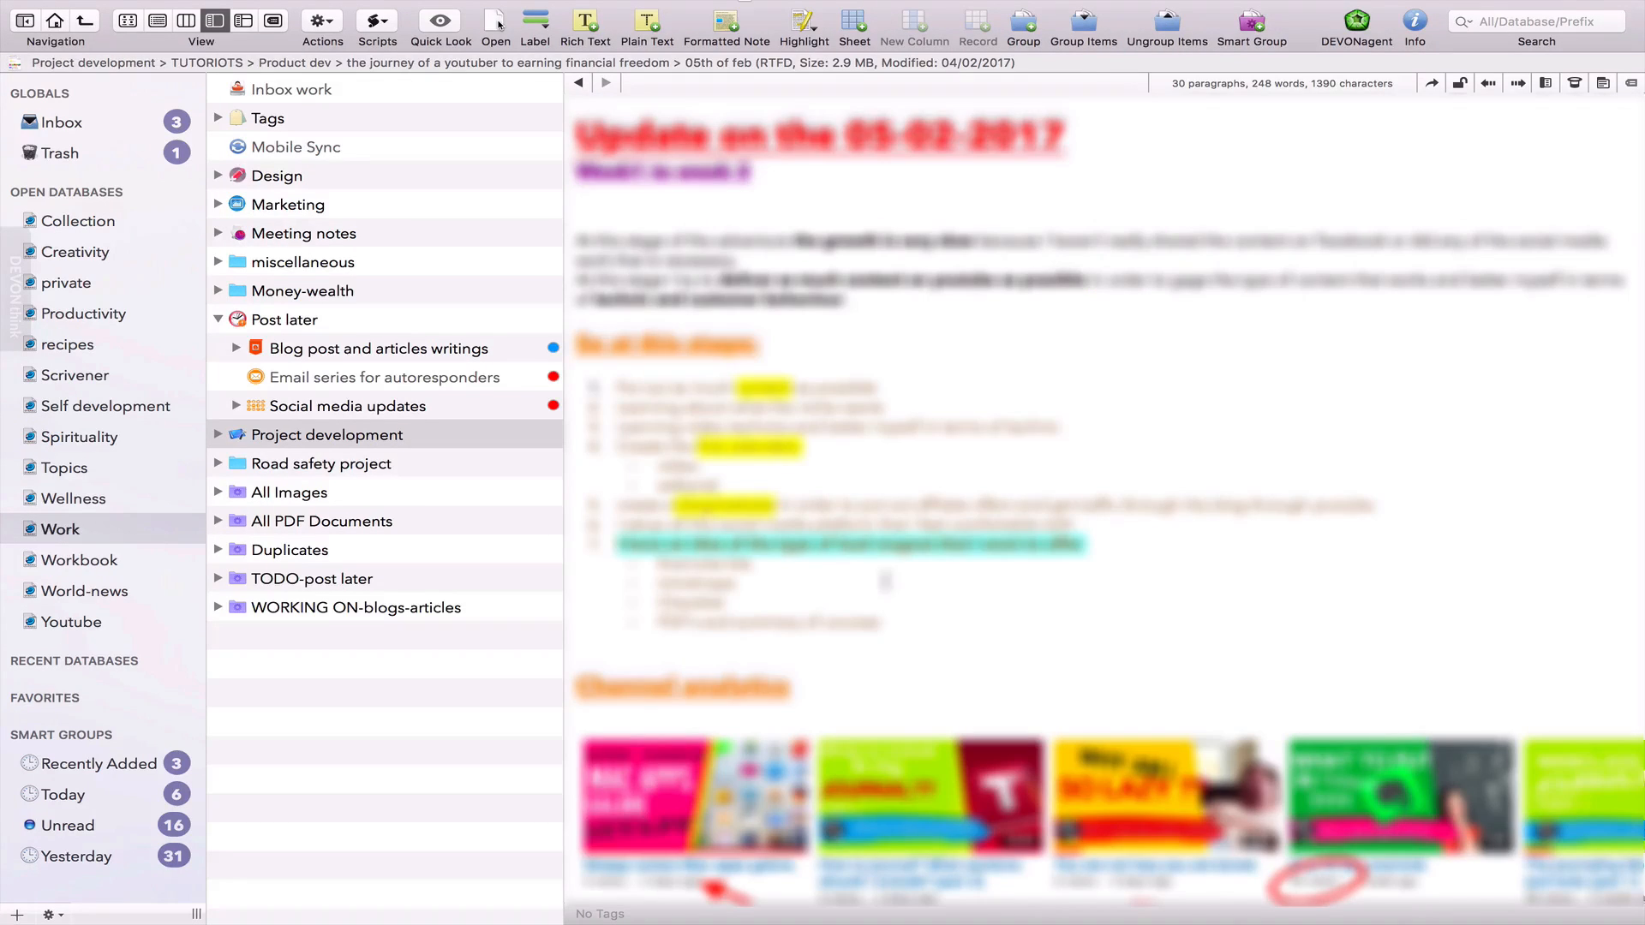
pyautogui.scroll(-3)
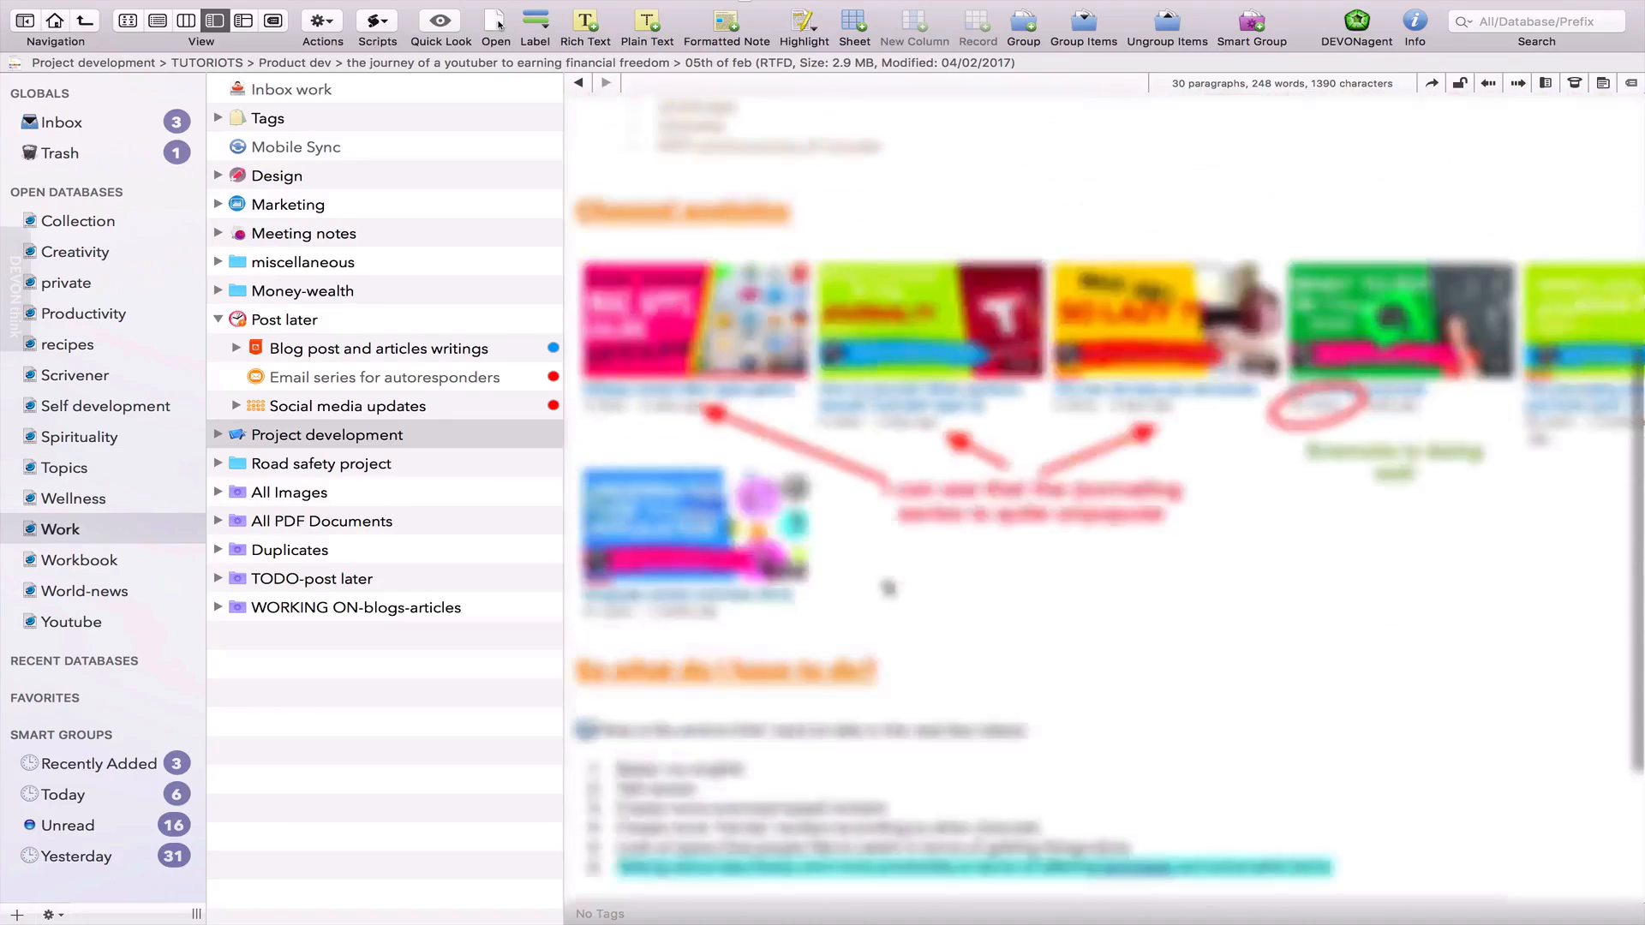
pyautogui.scroll(3)
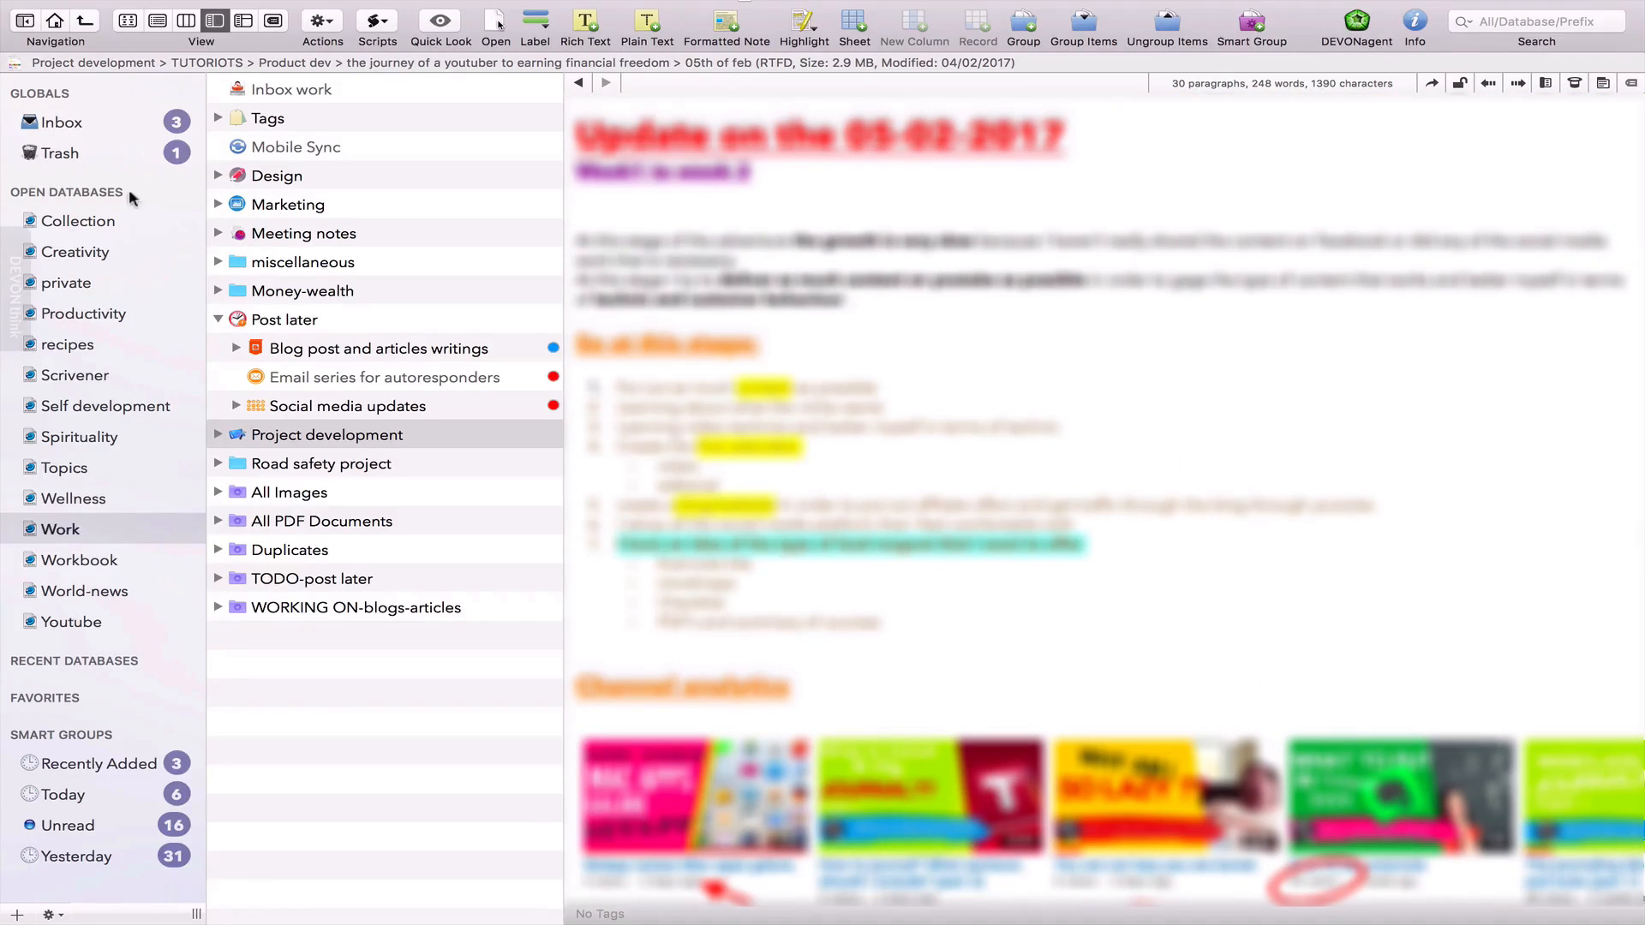
pyautogui.moveTo(13, 245)
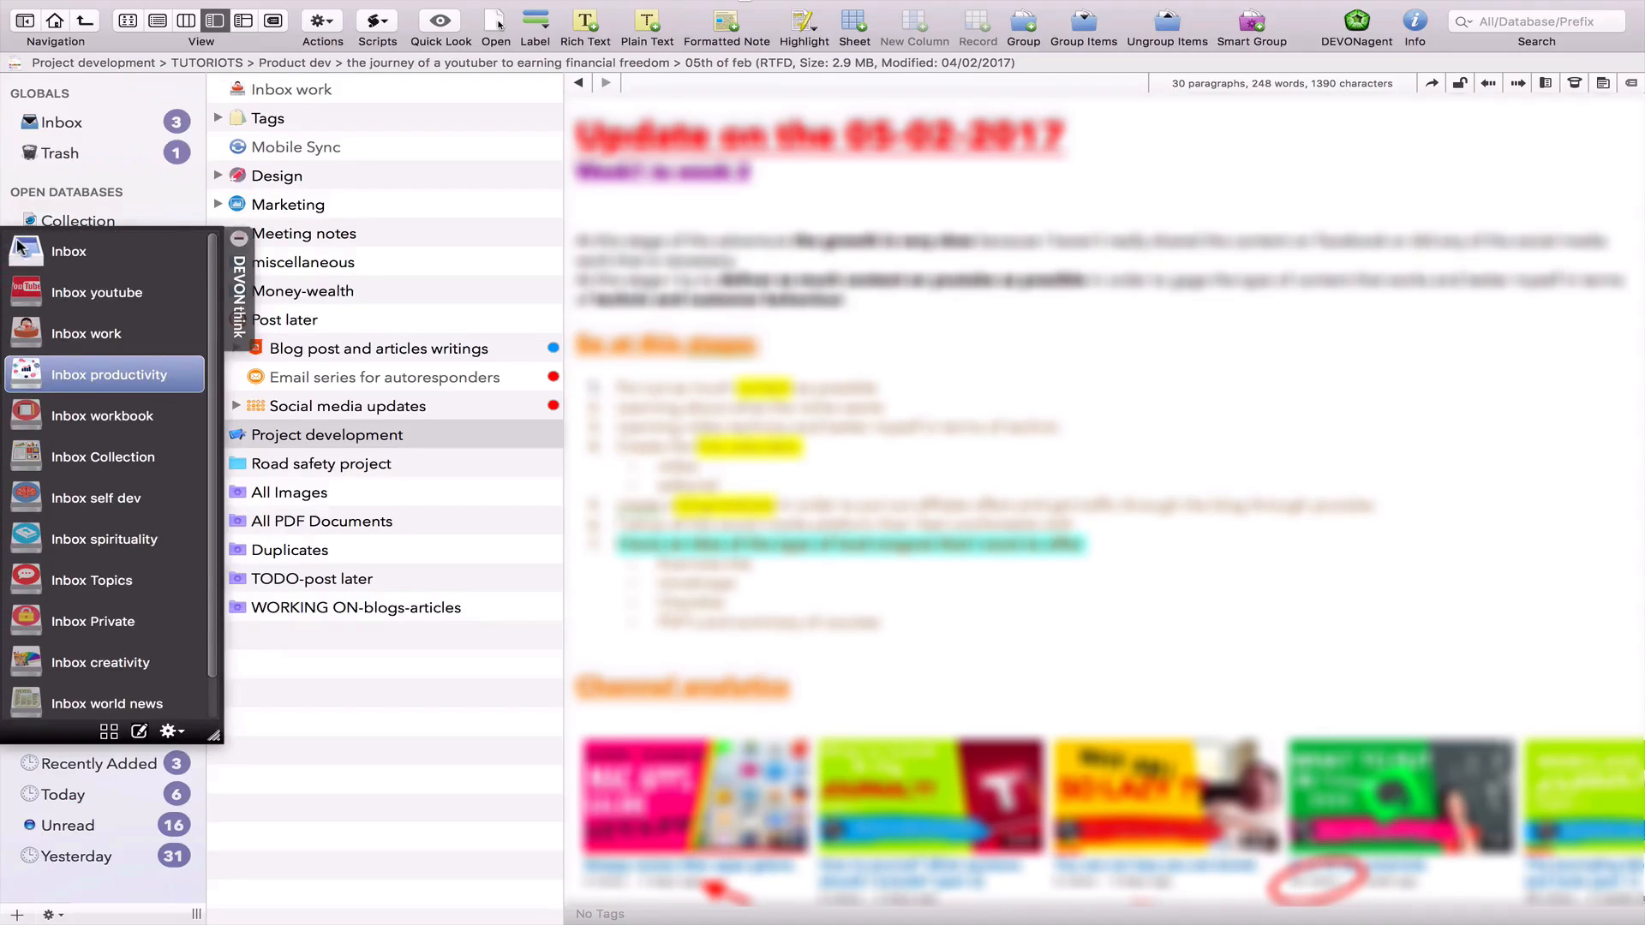
pyautogui.moveTo(95, 386)
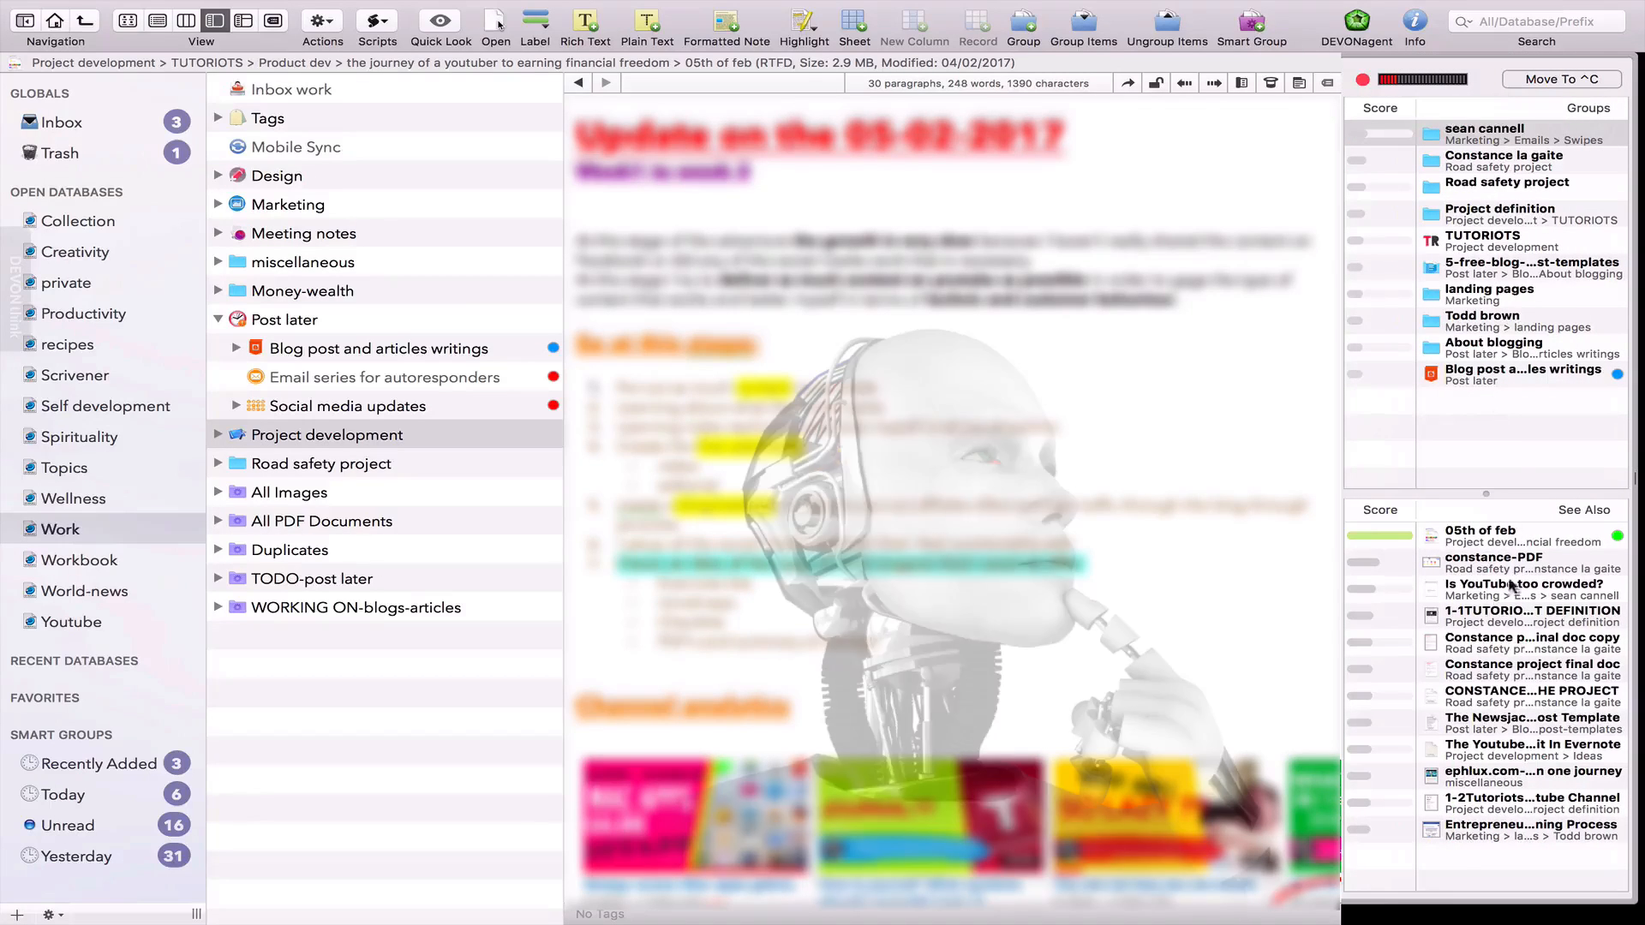
# Switch to the private database and bring the Bank paper change of address form PDF into view.
pyautogui.click(66, 282)
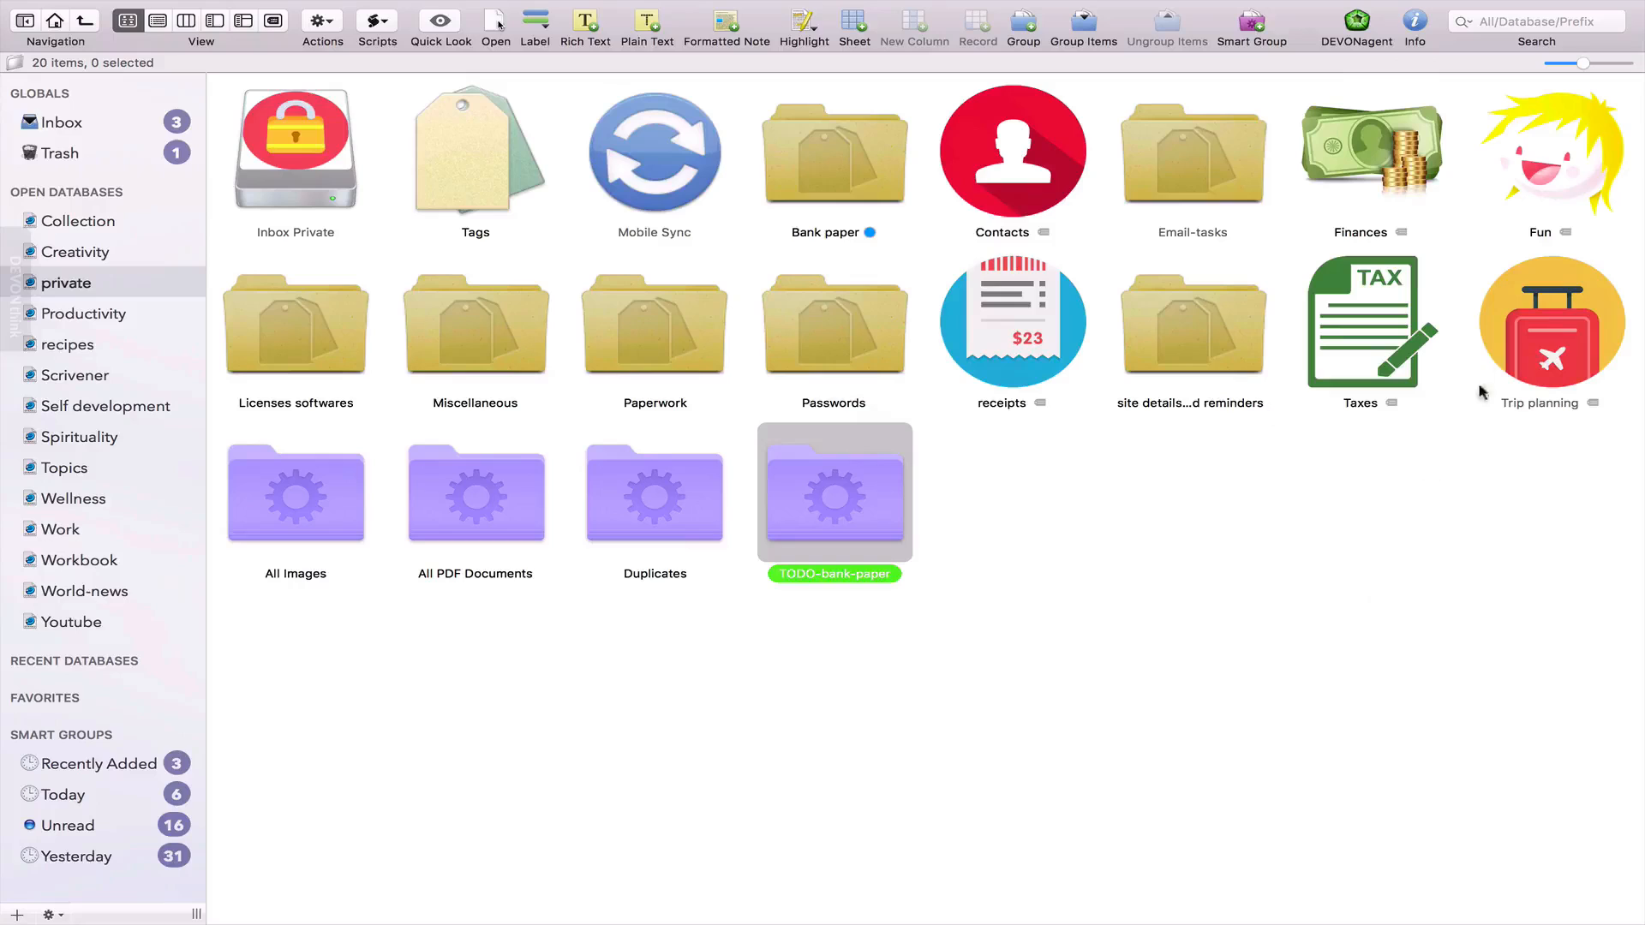
pyautogui.moveTo(1278, 314)
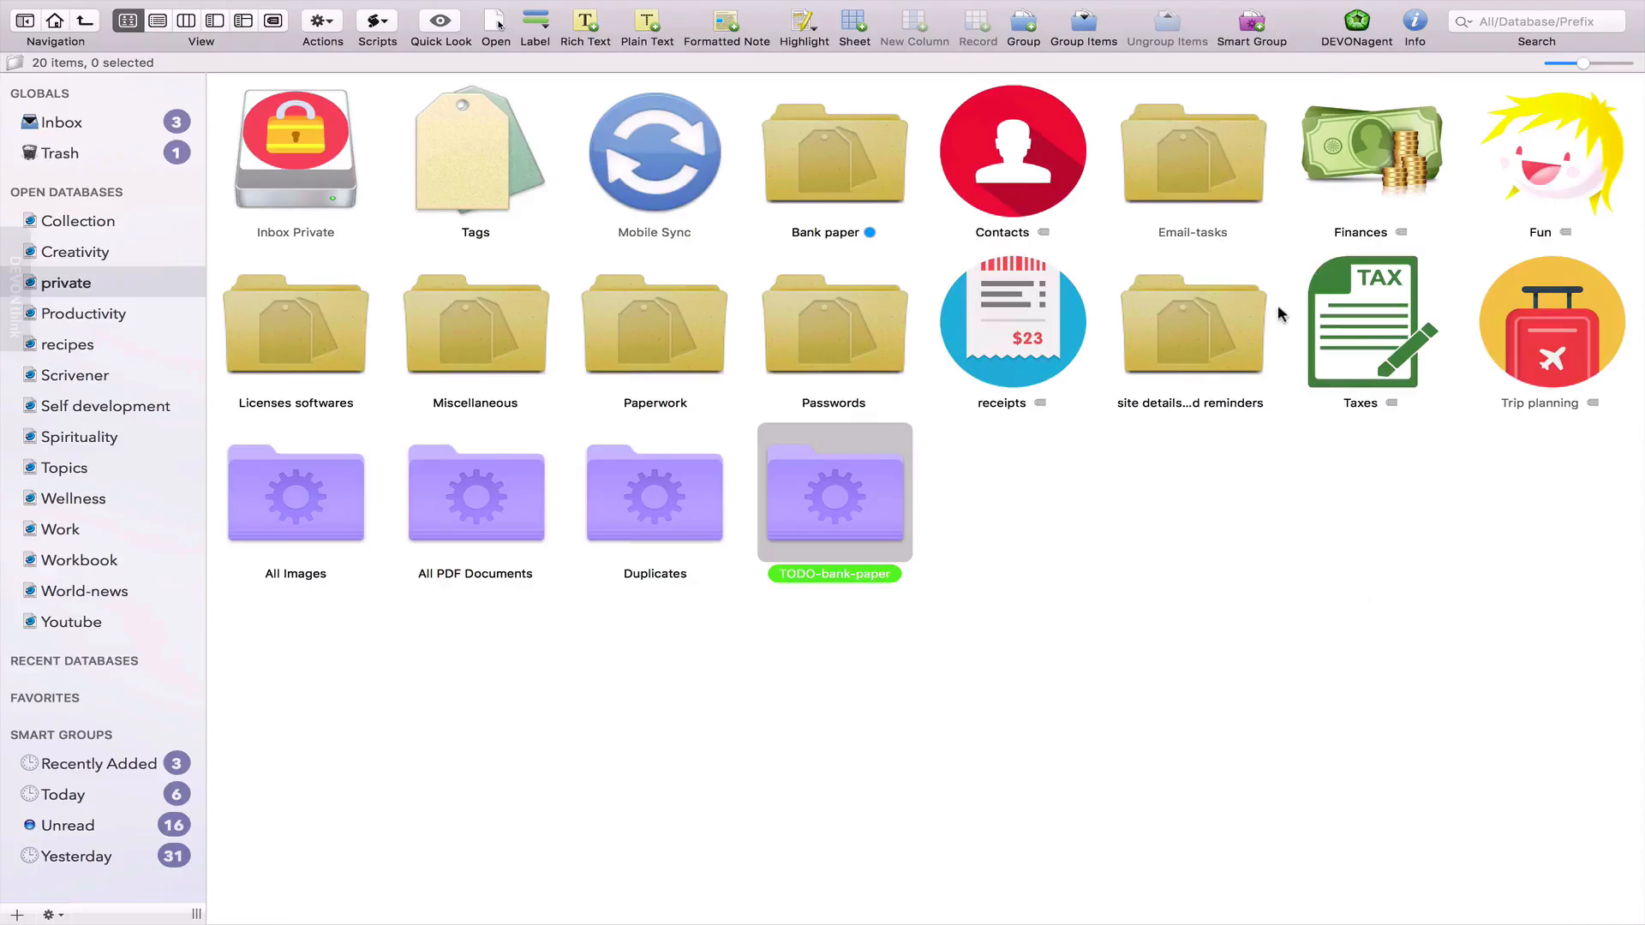
pyautogui.moveTo(1025, 704)
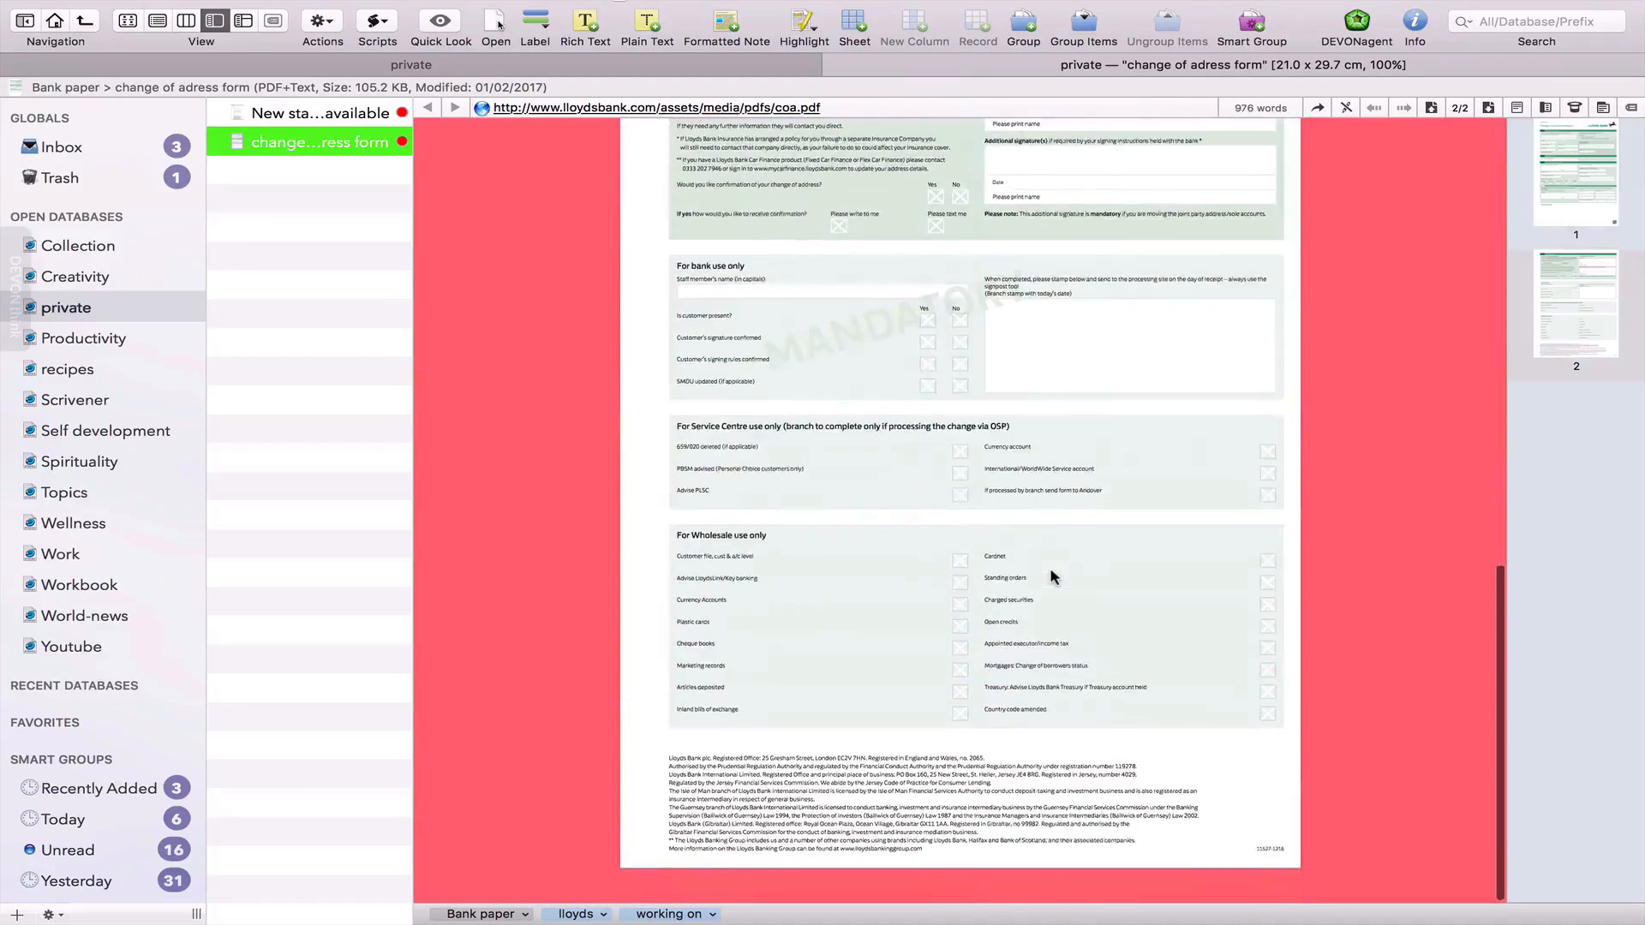
pyautogui.scroll(3)
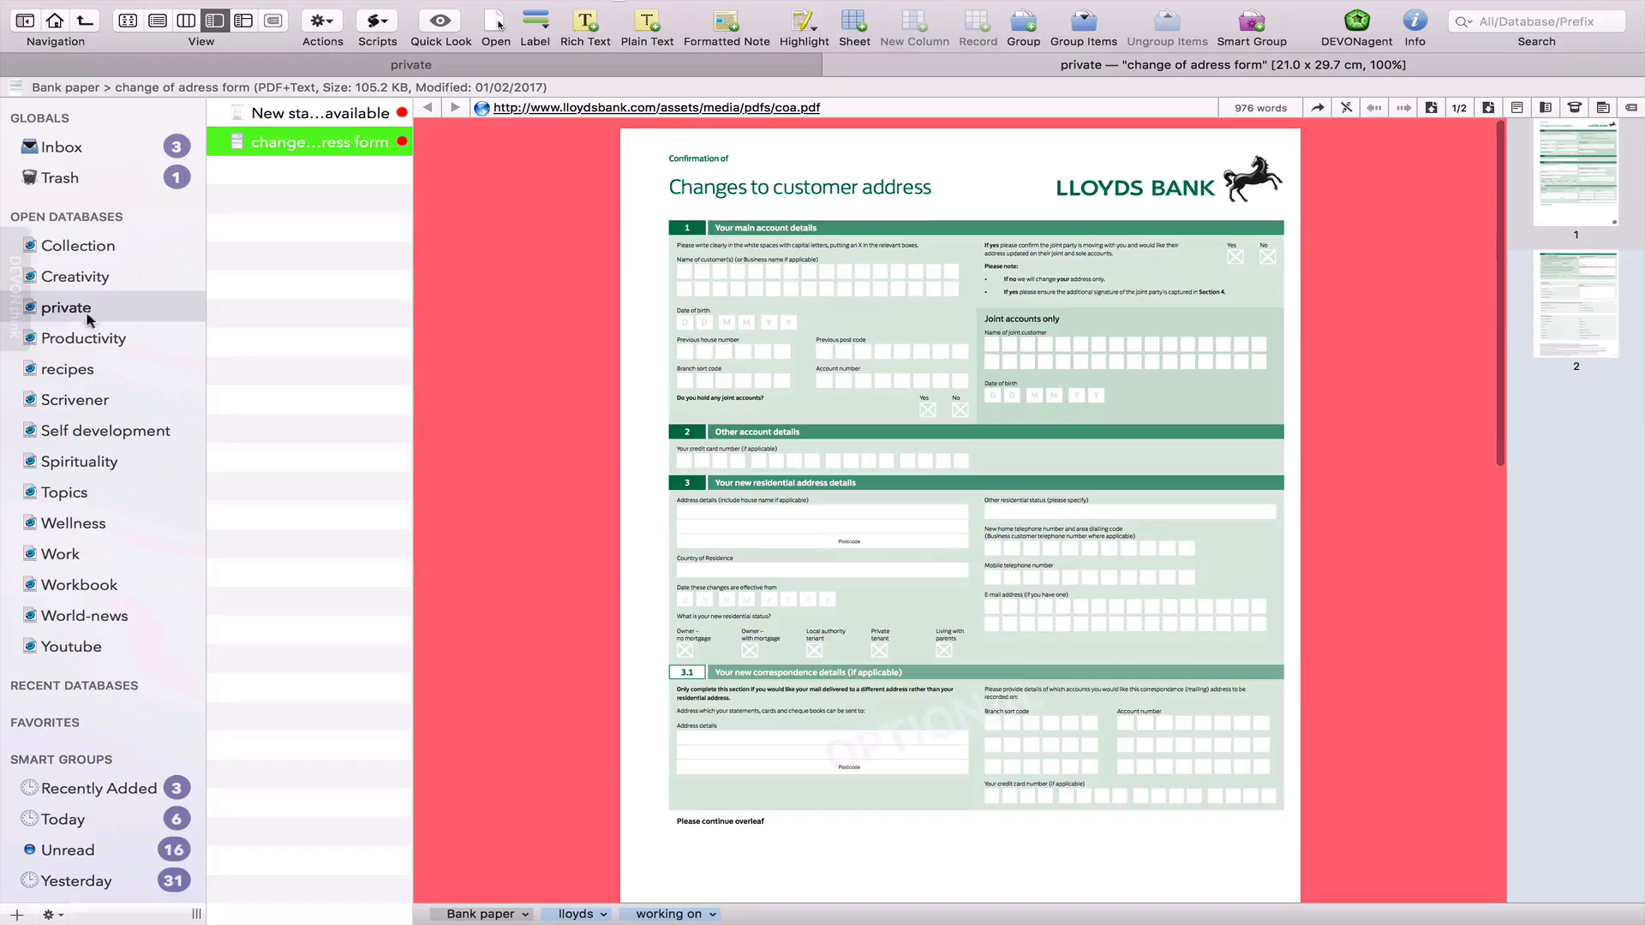
pyautogui.moveTo(65, 564)
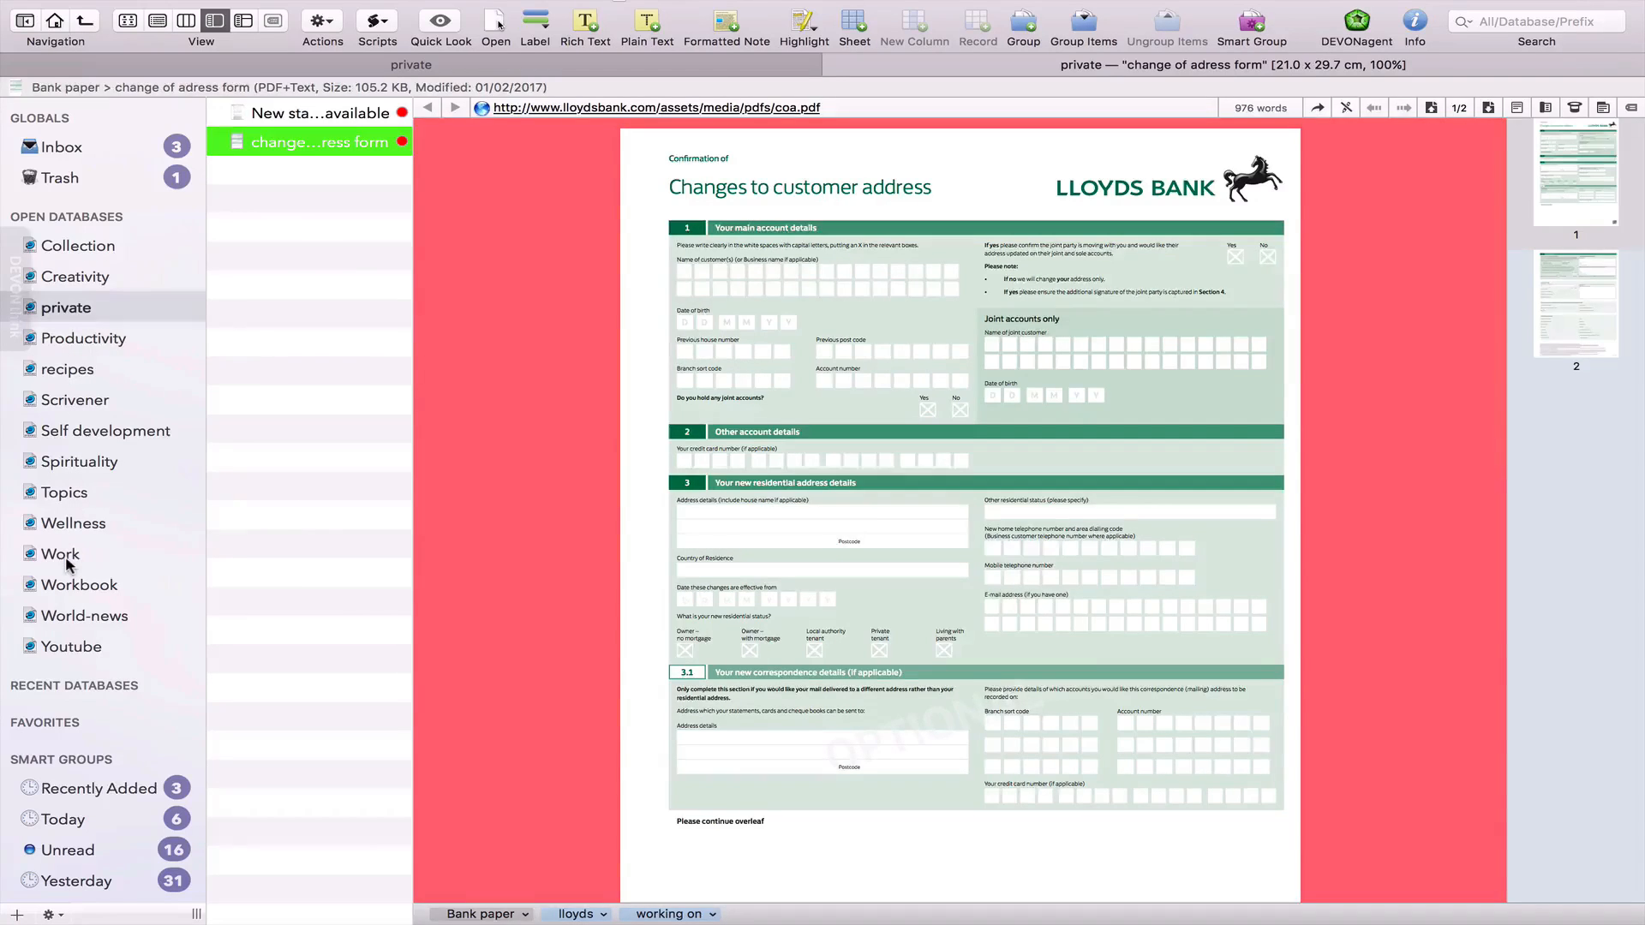
# Browse the Work database's Marketing, Money$$ and Swipes folders and read a saved marketing email.
pyautogui.click(60, 554)
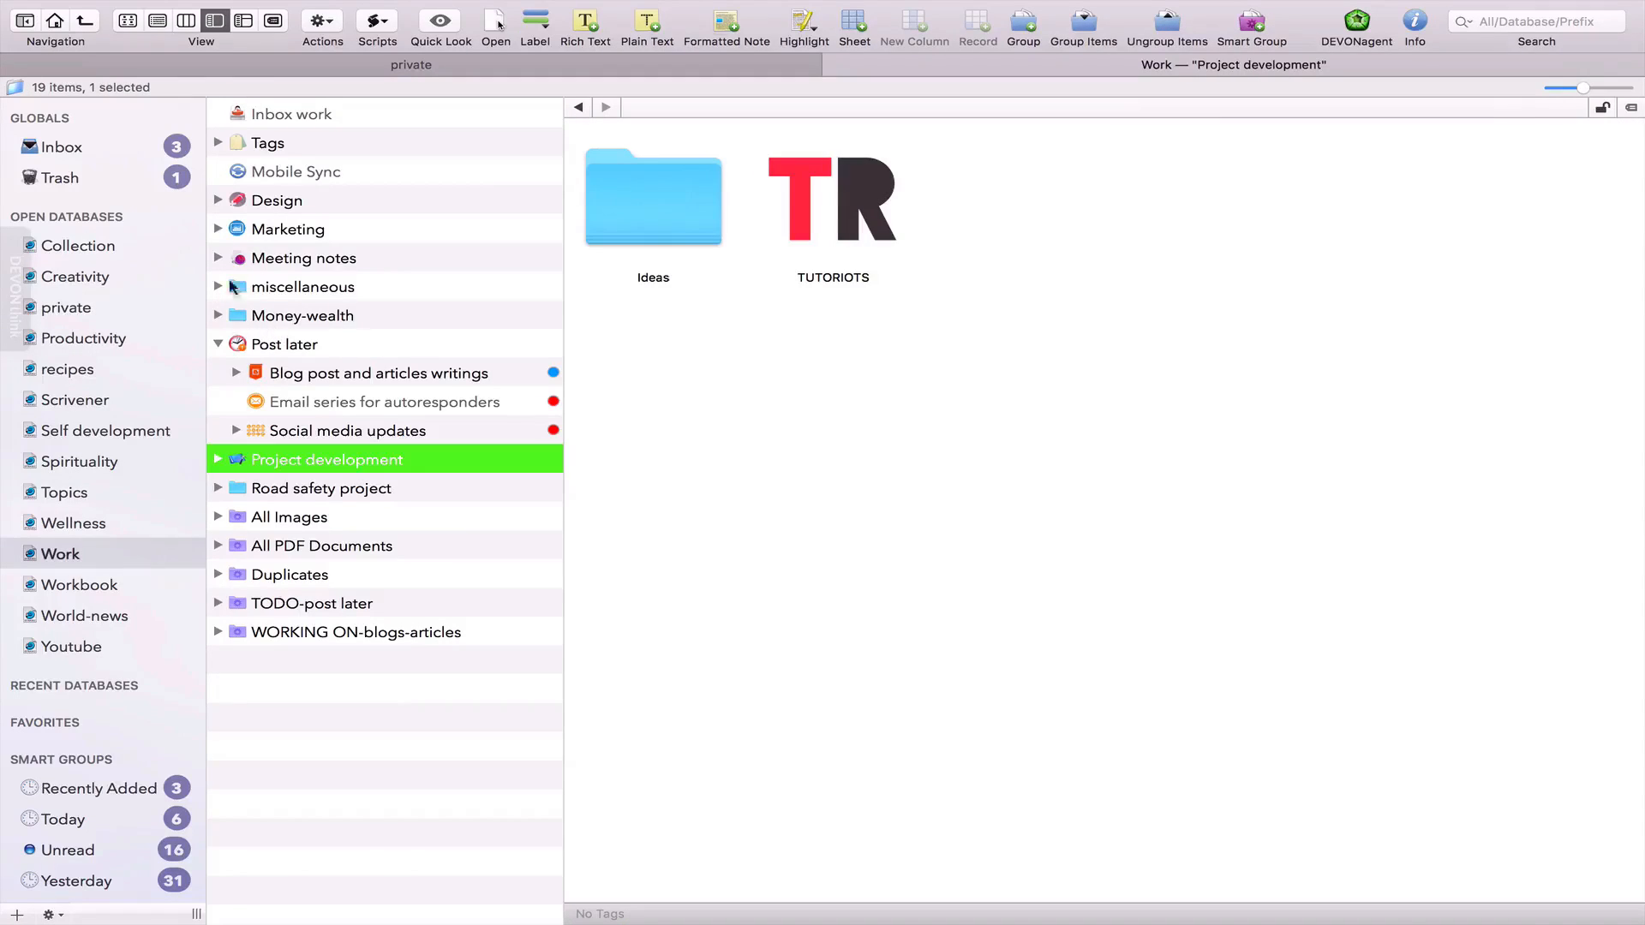
pyautogui.click(217, 228)
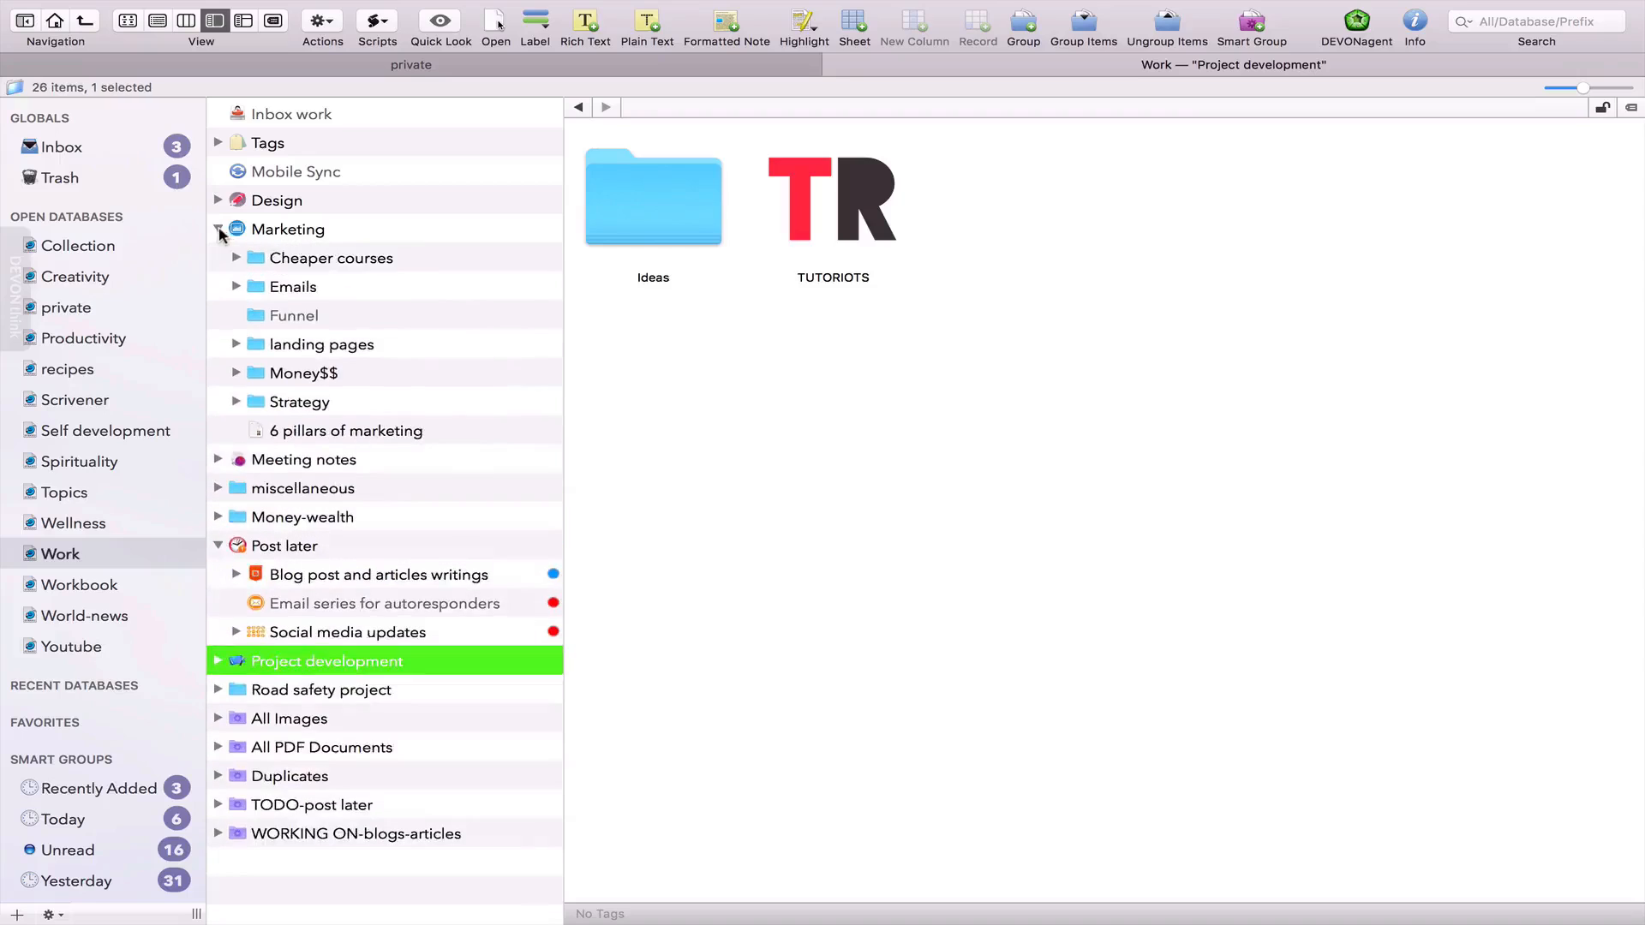
pyautogui.click(303, 372)
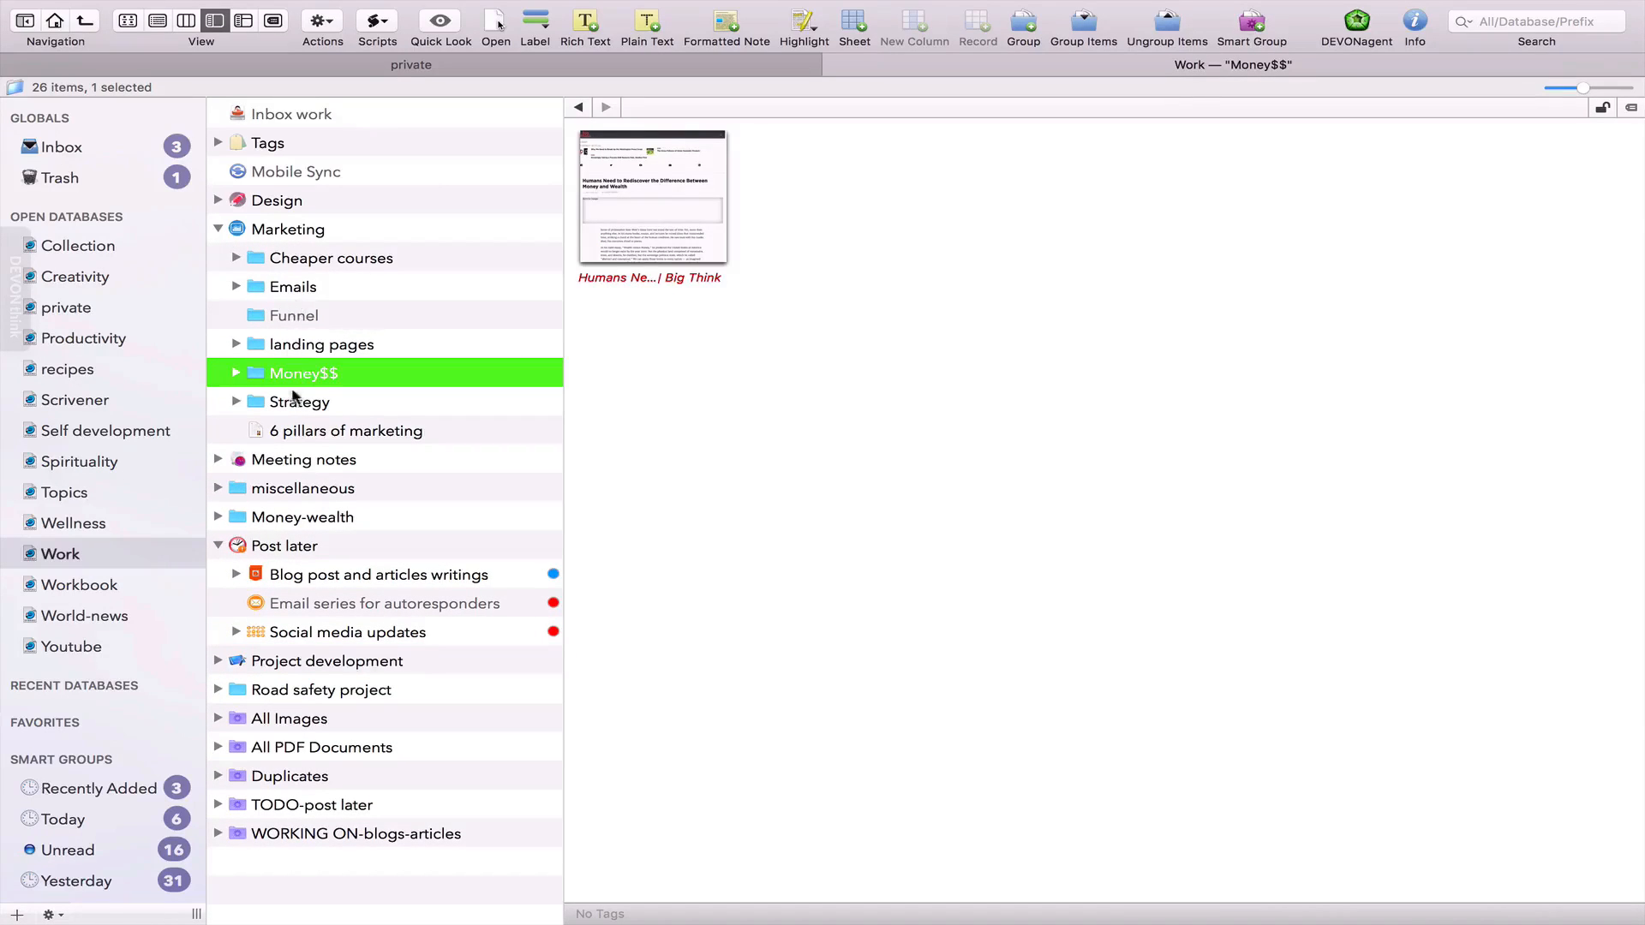
pyautogui.click(291, 286)
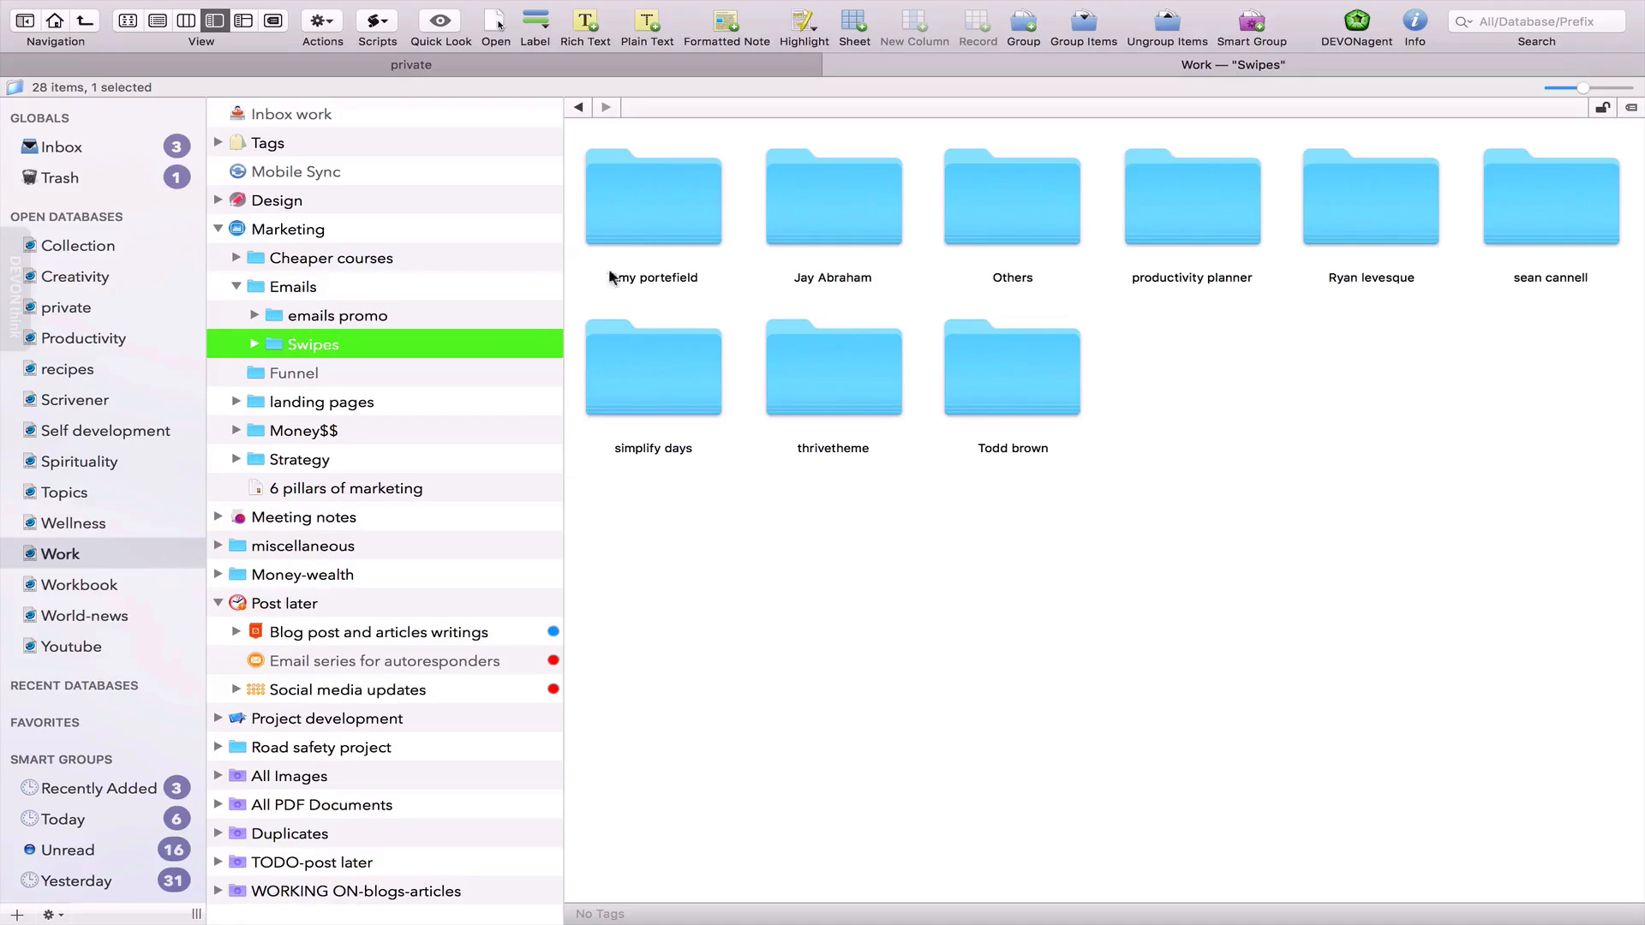
pyautogui.doubleClick(653, 197)
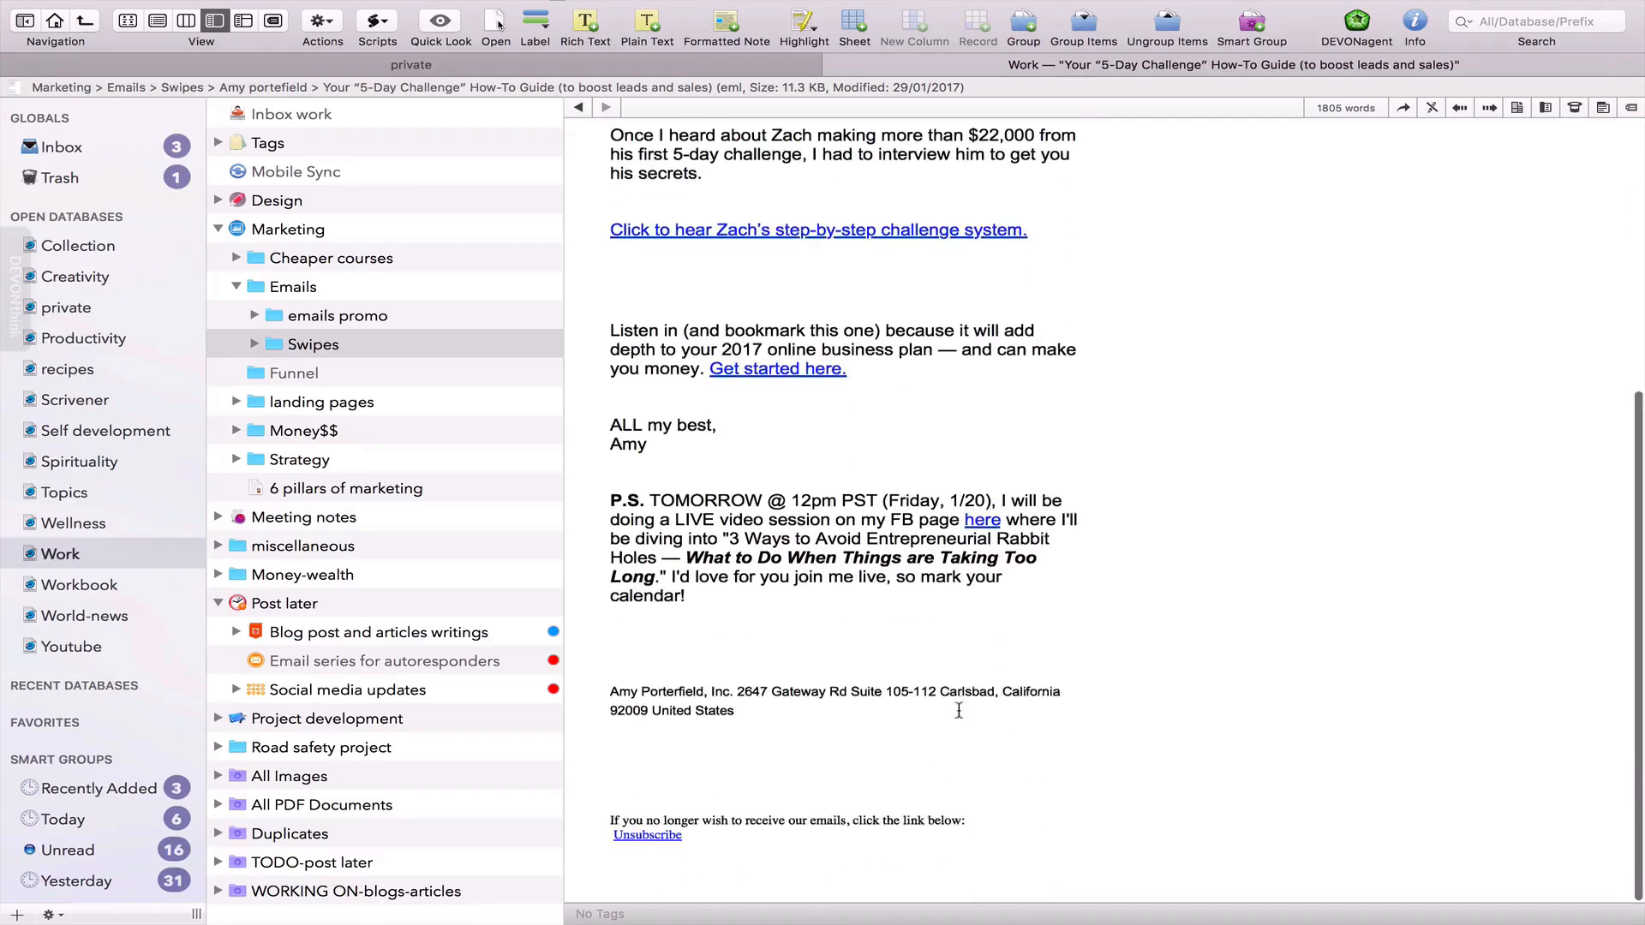
pyautogui.scroll(3)
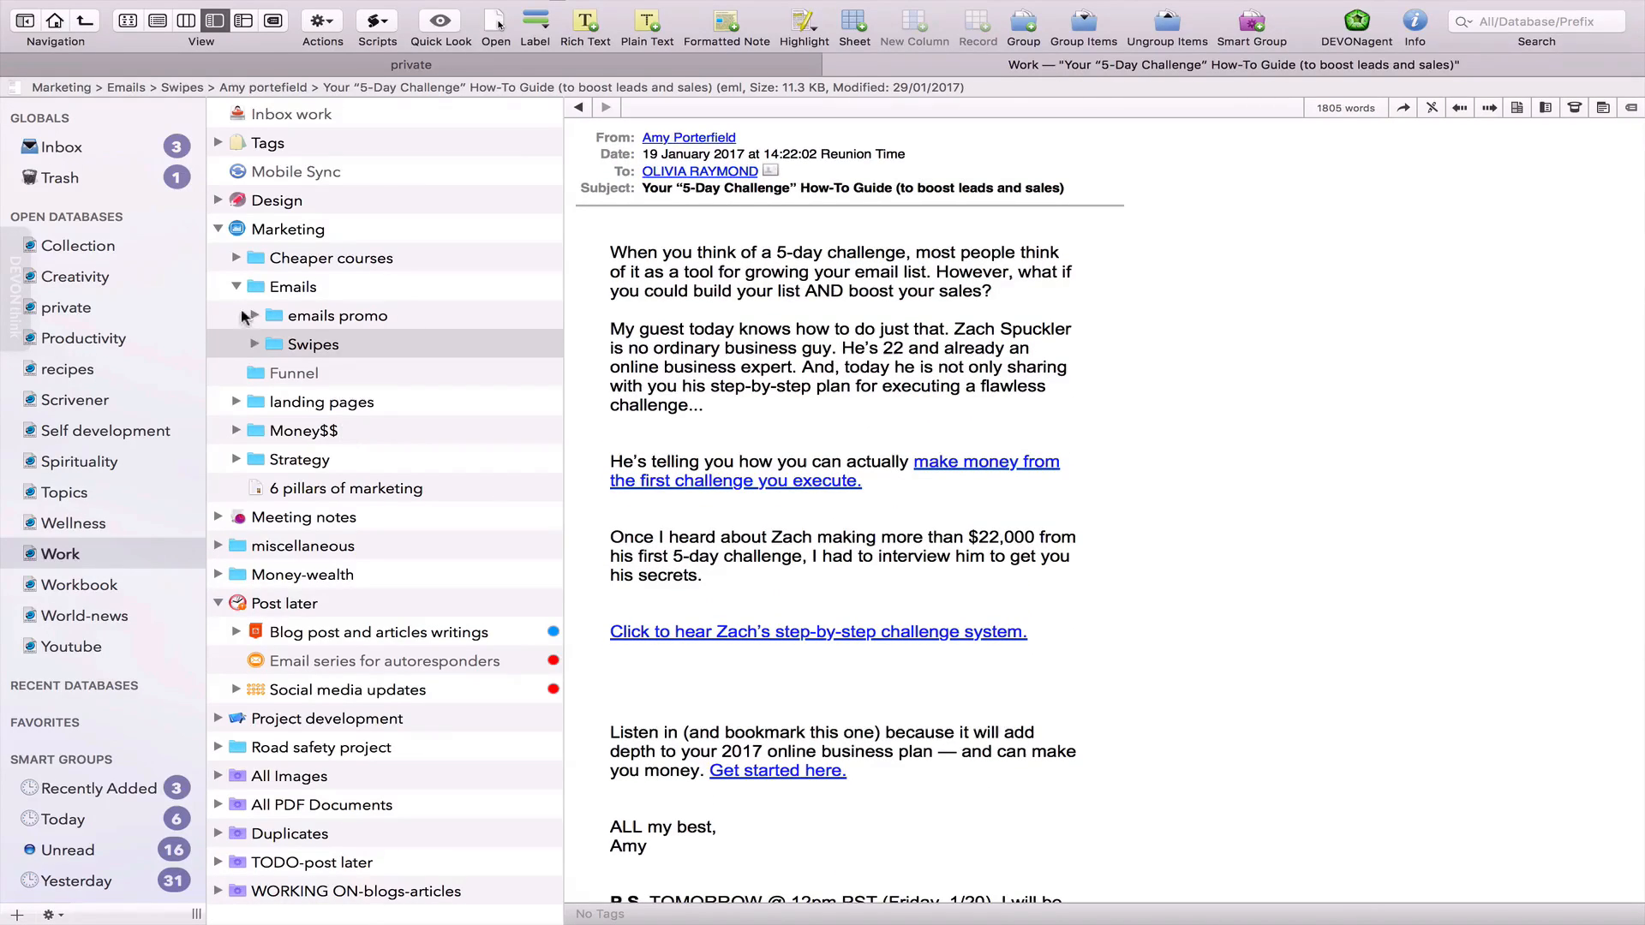
# From Swipes' landing pages folder, read the MFA Live Recordings page, scrolling partway down.
pyautogui.click(312, 343)
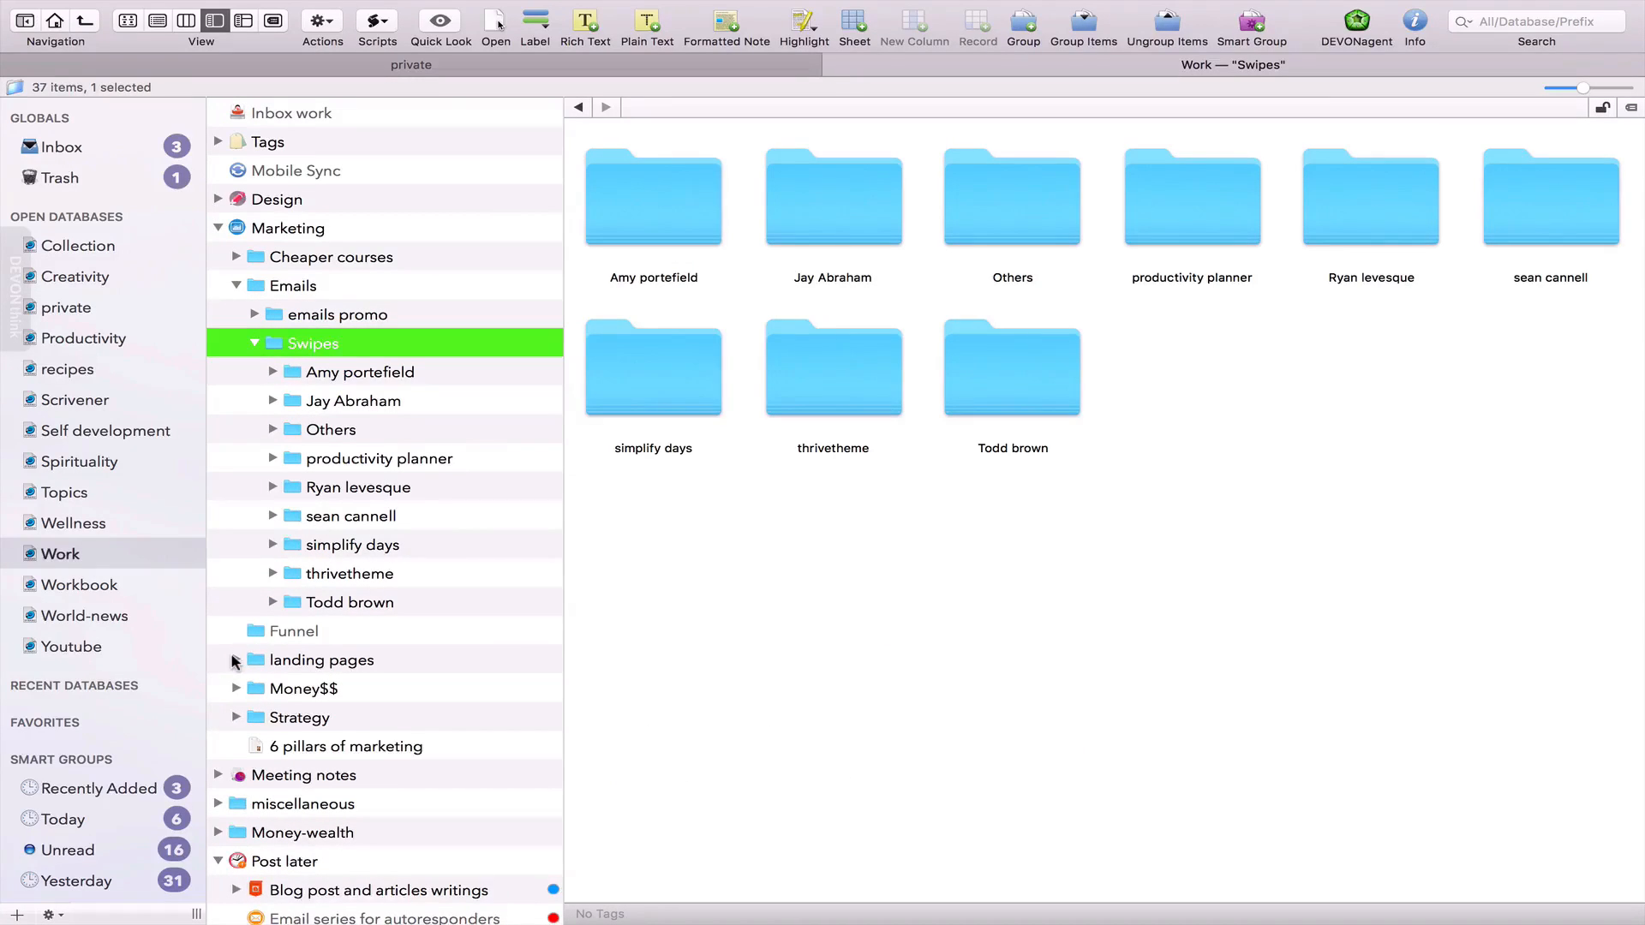
pyautogui.click(331, 689)
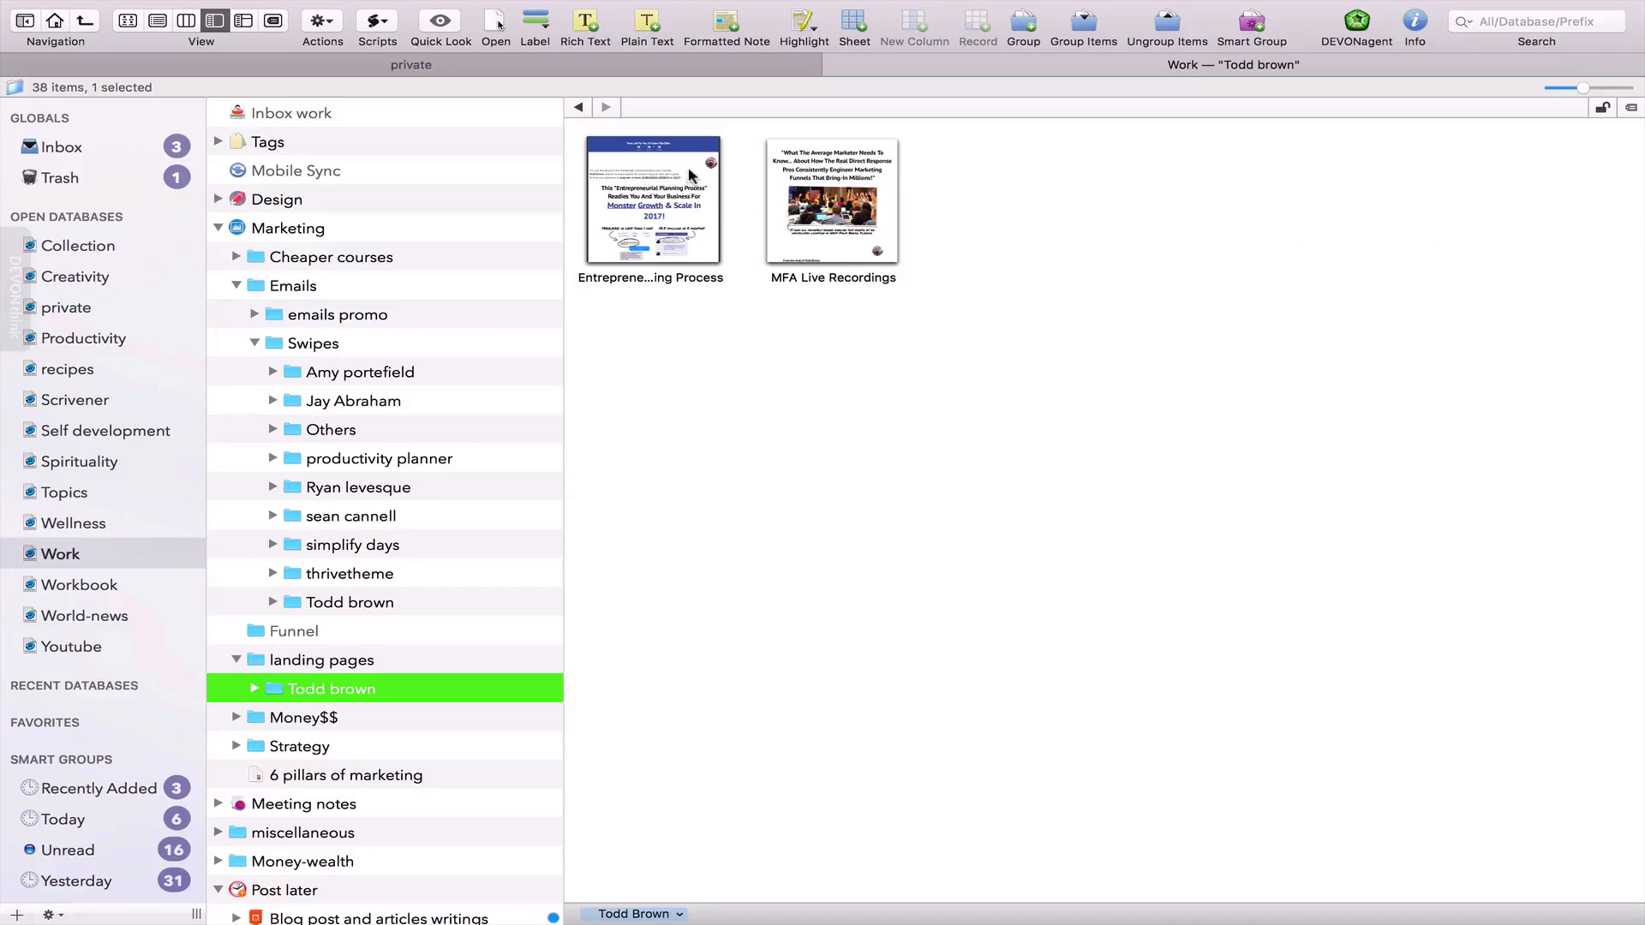
pyautogui.doubleClick(832, 202)
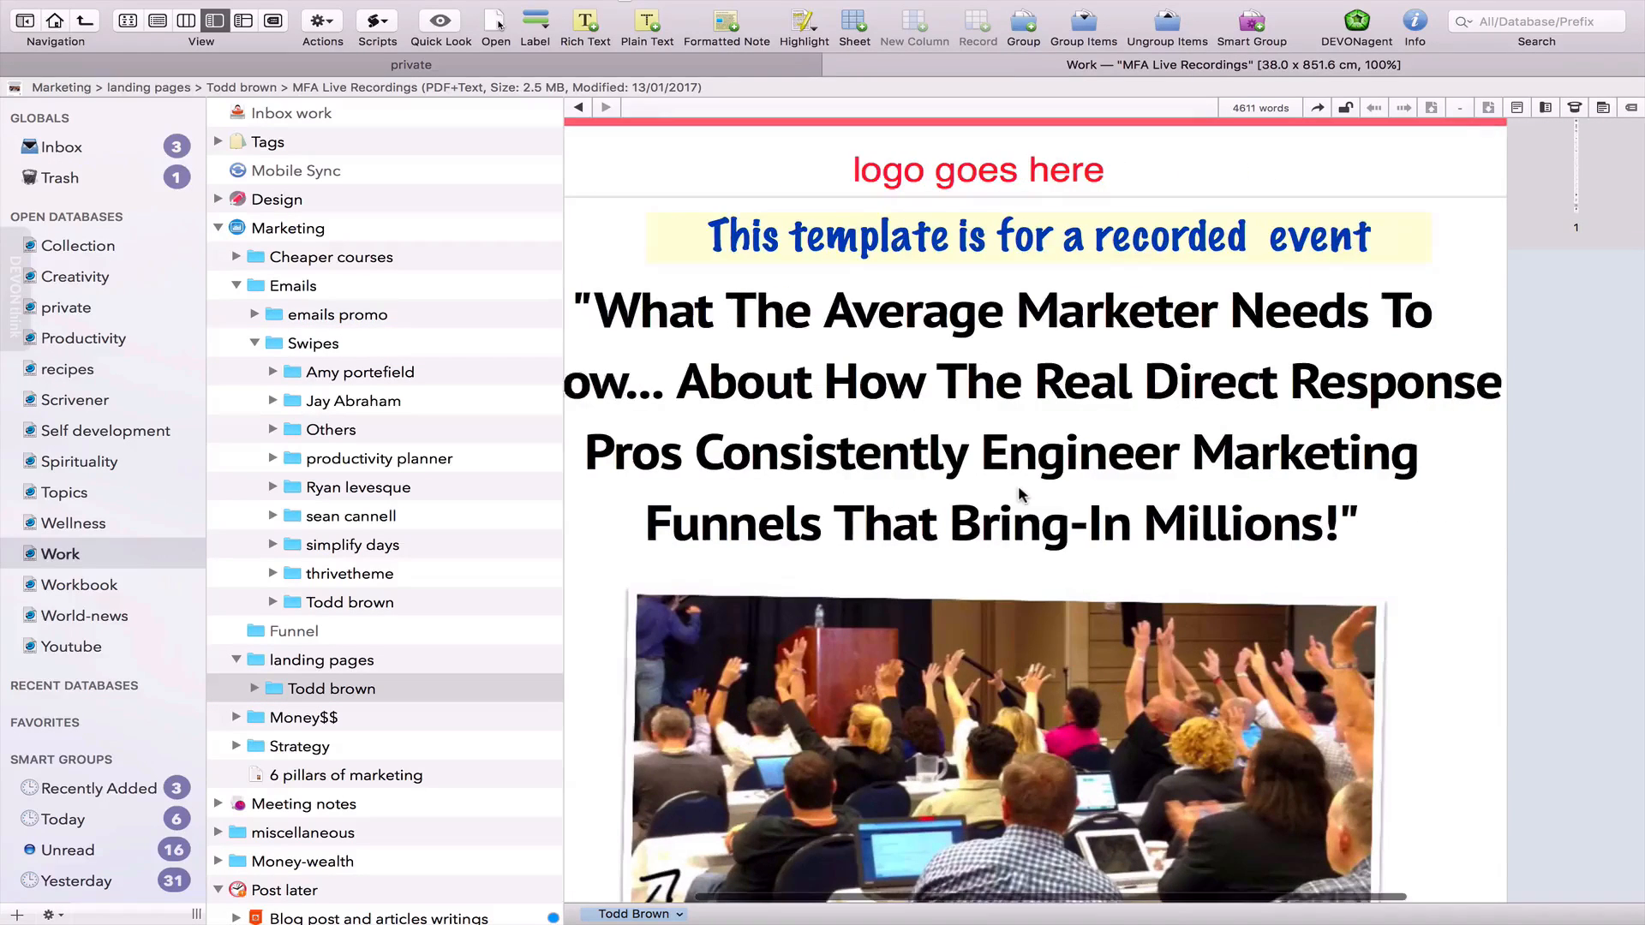
pyautogui.scroll(-3)
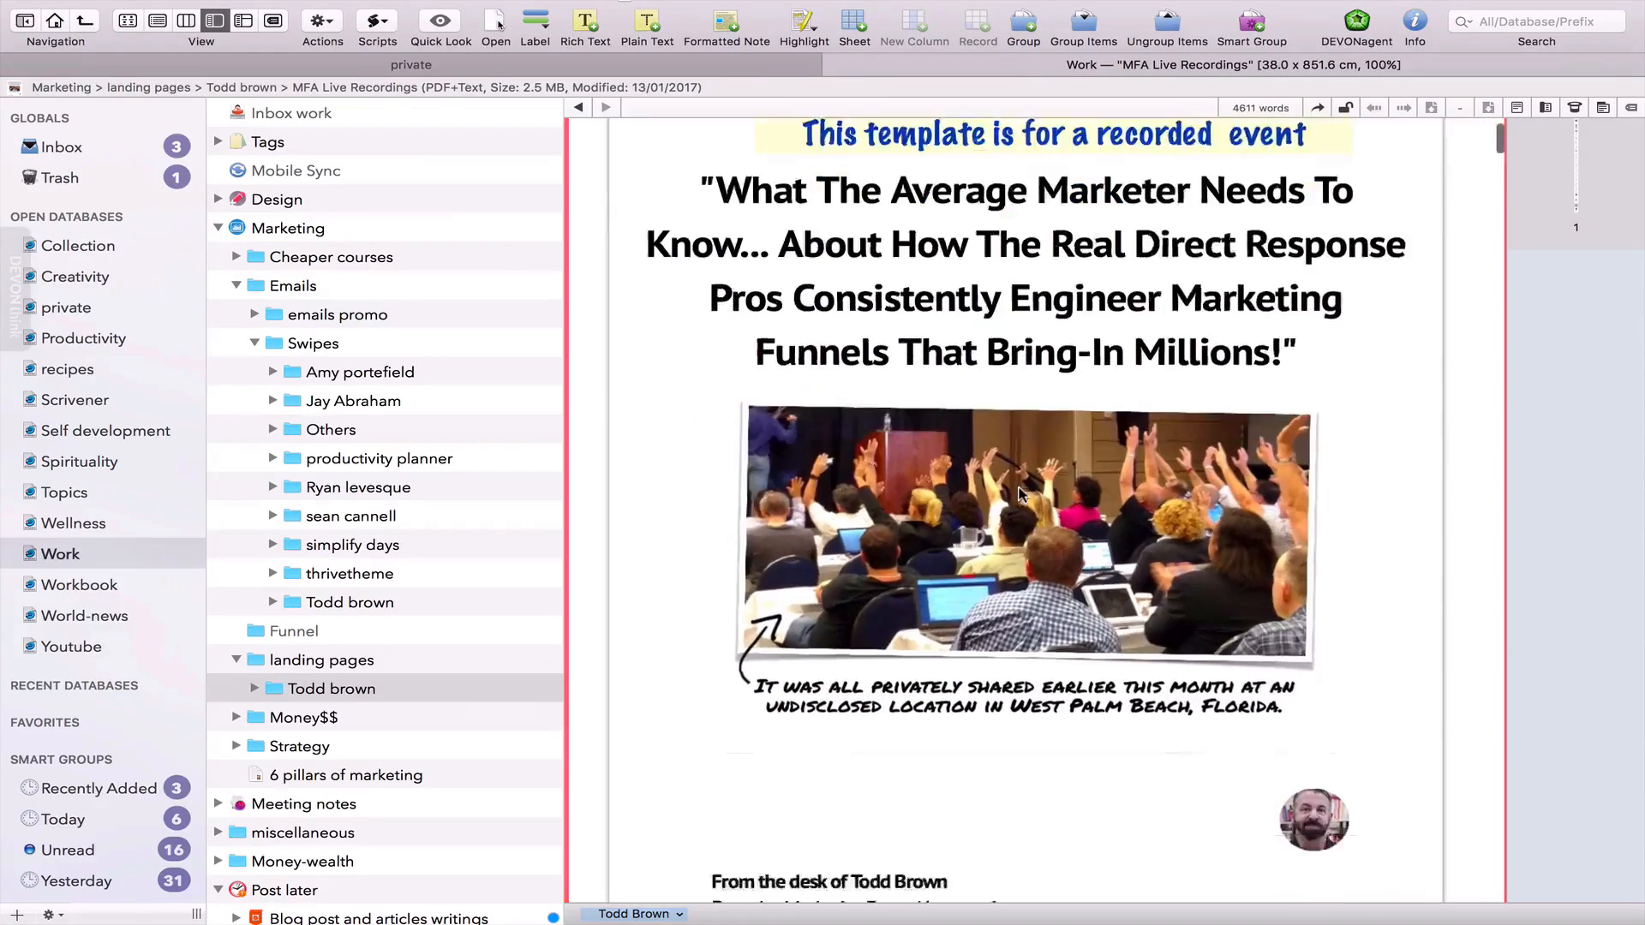
pyautogui.scroll(-3)
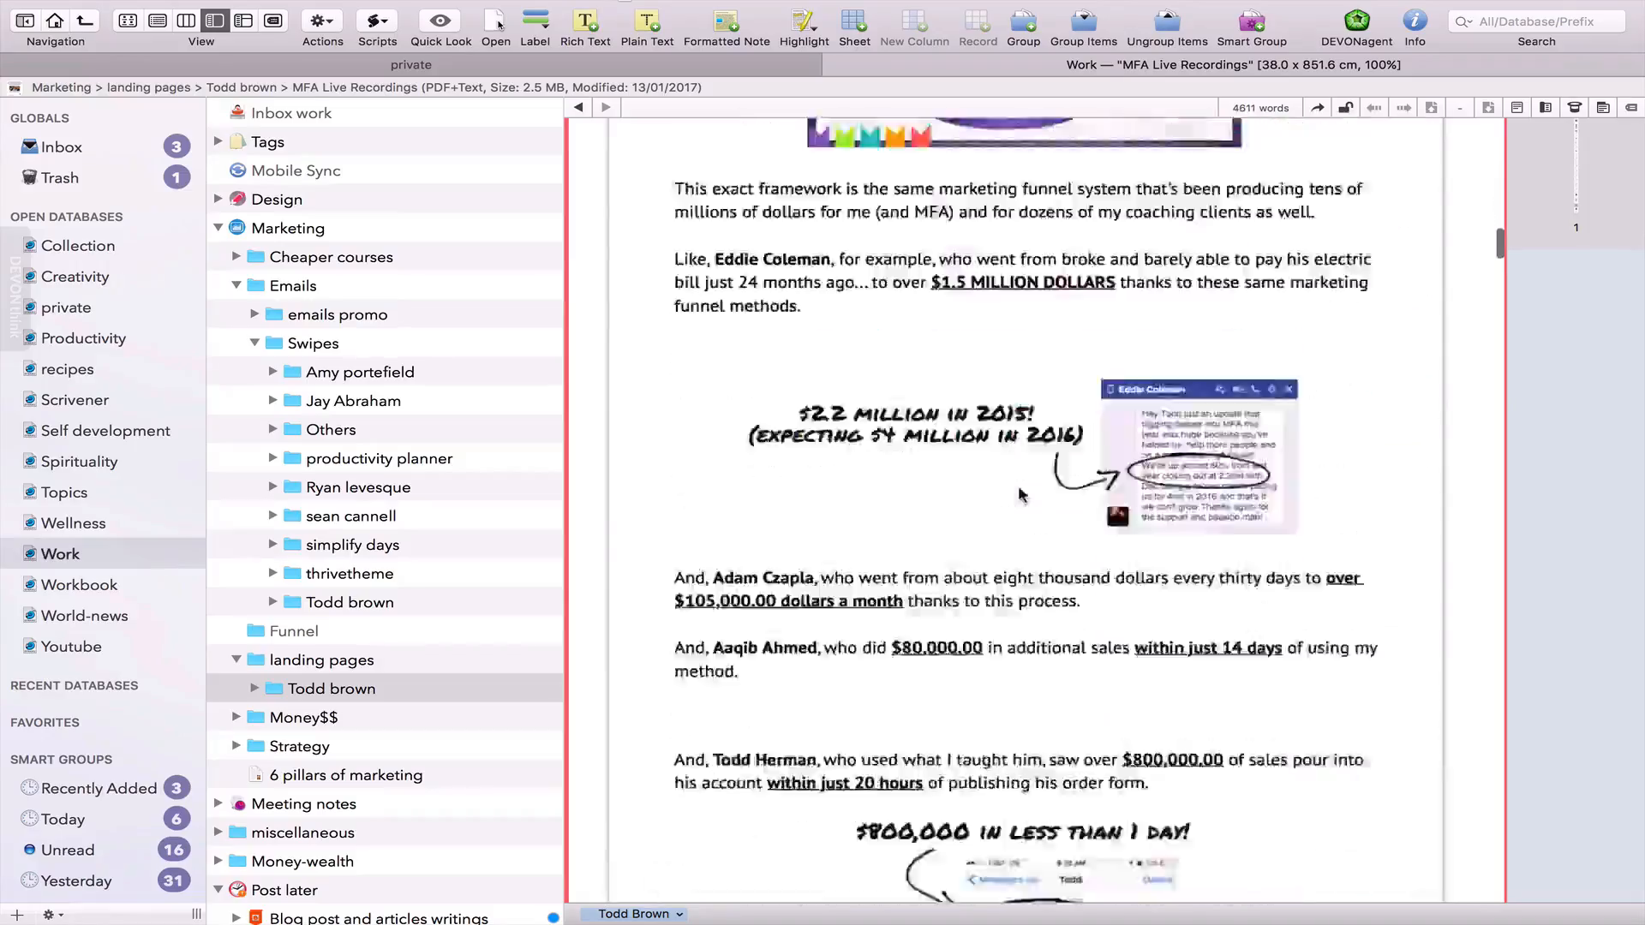
pyautogui.scroll(-3)
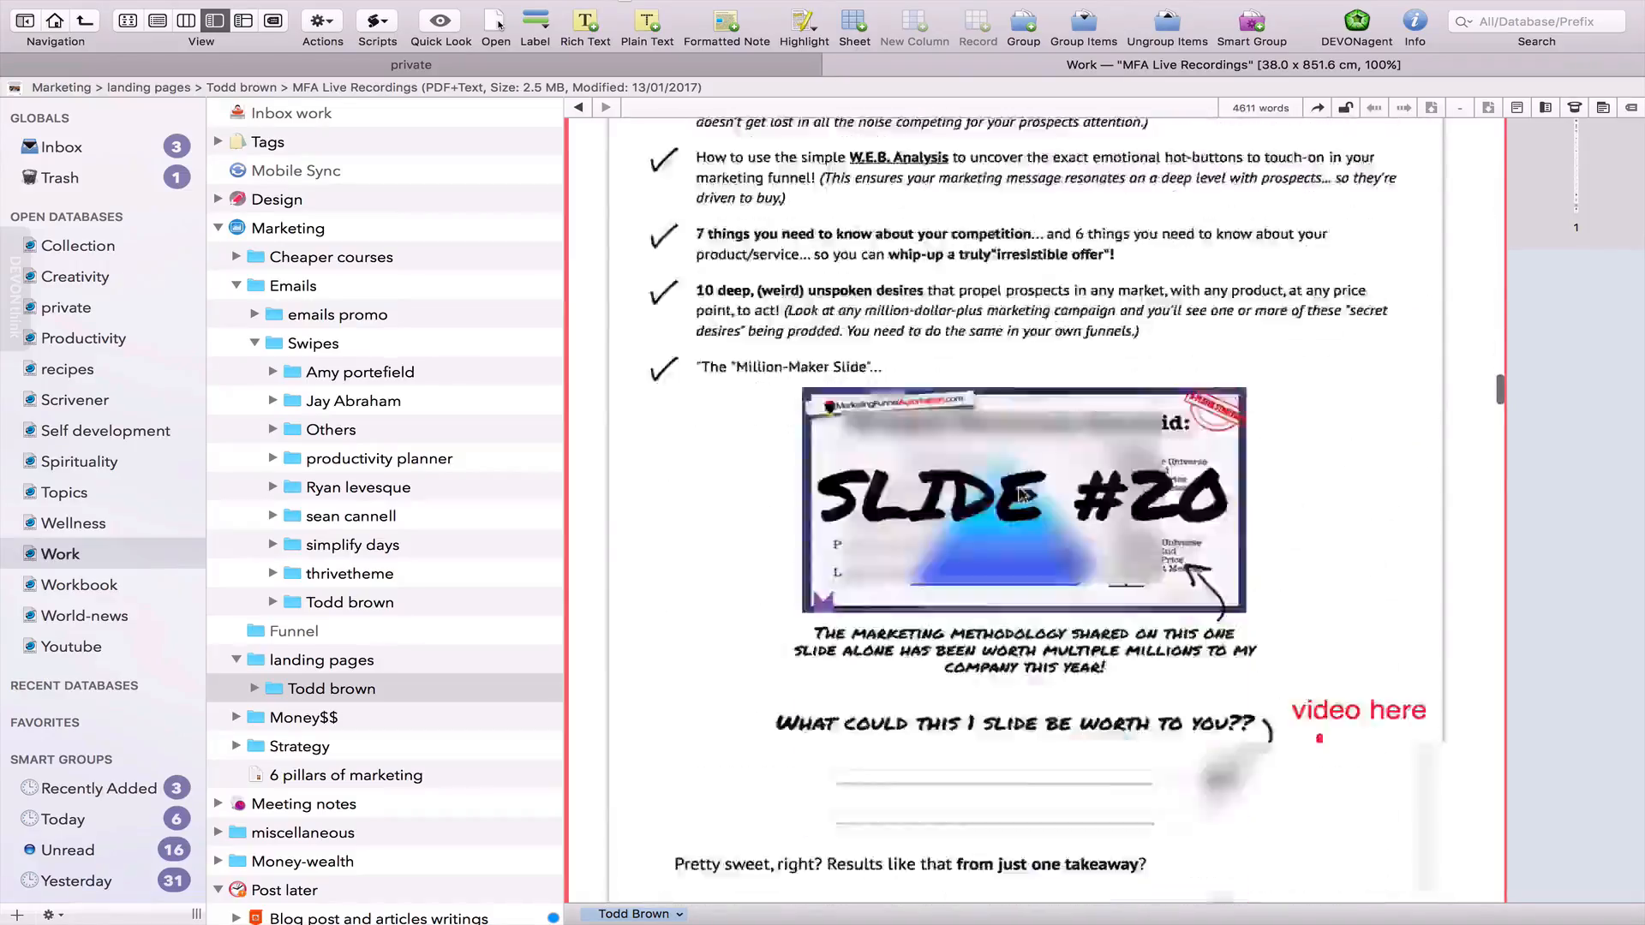
pyautogui.scroll(-3)
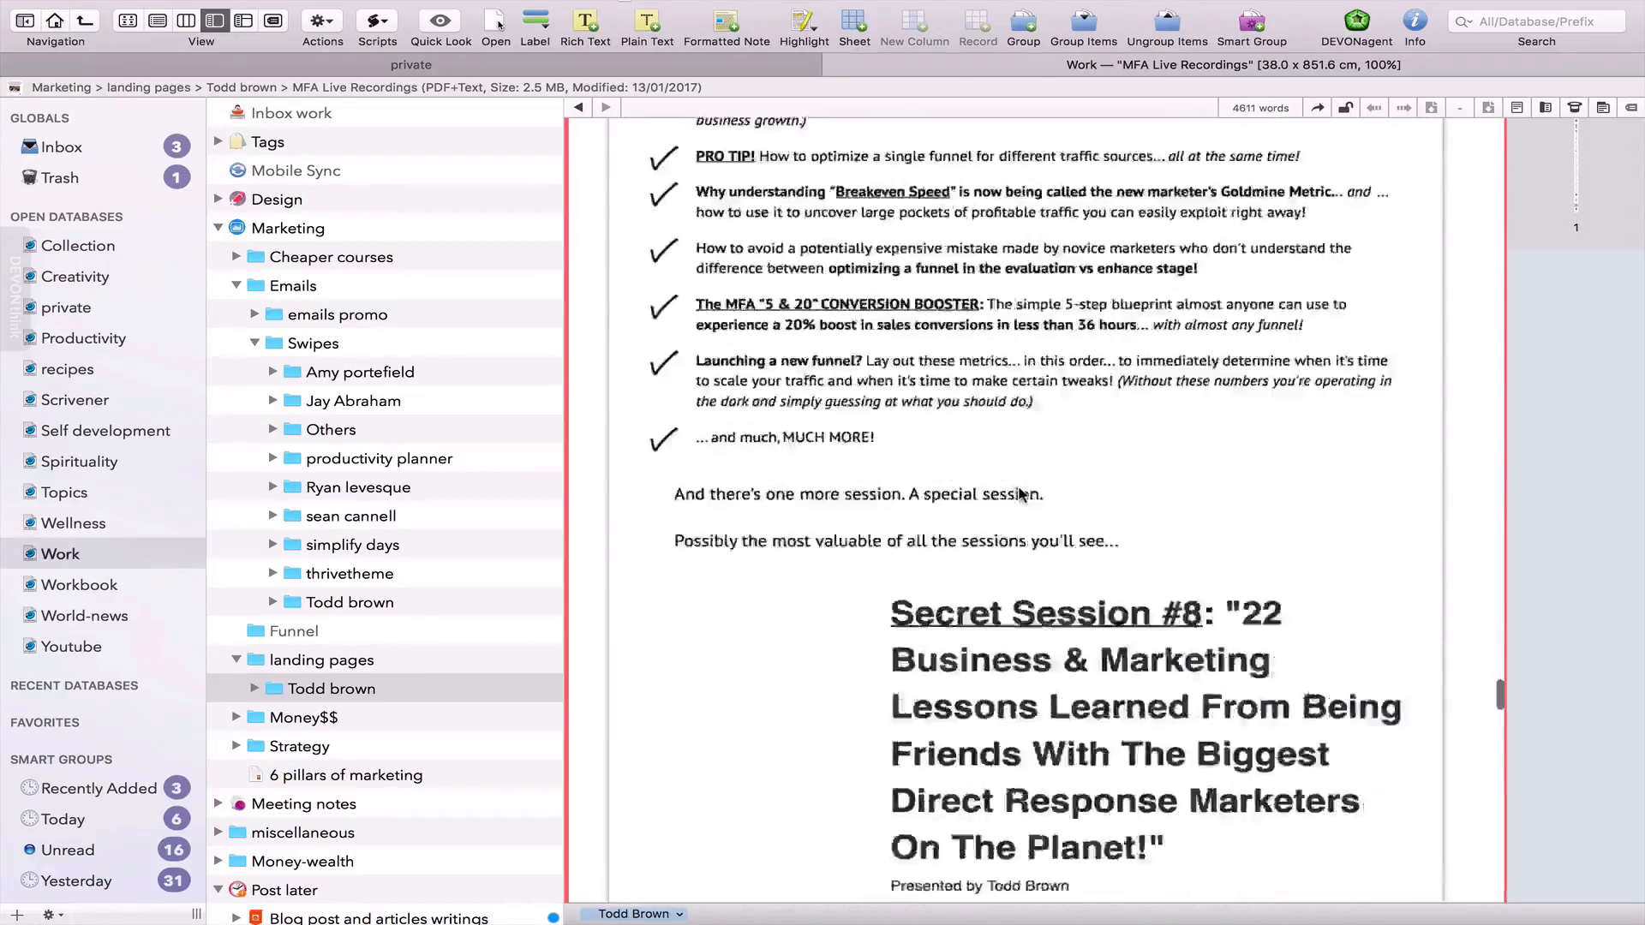
# Scroll further down the landing page before the Scripts menu is shown.
pyautogui.scroll(-3)
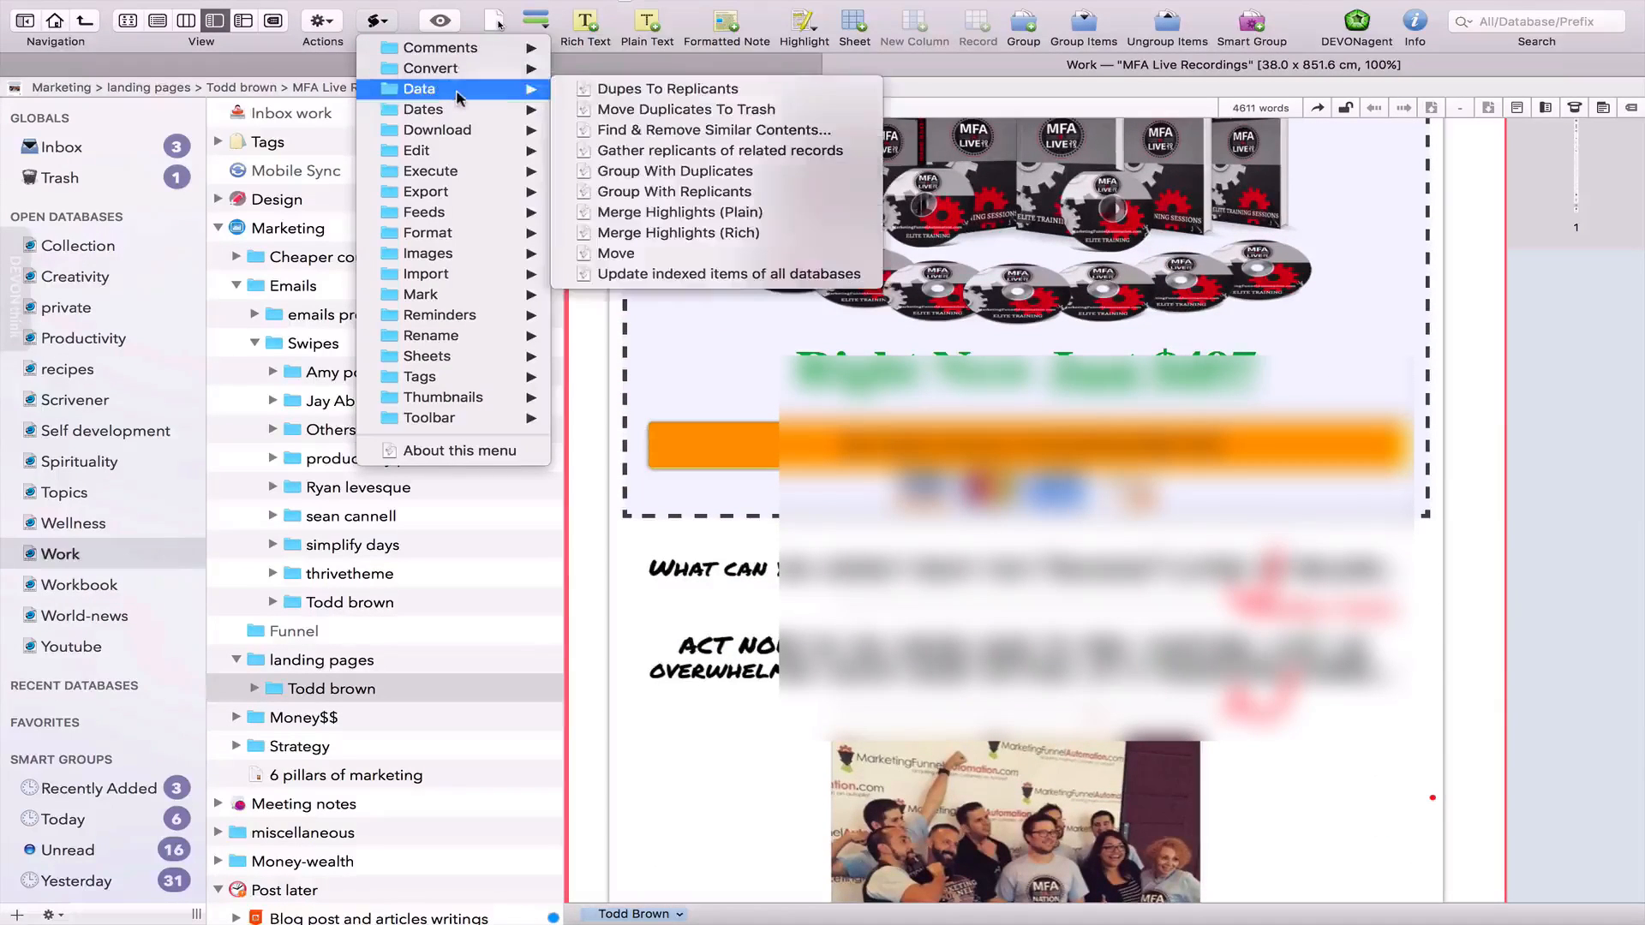
pyautogui.moveTo(426, 191)
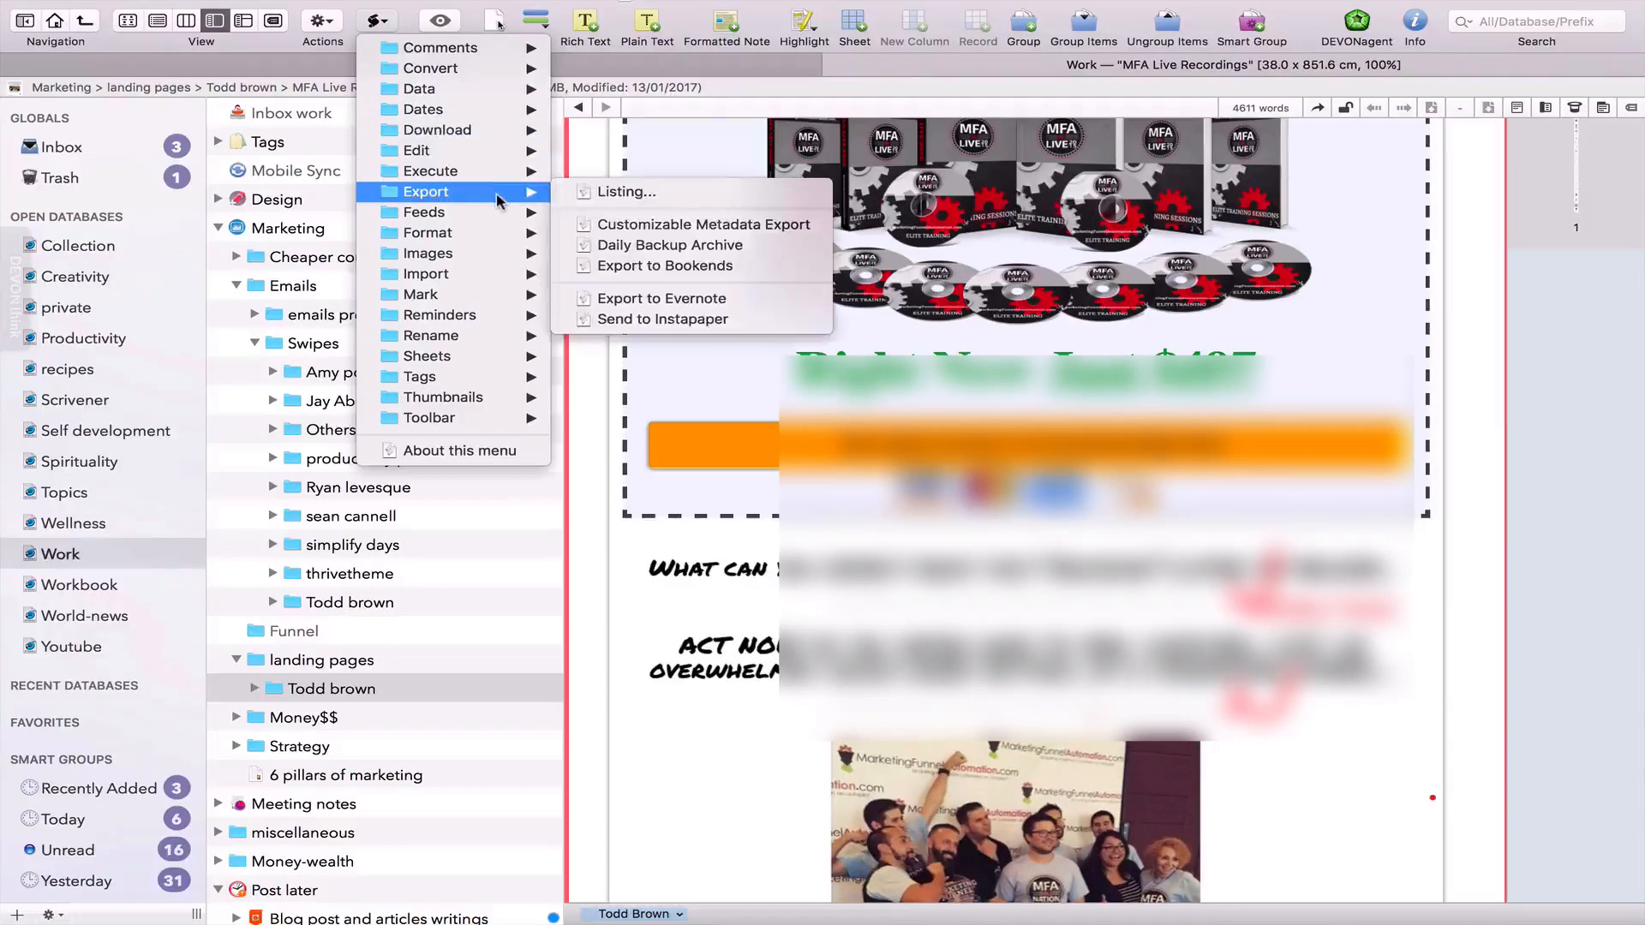
pyautogui.moveTo(662, 299)
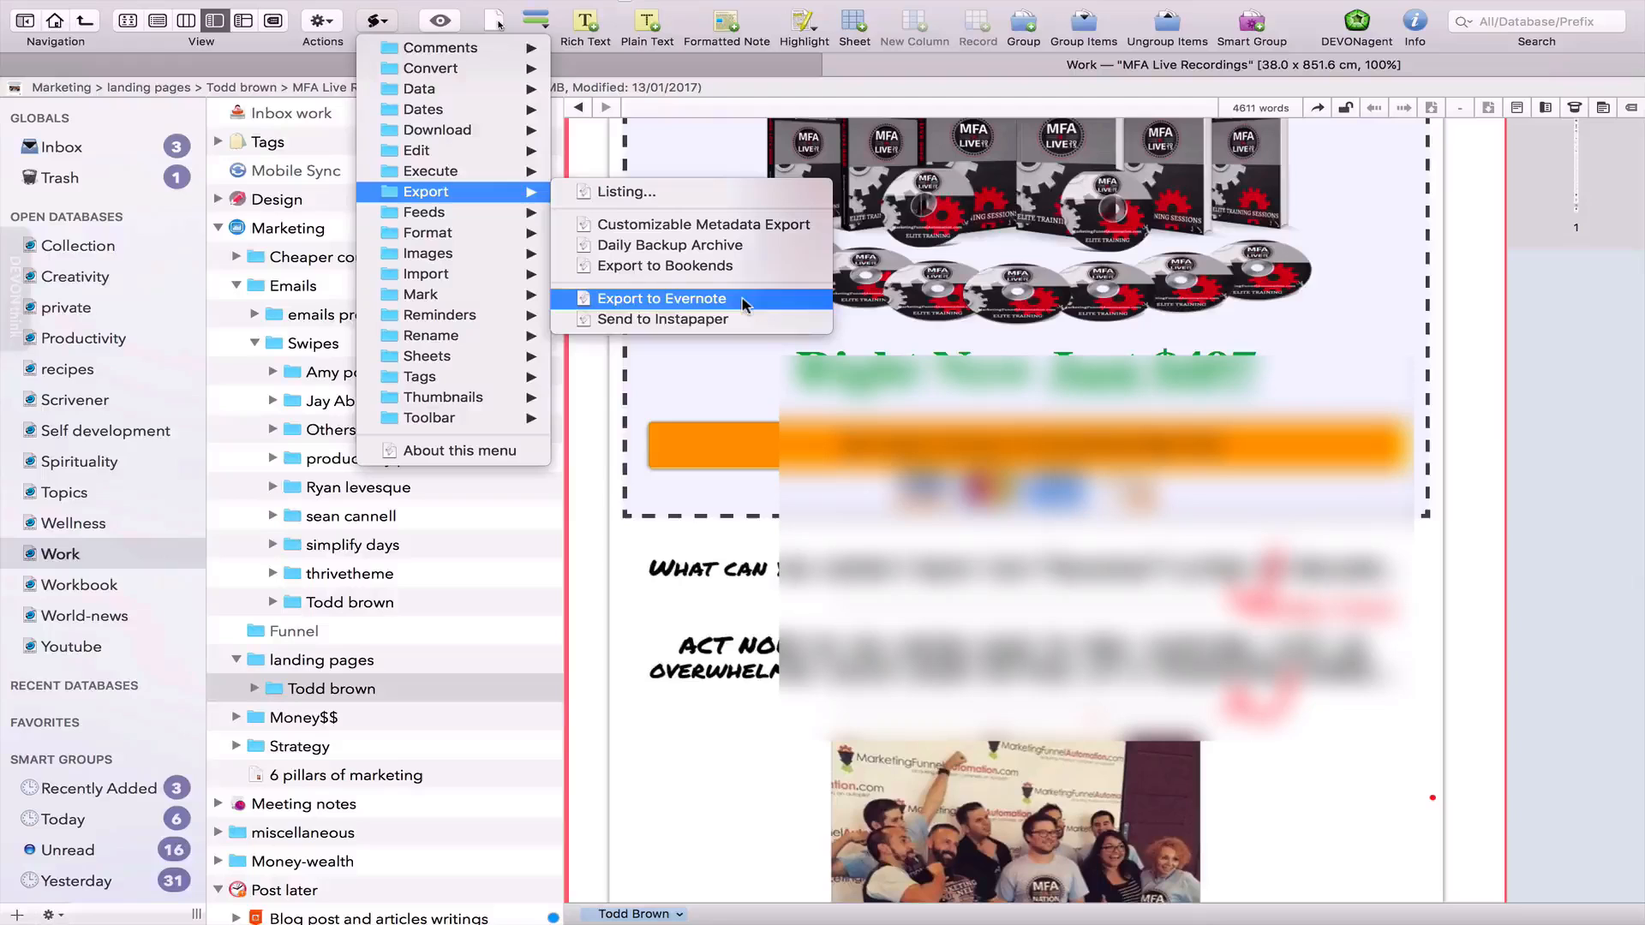
pyautogui.moveTo(428, 233)
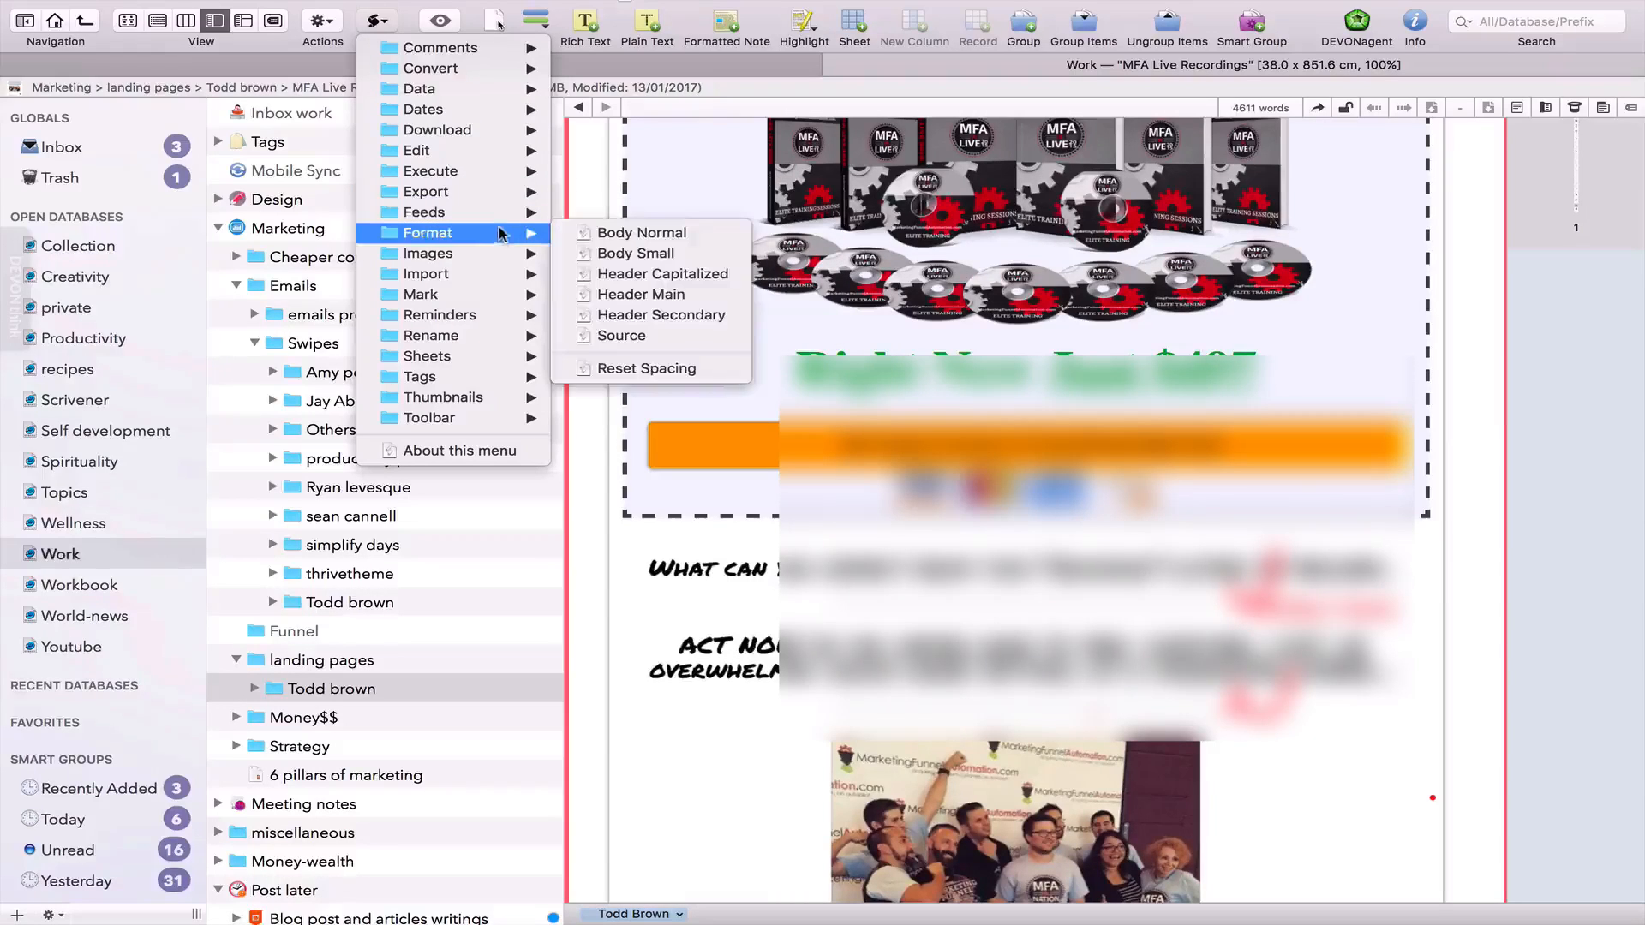
pyautogui.moveTo(425, 274)
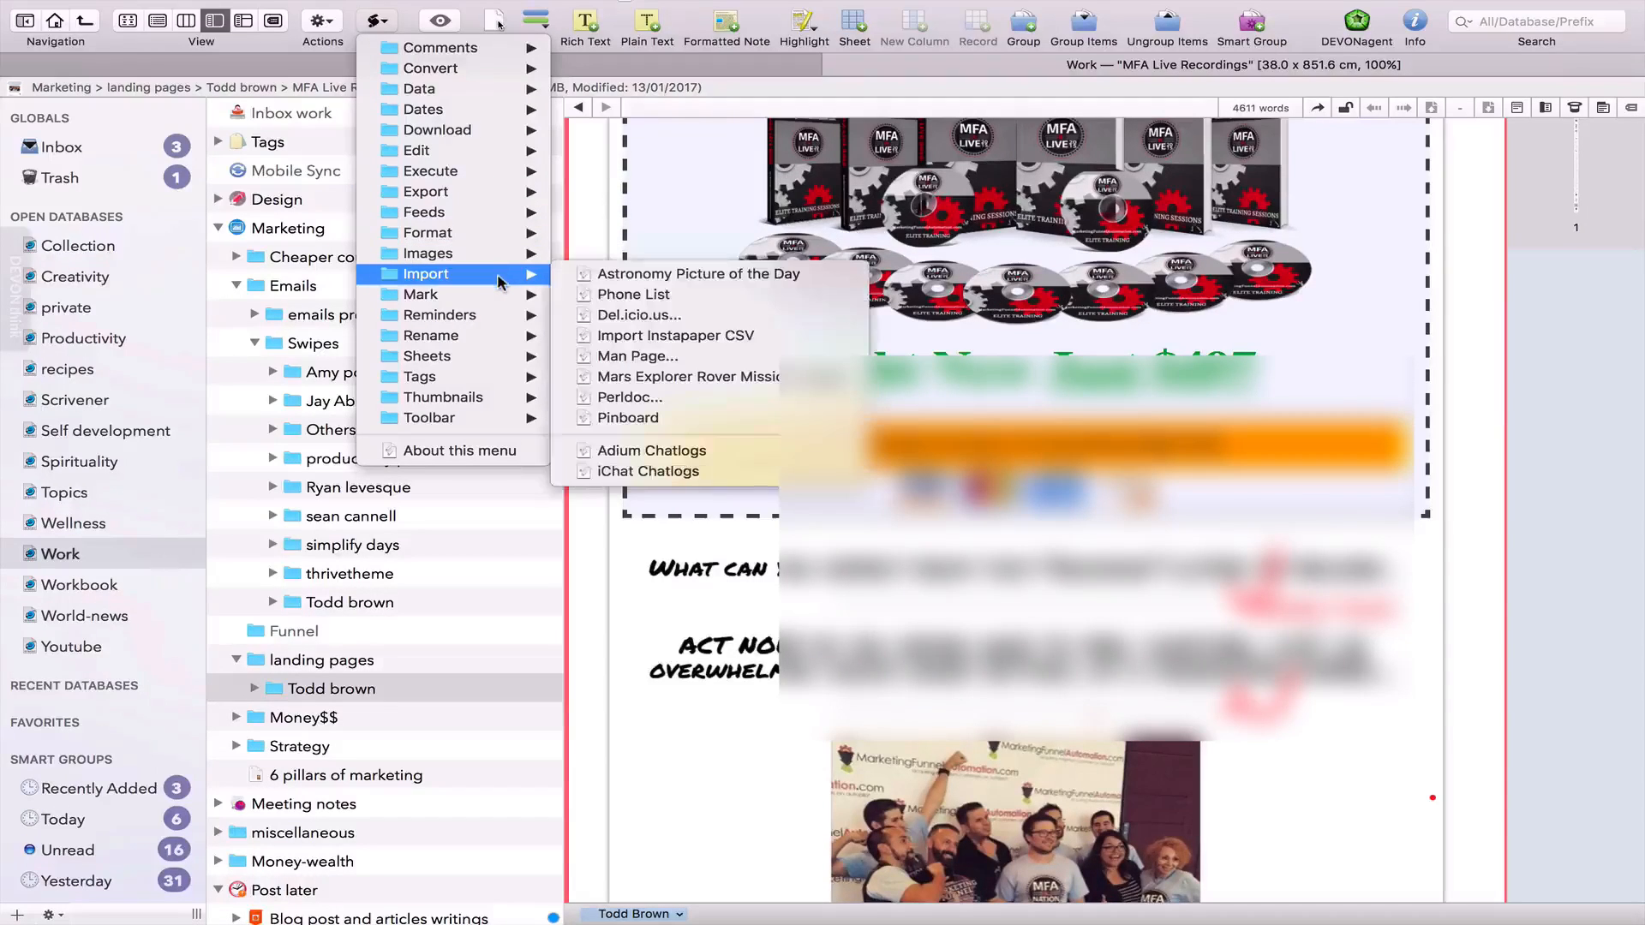
pyautogui.moveTo(647, 471)
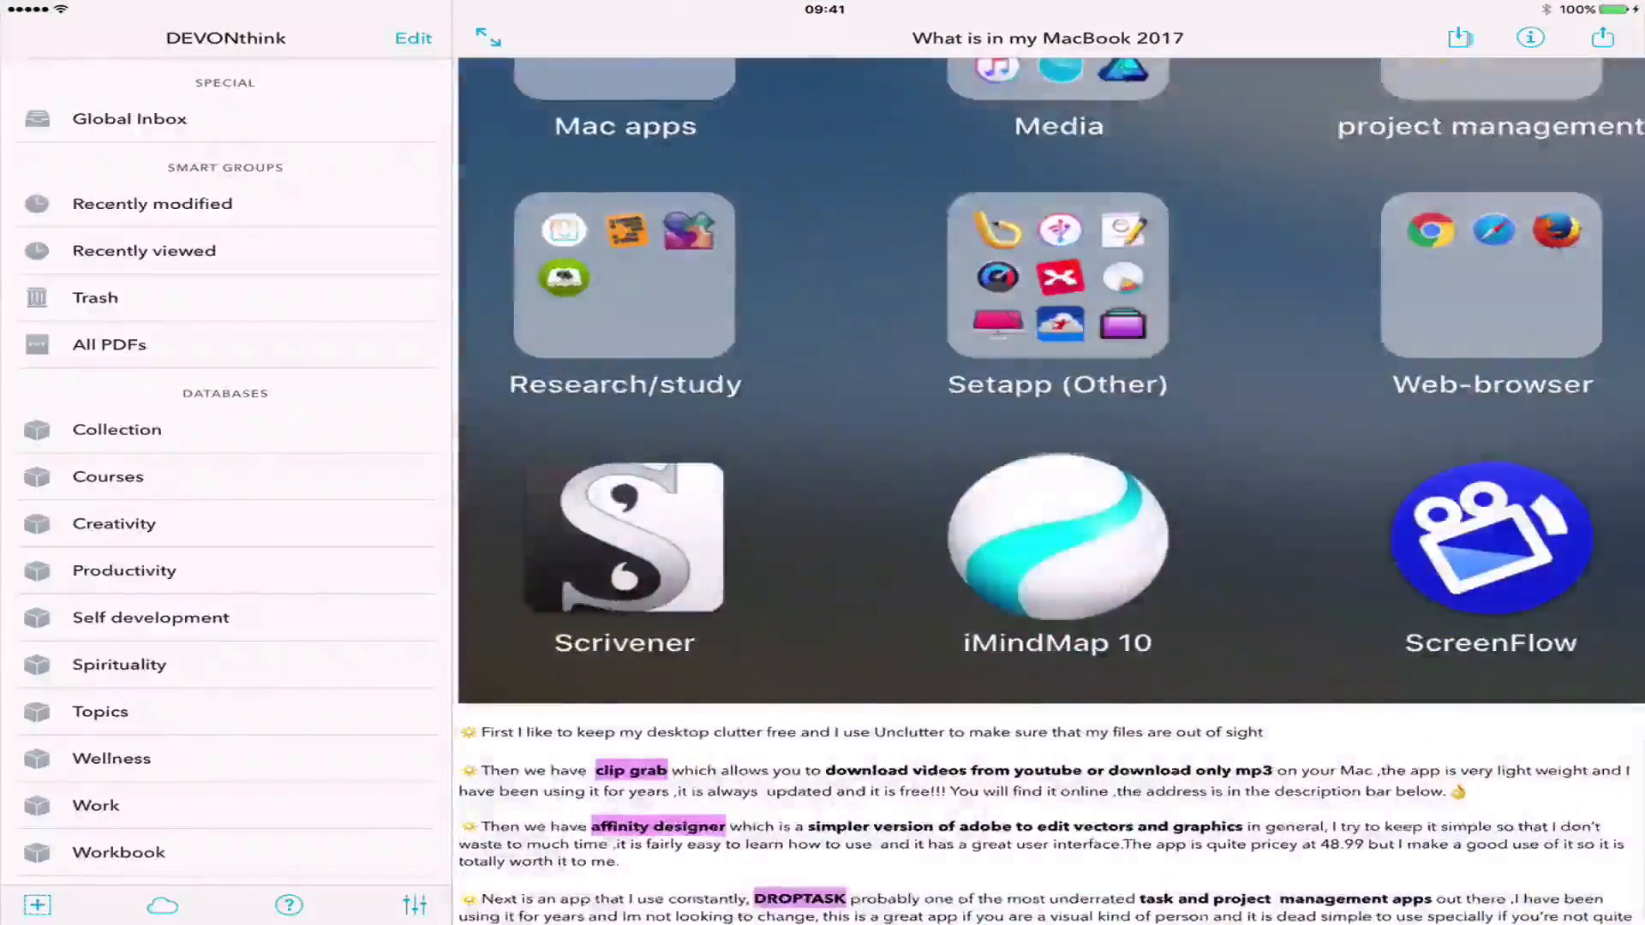
# Read the bookmarked DEVONthink vs Evernote article from the Stand Alone group, then go back toward the project PDF.
pyautogui.scroll(-3)
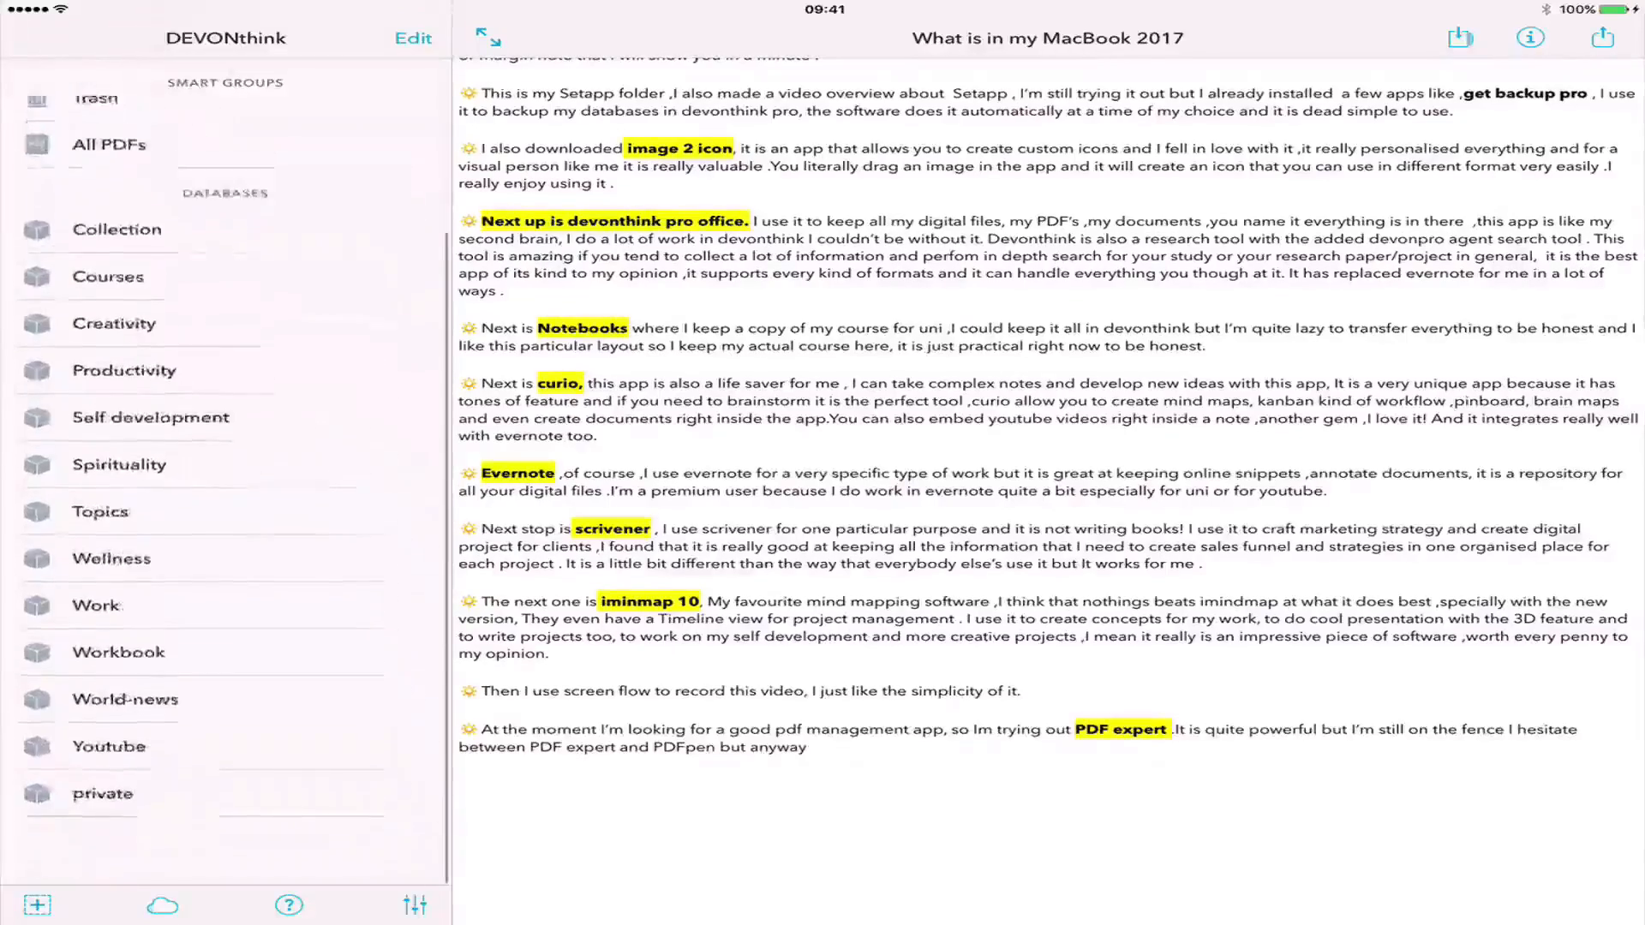
pyautogui.click(109, 745)
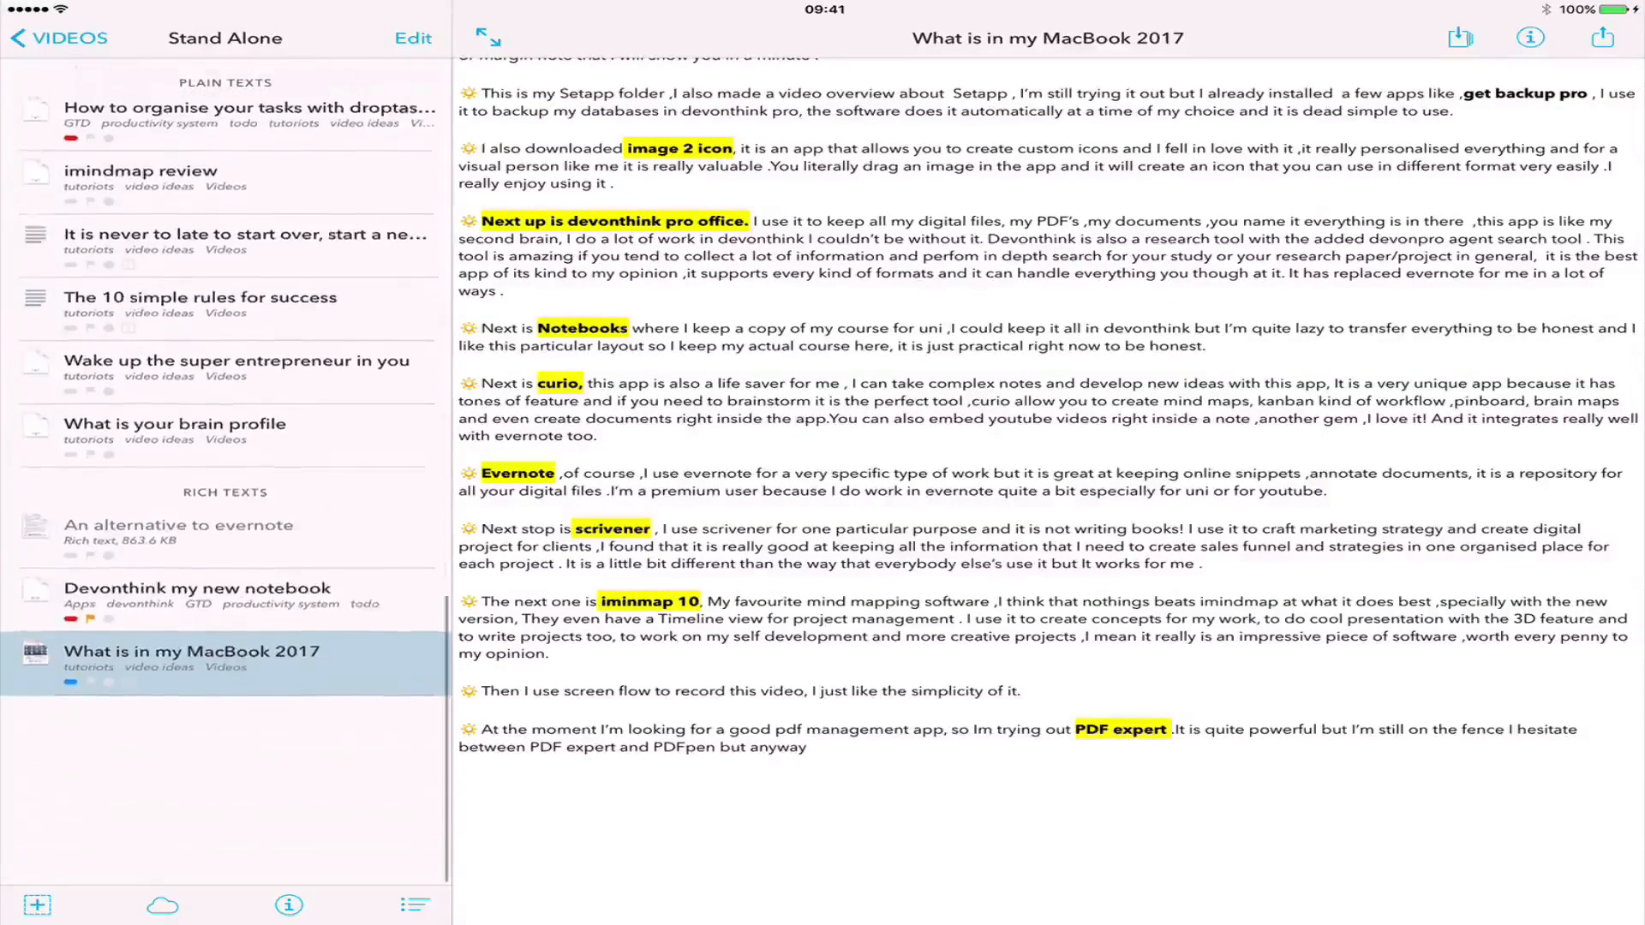
pyautogui.click(225, 287)
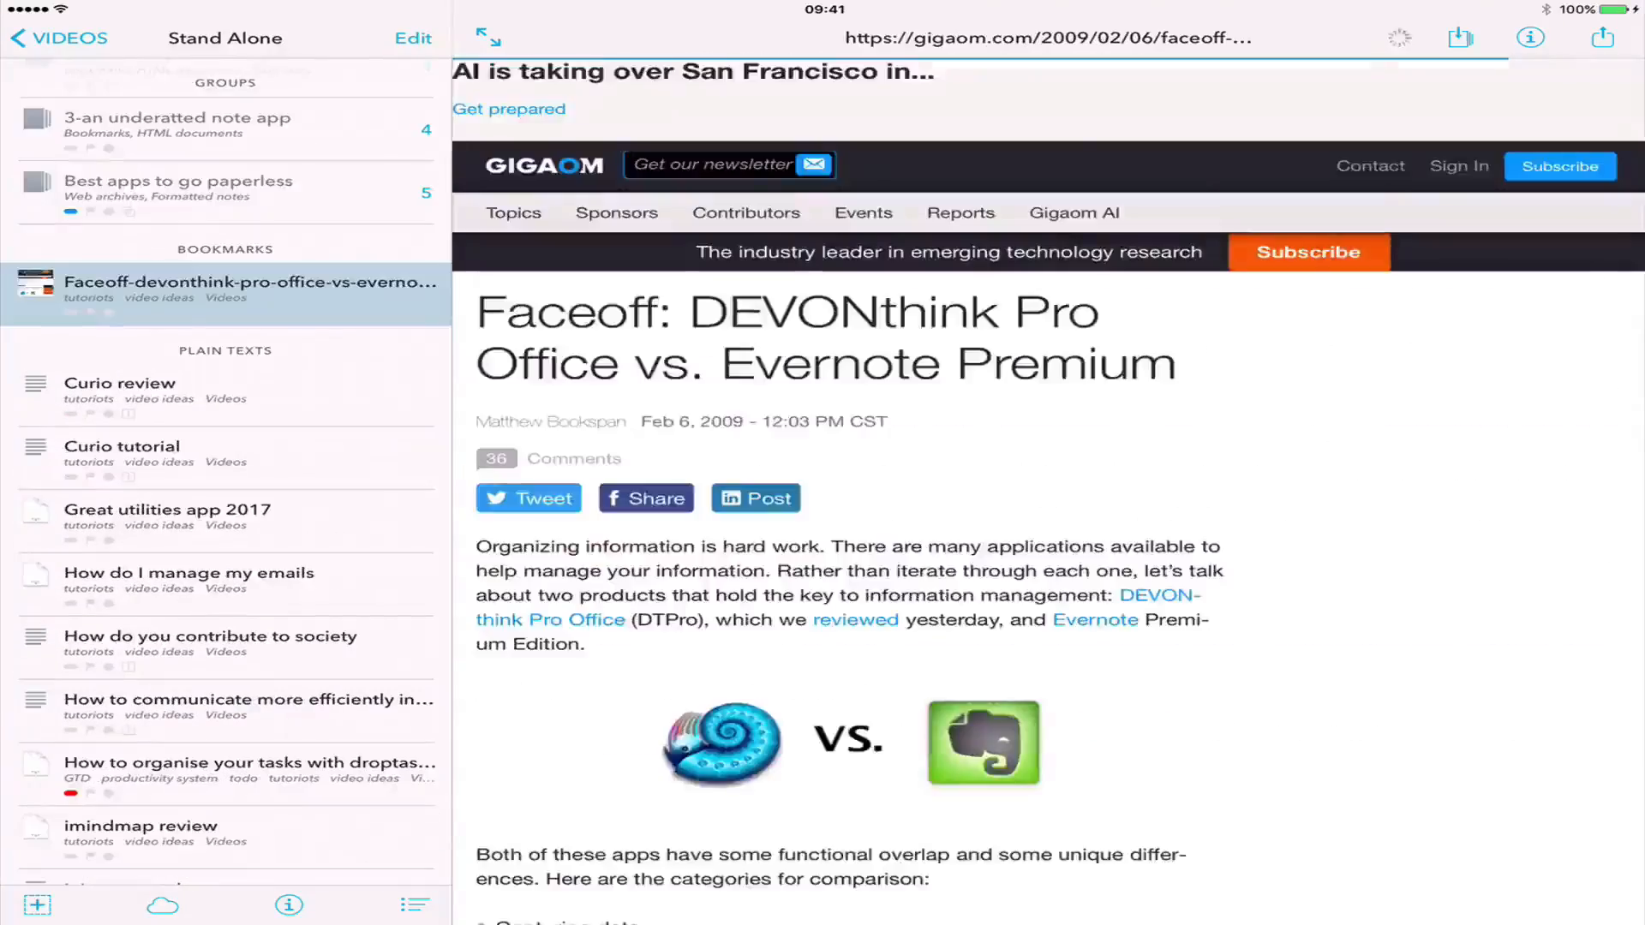
pyautogui.scroll(-3)
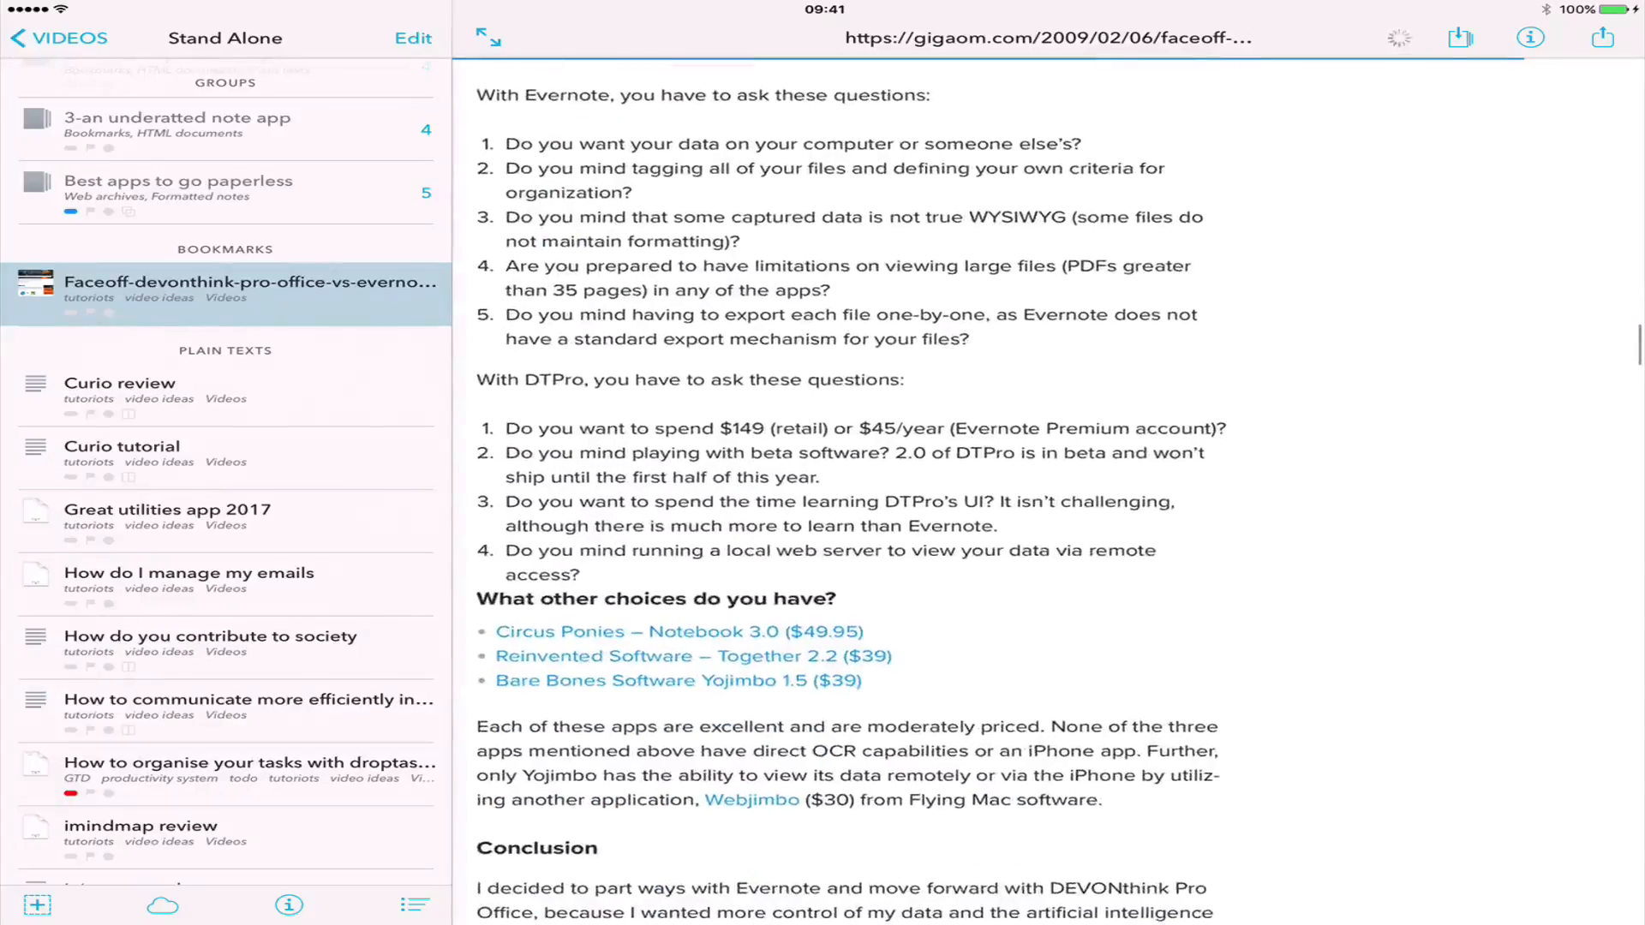
pyautogui.click(58, 38)
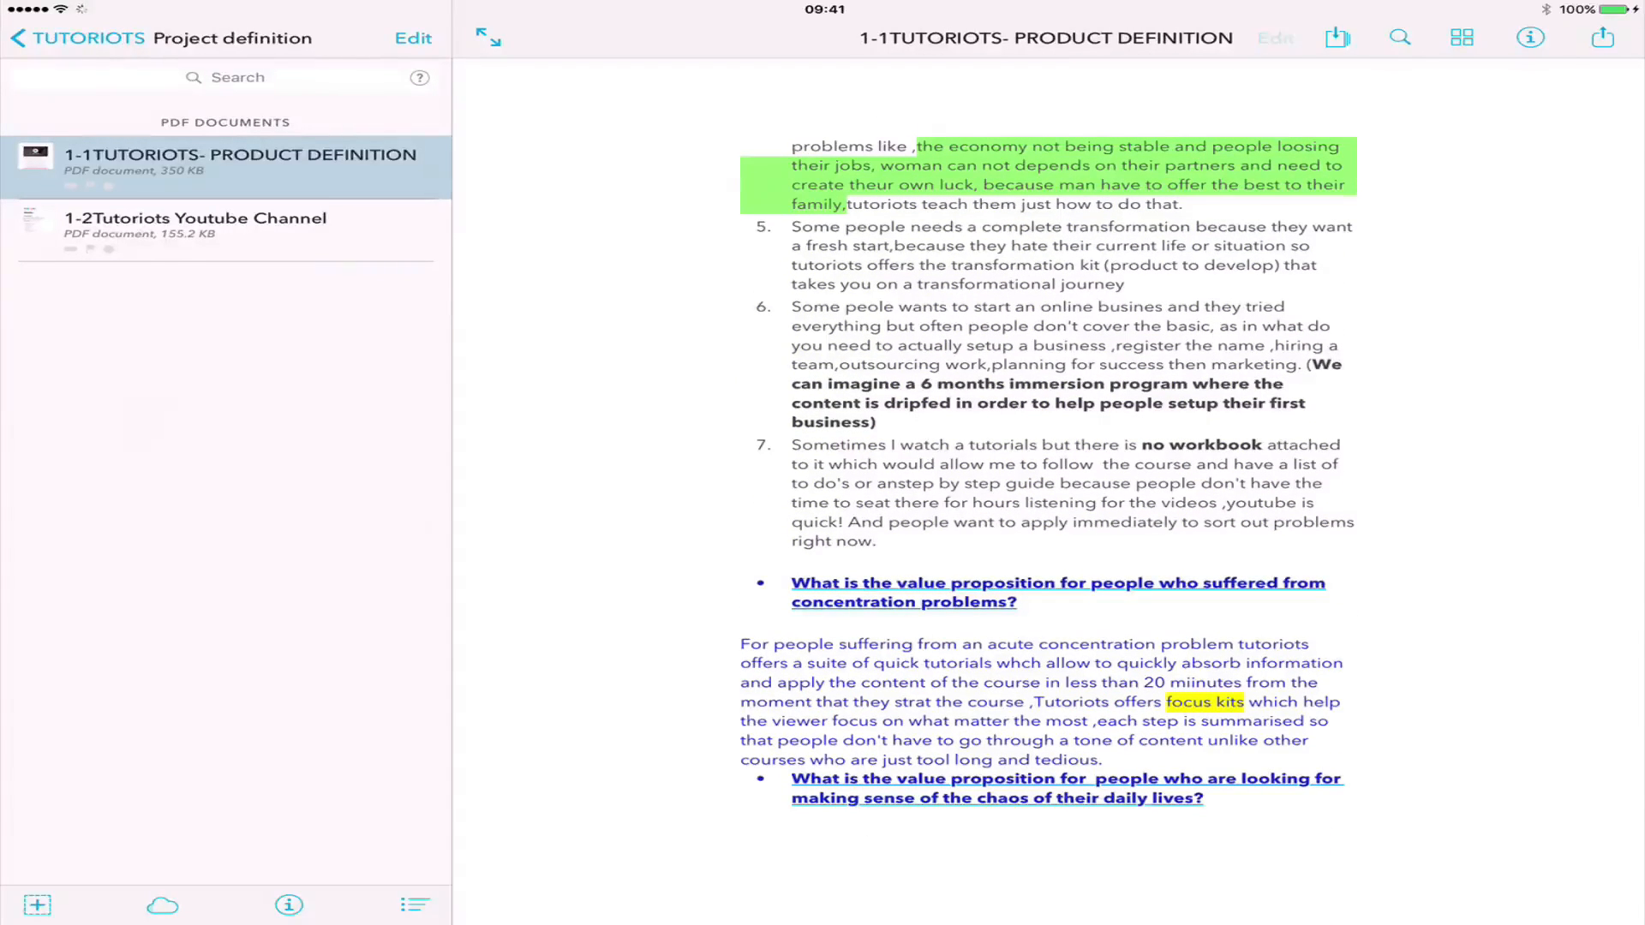
# Annotate the product definition PDF with a sticky note reading 'This is a note'.
pyautogui.click(1275, 38)
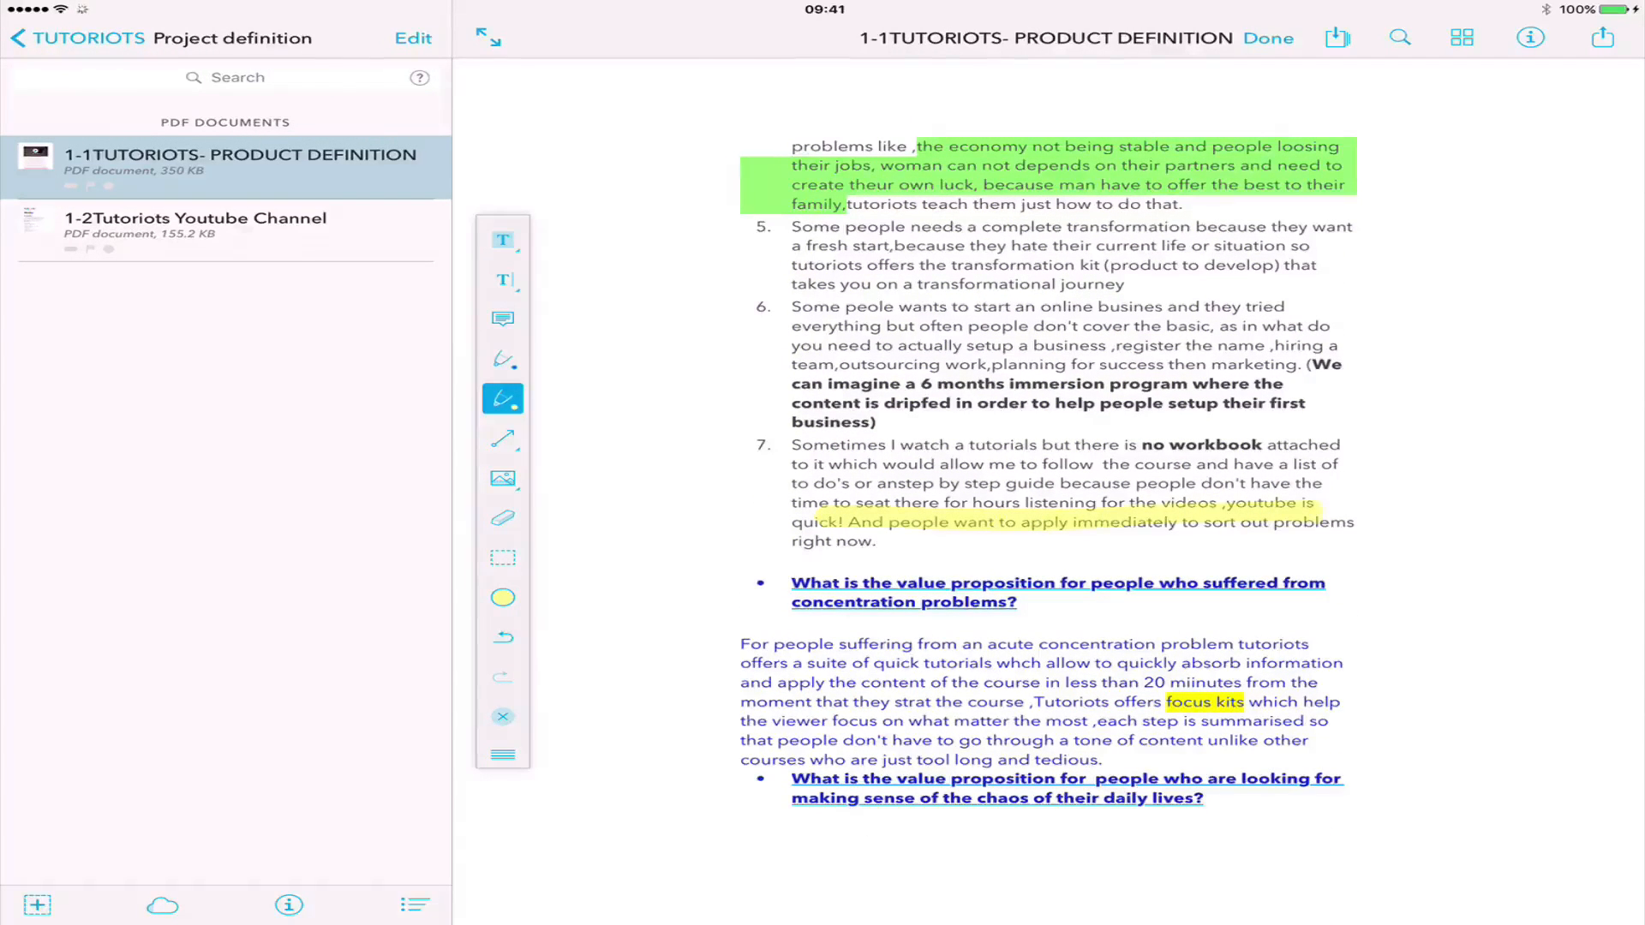
pyautogui.click(502, 318)
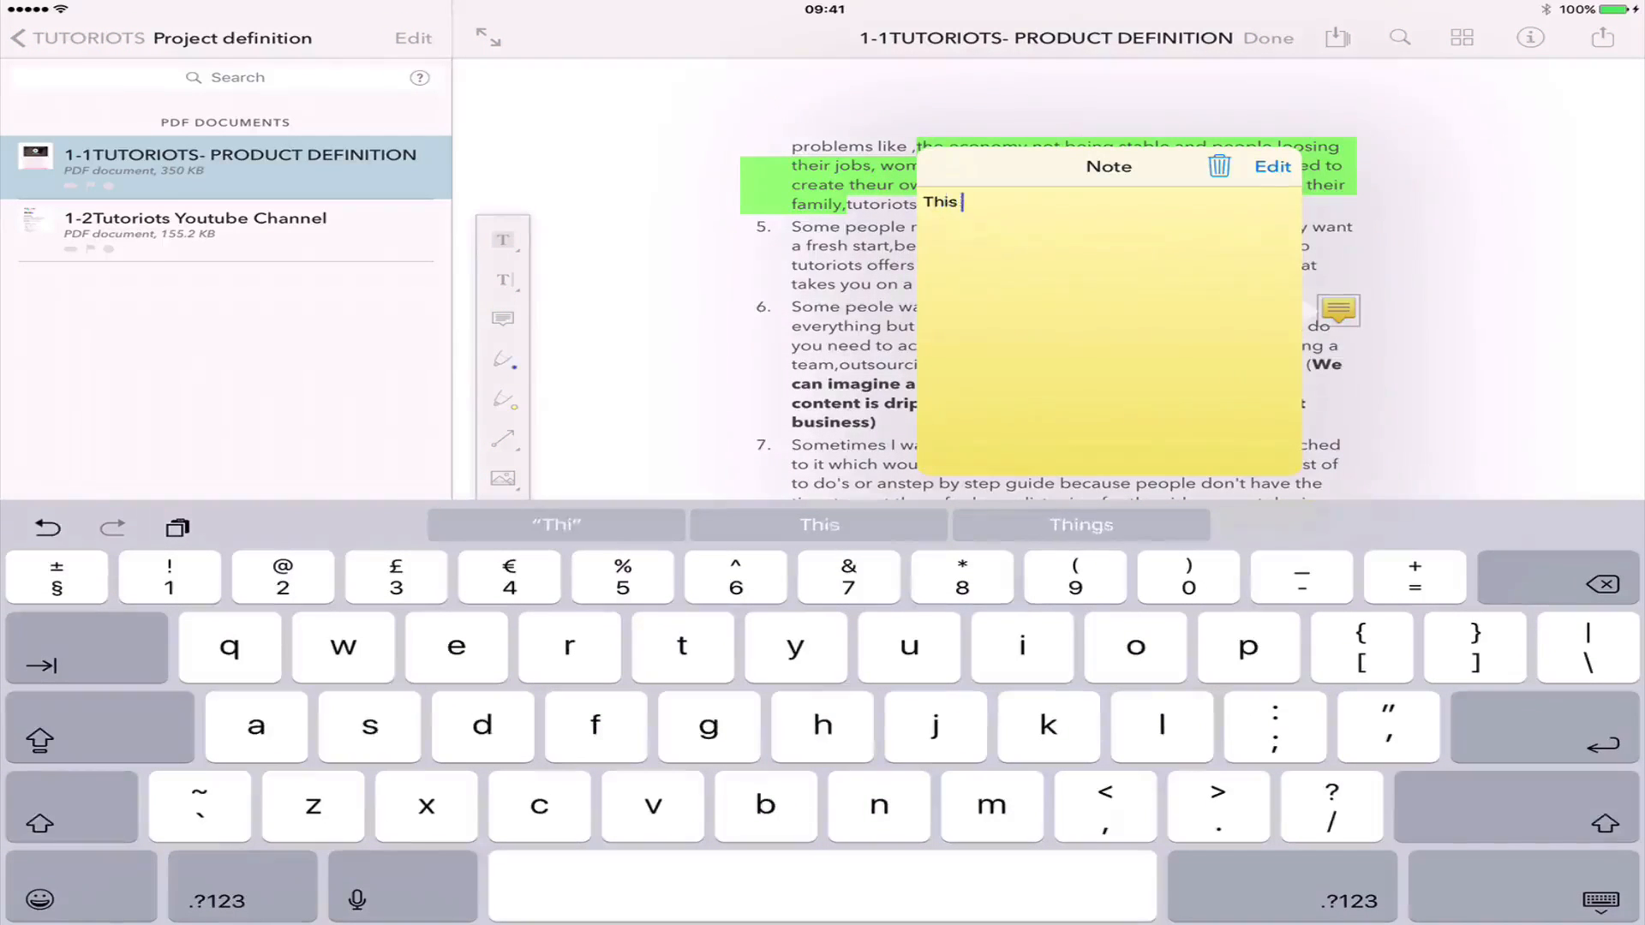
pyautogui.write('is a note')
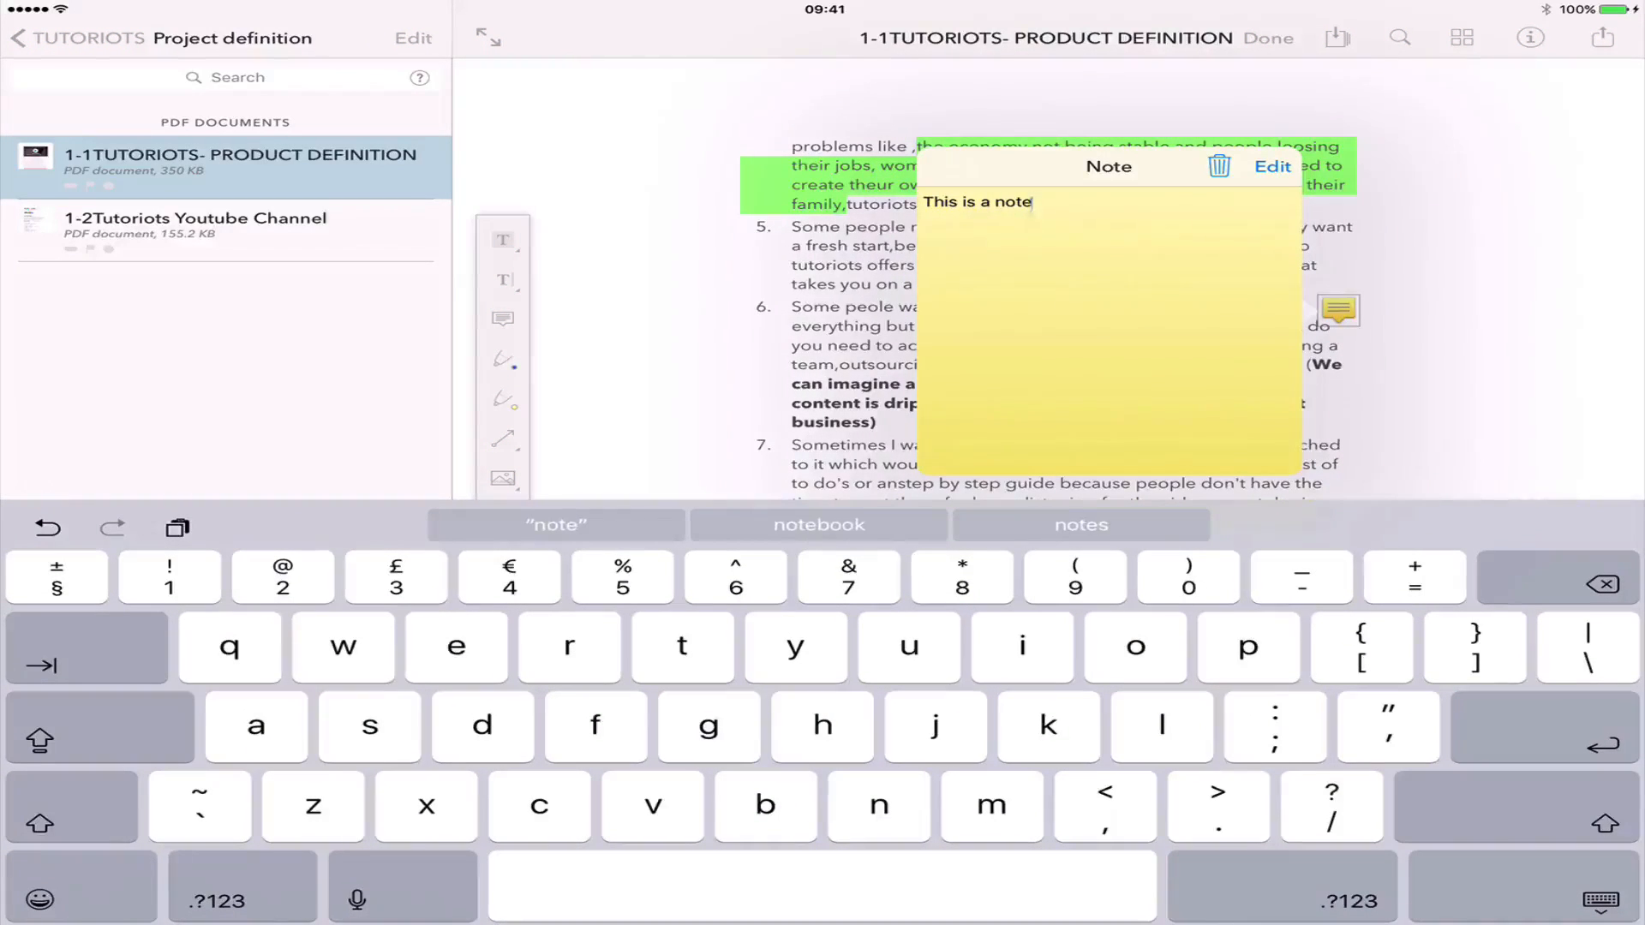